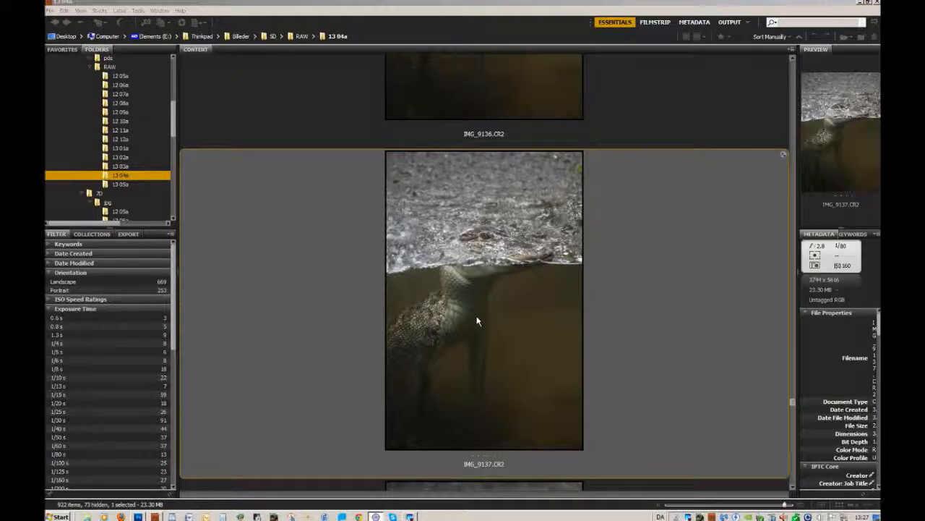
{"action": "mouse_move", "coordinate": [458, 341]}
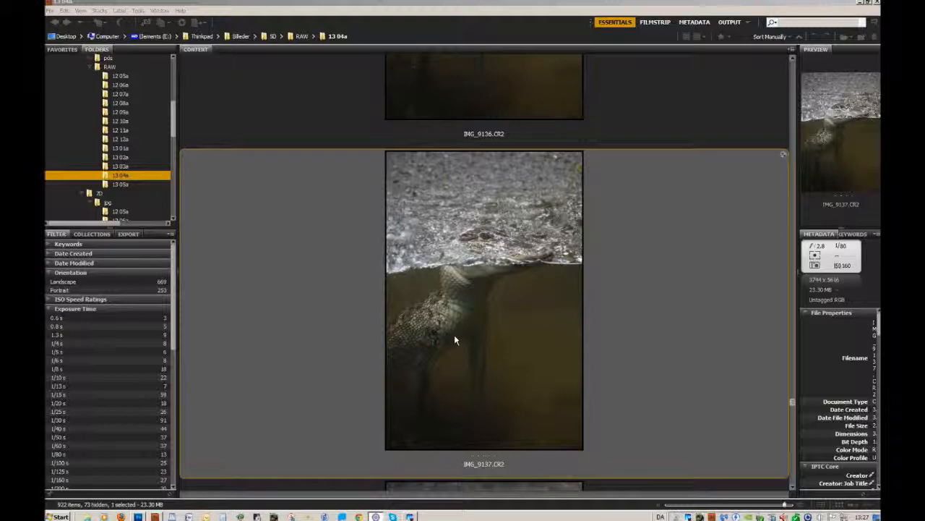
{"action": "mouse_move", "coordinate": [465, 340]}
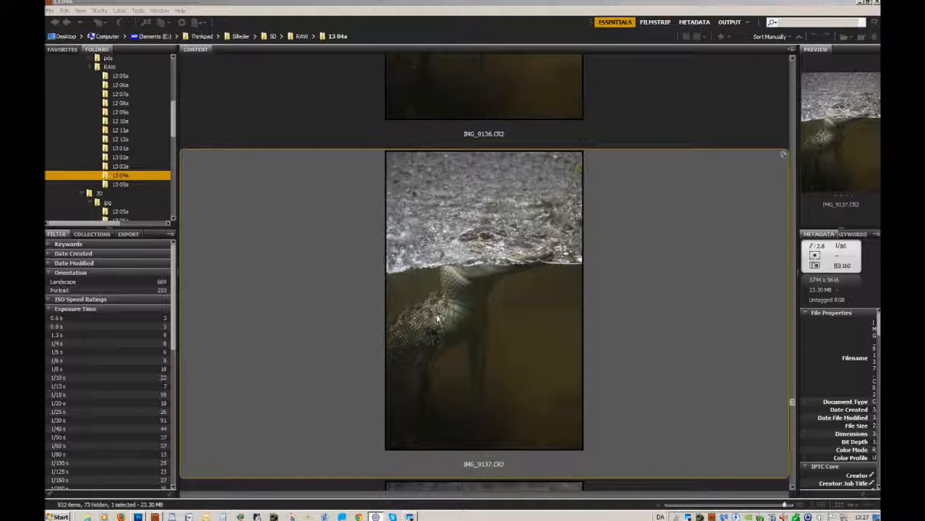
{"action": "mouse_move", "coordinate": [454, 335]}
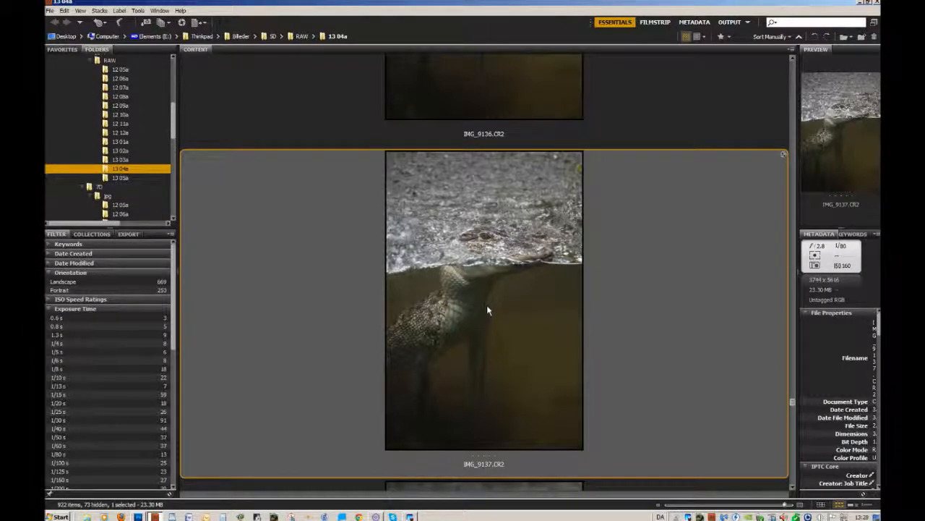
{"action": "mouse_move", "coordinate": [551, 382]}
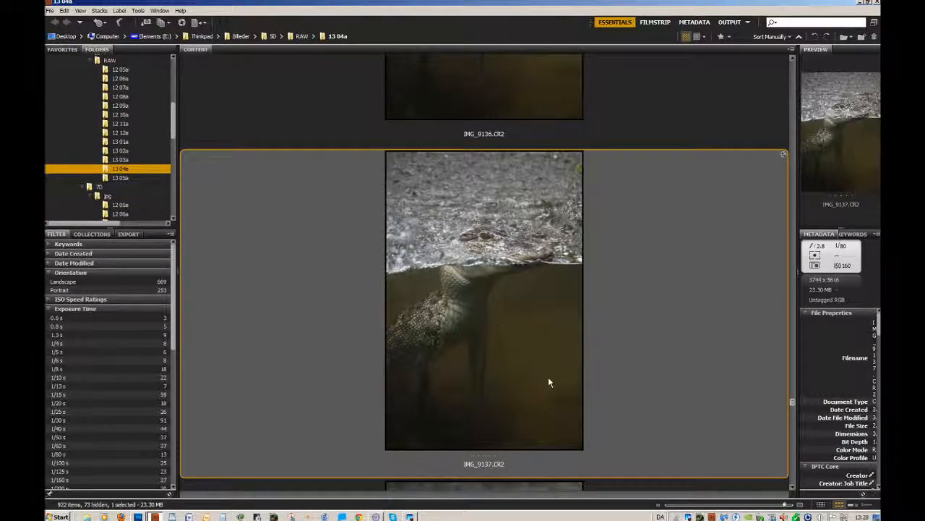
{"action": "mouse_move", "coordinate": [525, 374]}
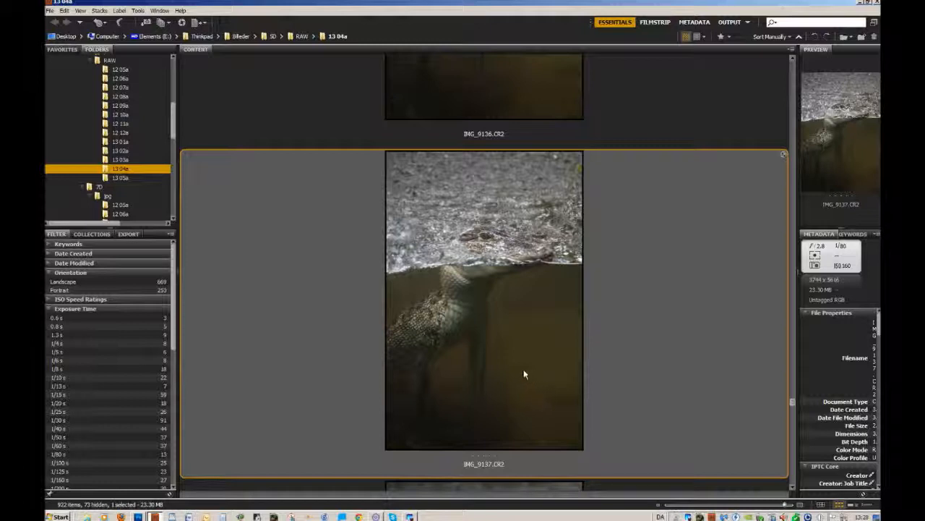
{"action": "mouse_move", "coordinate": [529, 352]}
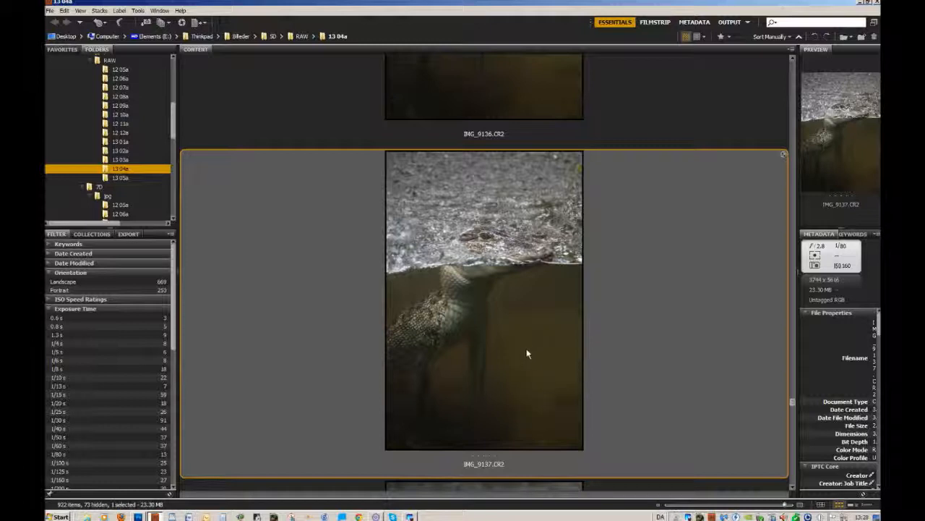
{"action": "mouse_move", "coordinate": [516, 350]}
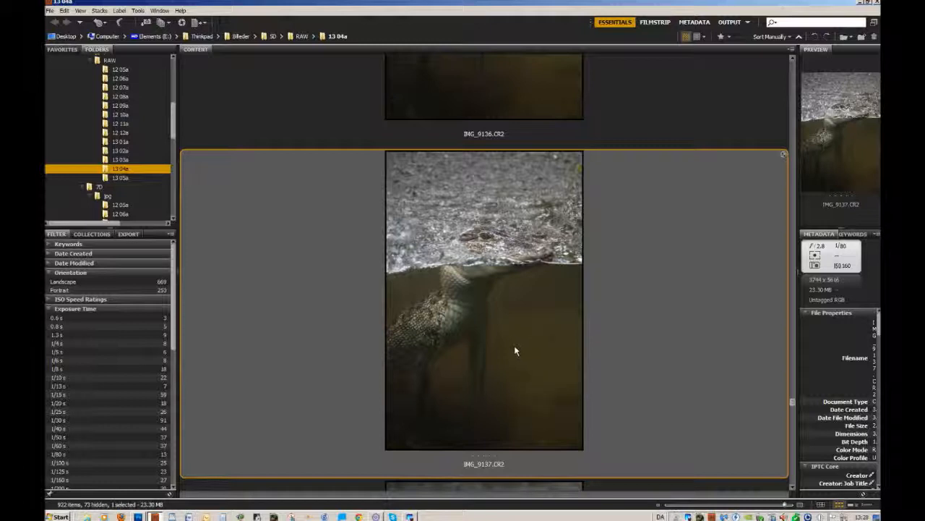
{"action": "mouse_move", "coordinate": [516, 342]}
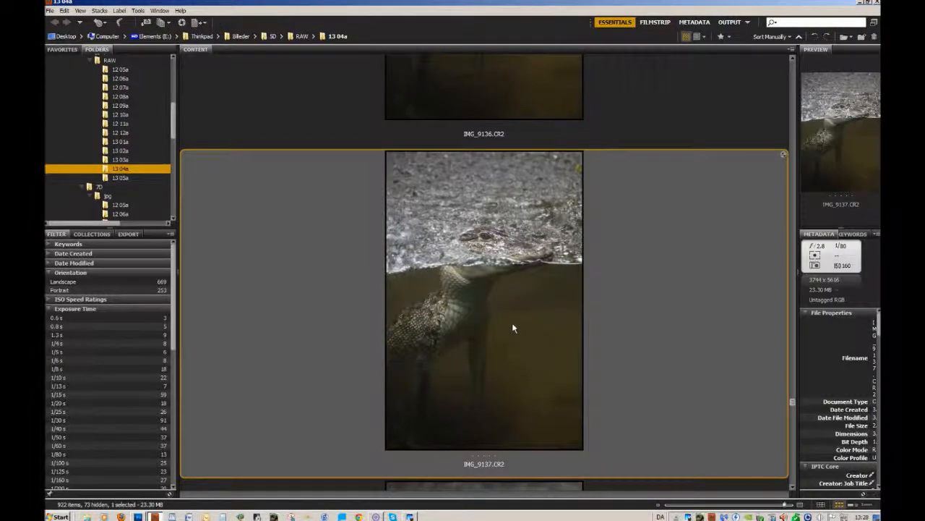
Send the alligator raw photo IMG_9137.CR2 into the Camera Raw dialog
{"action": "right_click", "coordinate": [513, 327]}
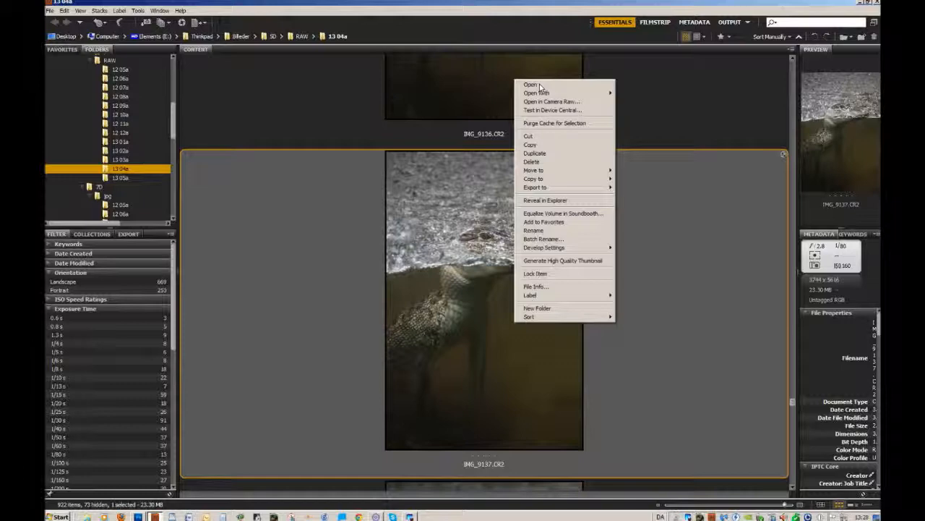
{"action": "left_click", "coordinate": [529, 82]}
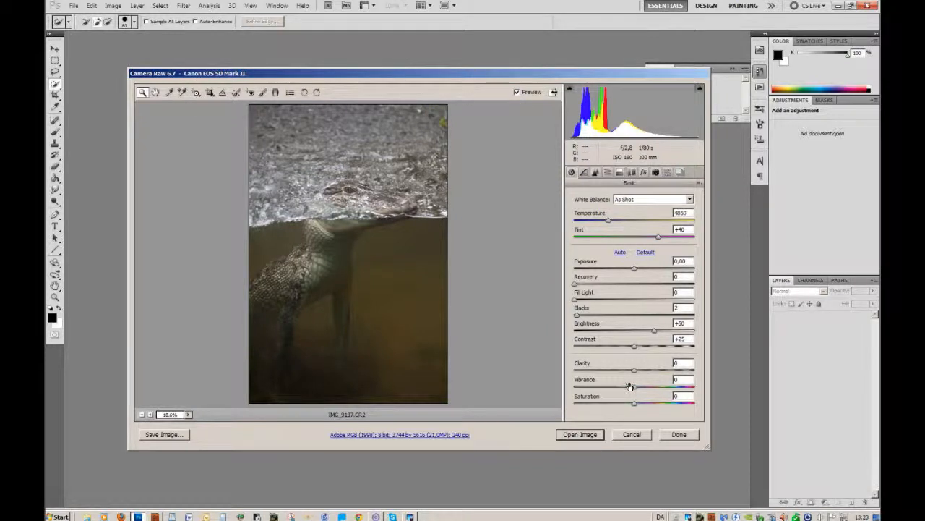
{"action": "mouse_move", "coordinate": [677, 165]}
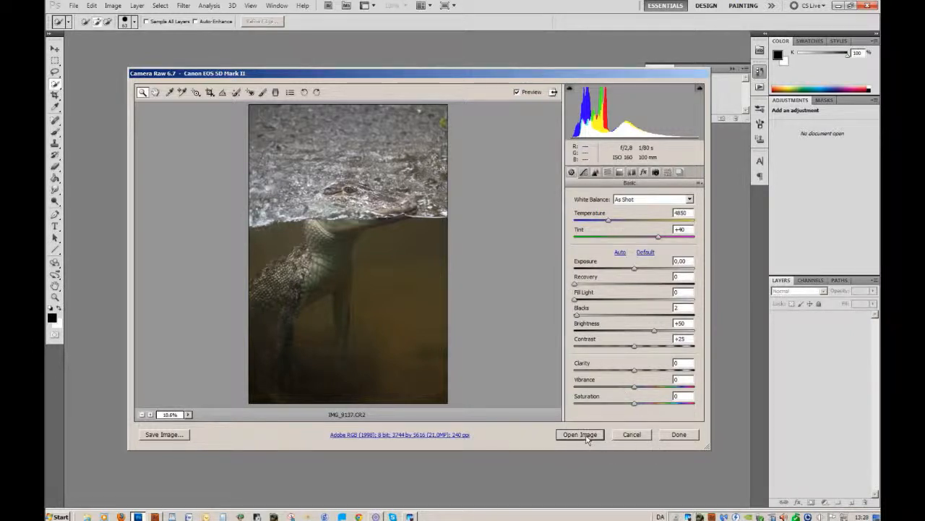
{"action": "mouse_move", "coordinate": [582, 433]}
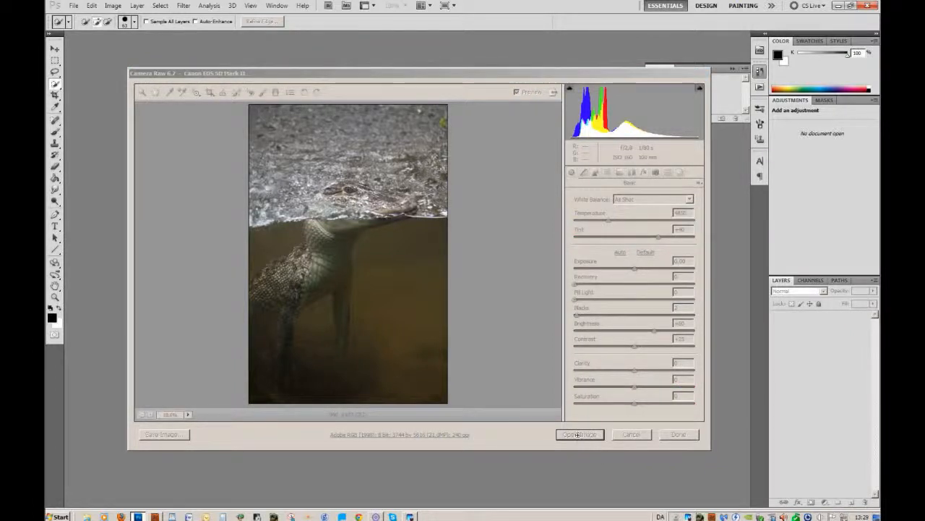
Add a Levels adjustment layer over the photo, then return to the Background layer
{"action": "left_click", "coordinate": [580, 433]}
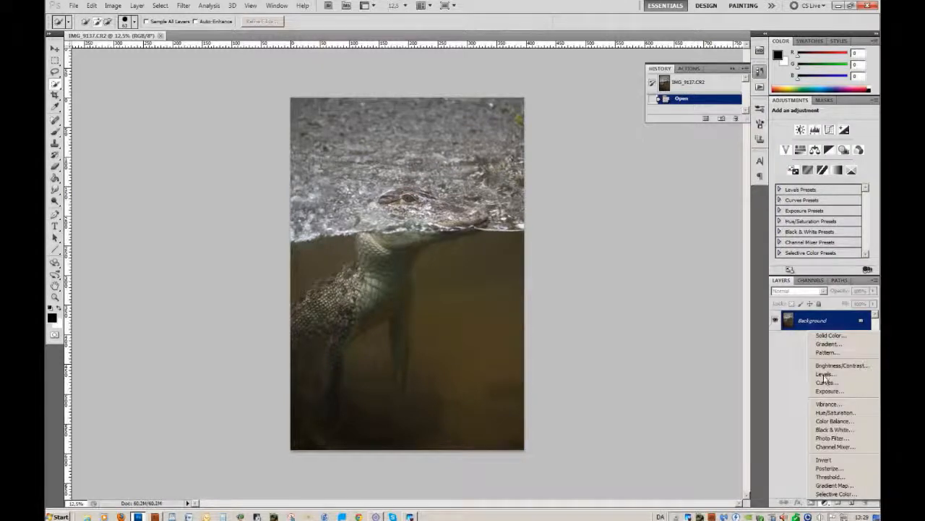
{"action": "left_click", "coordinate": [825, 373]}
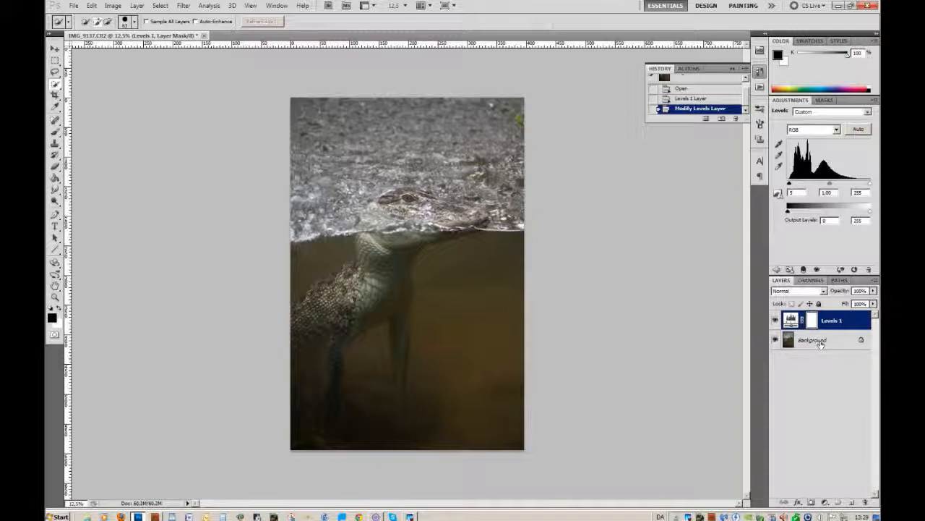
{"action": "left_click", "coordinate": [811, 340]}
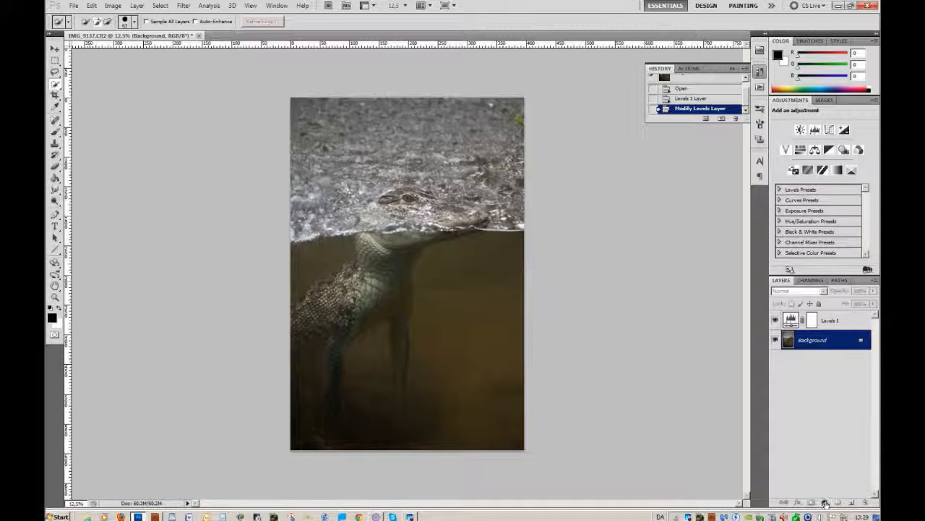
Add a Curves adjustment layer with shadows pulled down and highlights lifted
{"action": "left_click", "coordinate": [827, 498]}
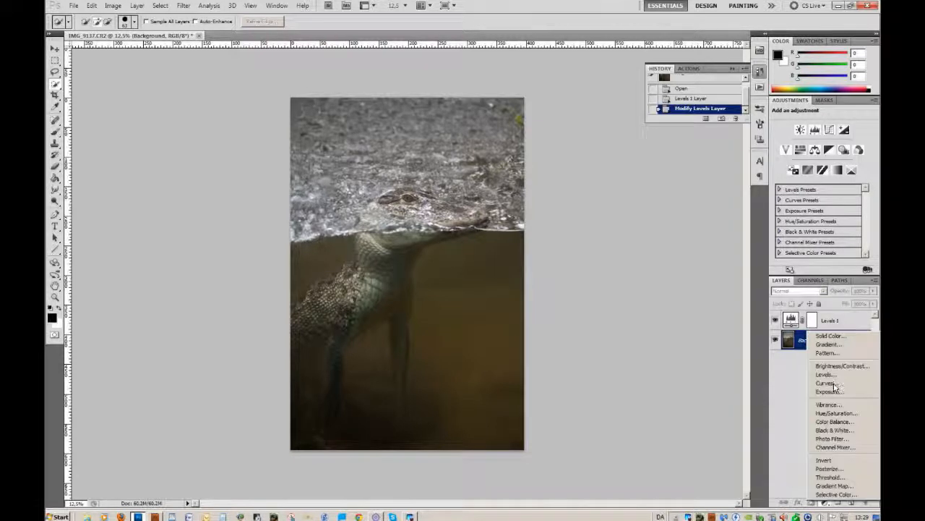
{"action": "left_click", "coordinate": [824, 383]}
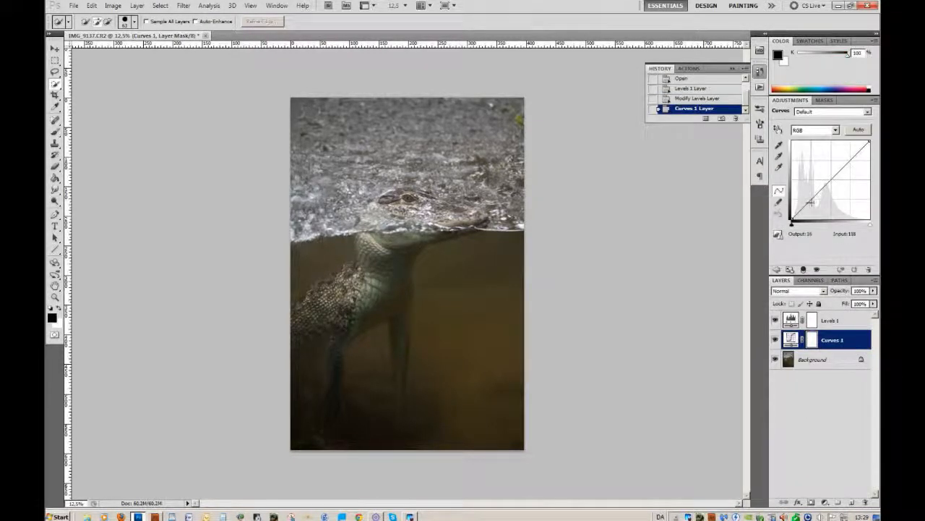
{"action": "left_click_drag", "start_coordinate": [813, 202], "coordinate": [813, 196]}
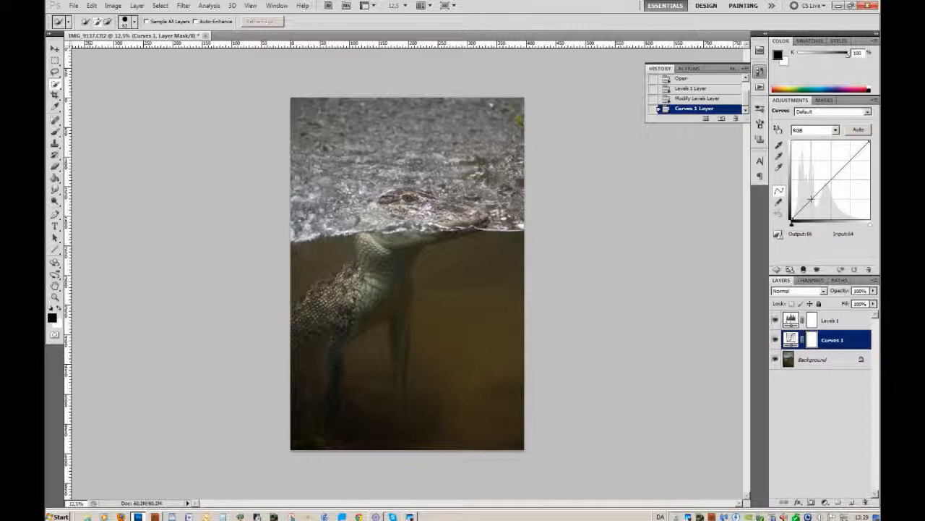
{"action": "left_click_drag", "start_coordinate": [813, 200], "coordinate": [813, 206]}
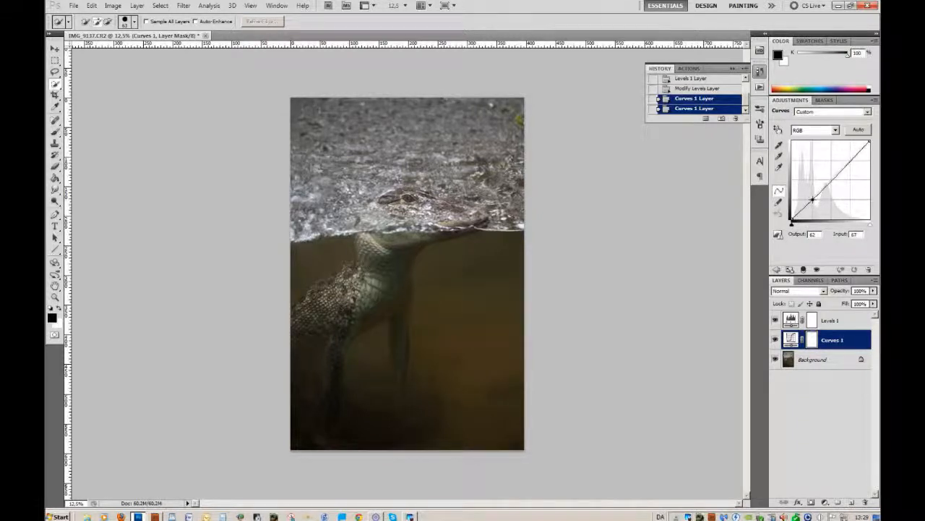
{"action": "left_click_drag", "start_coordinate": [812, 198], "coordinate": [812, 199]}
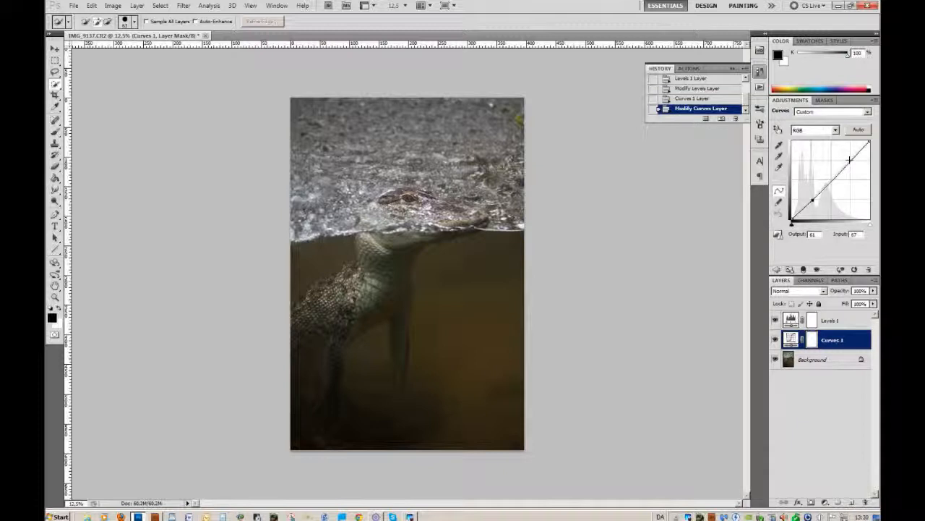
{"action": "left_click_drag", "start_coordinate": [811, 190], "coordinate": [847, 157]}
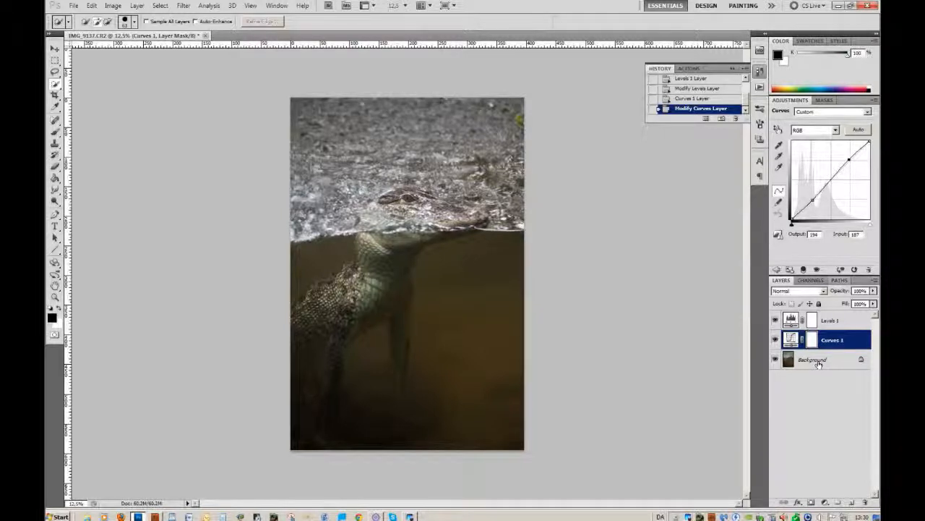
Return to the Background layer and bring up the adjustment layer list again
{"action": "left_click", "coordinate": [810, 359]}
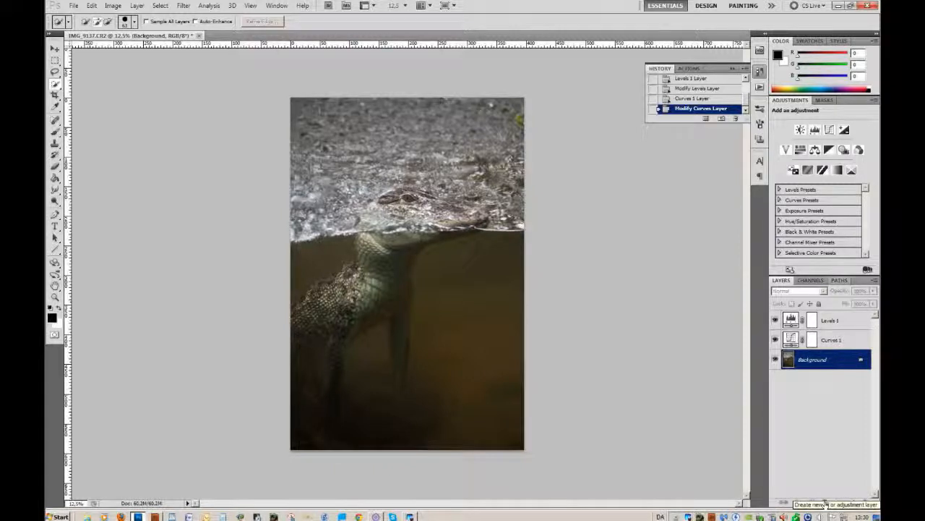
{"action": "left_click", "coordinate": [822, 503]}
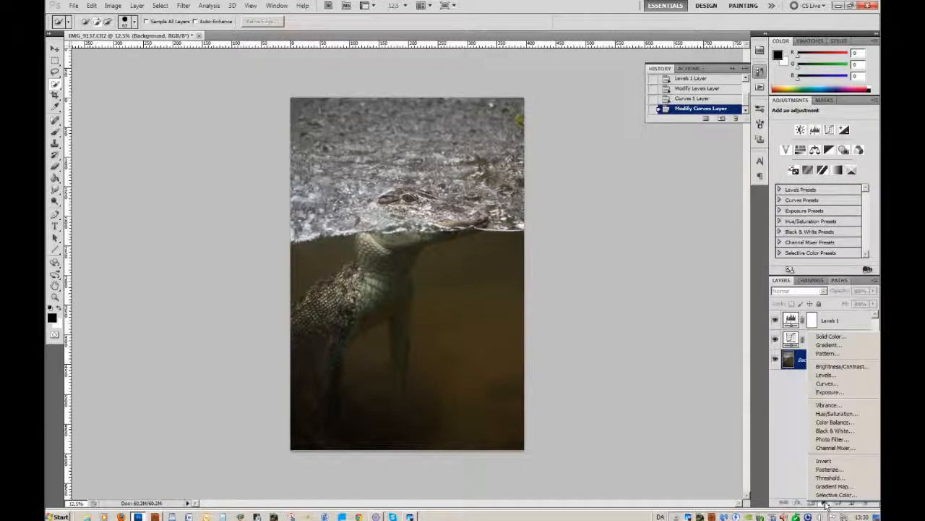
{"action": "mouse_move", "coordinate": [828, 374]}
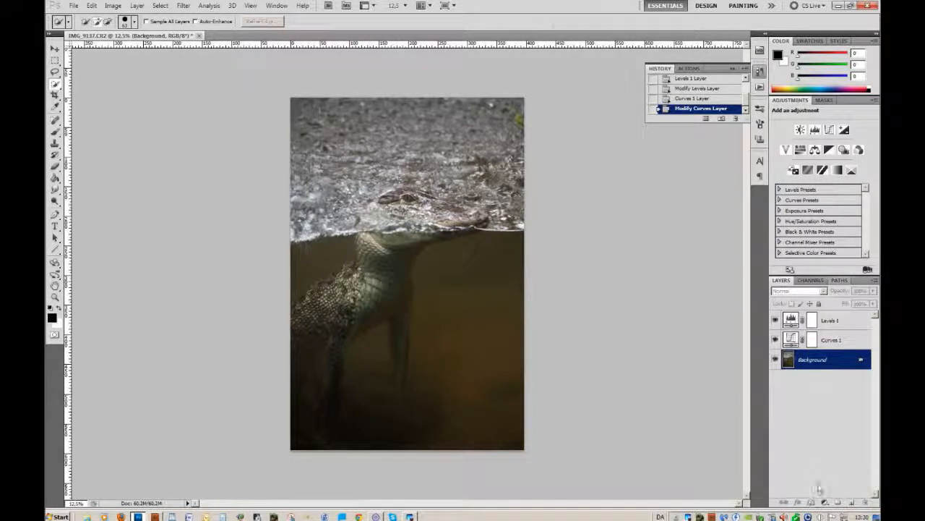
Duplicate the Background layer into a Background copy layer
{"action": "right_click", "coordinate": [810, 359]}
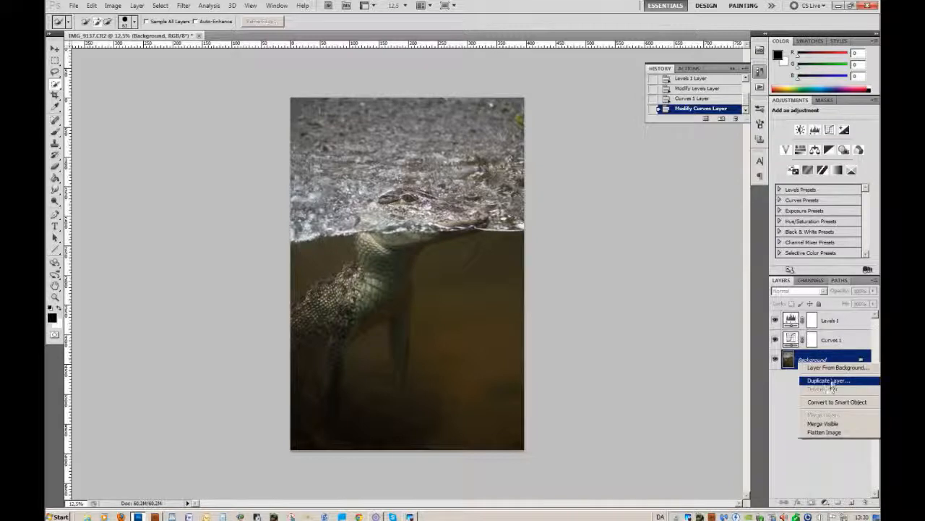
{"action": "left_click", "coordinate": [824, 380]}
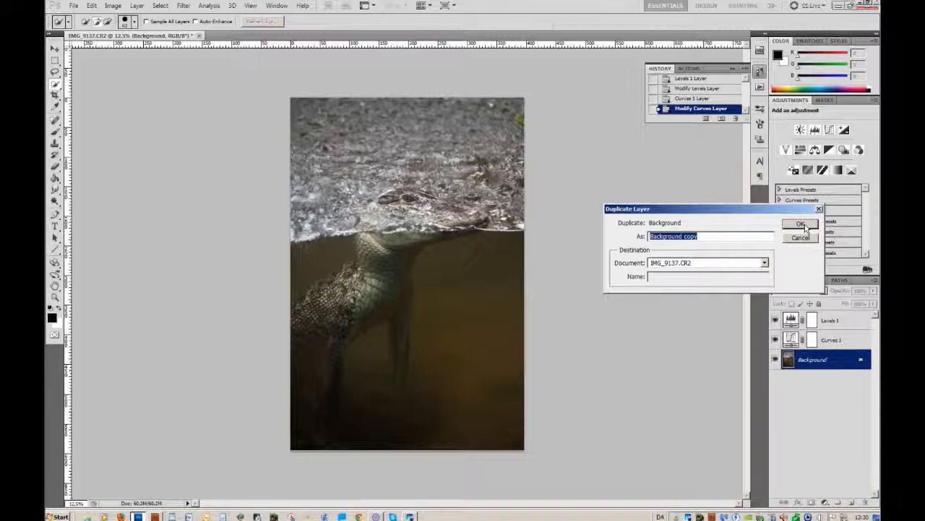
{"action": "left_click", "coordinate": [801, 223]}
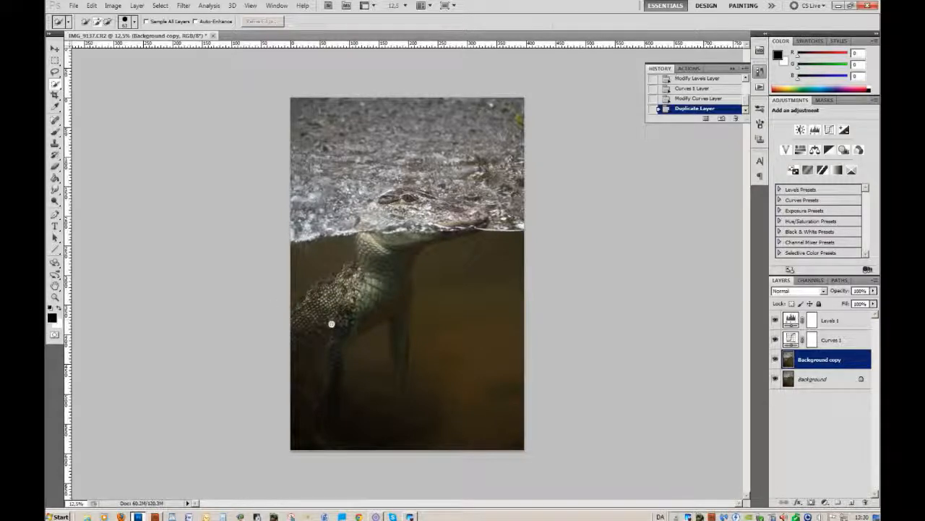
{"action": "mouse_move", "coordinate": [183, 16]}
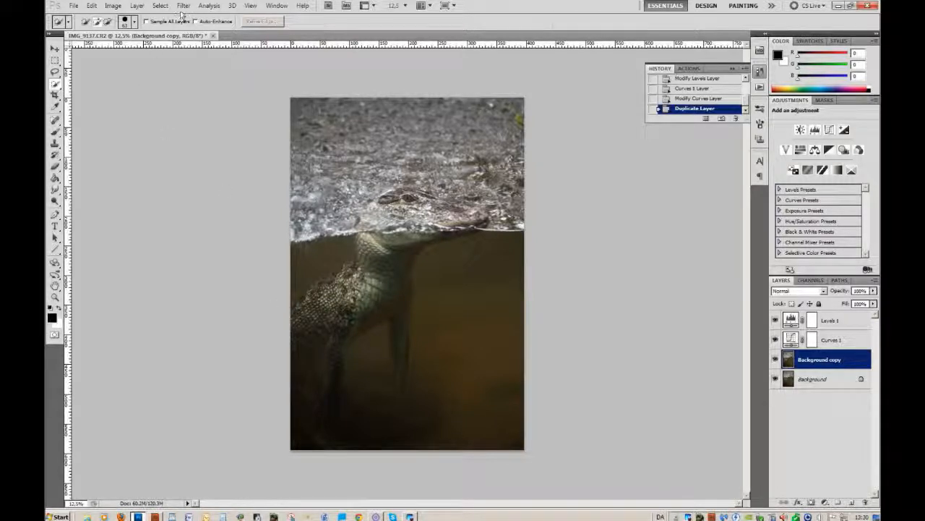
Set up Unsharp Mask on the Background copy at 180% amount and about 5.0 px radius
{"action": "left_click", "coordinate": [162, 6]}
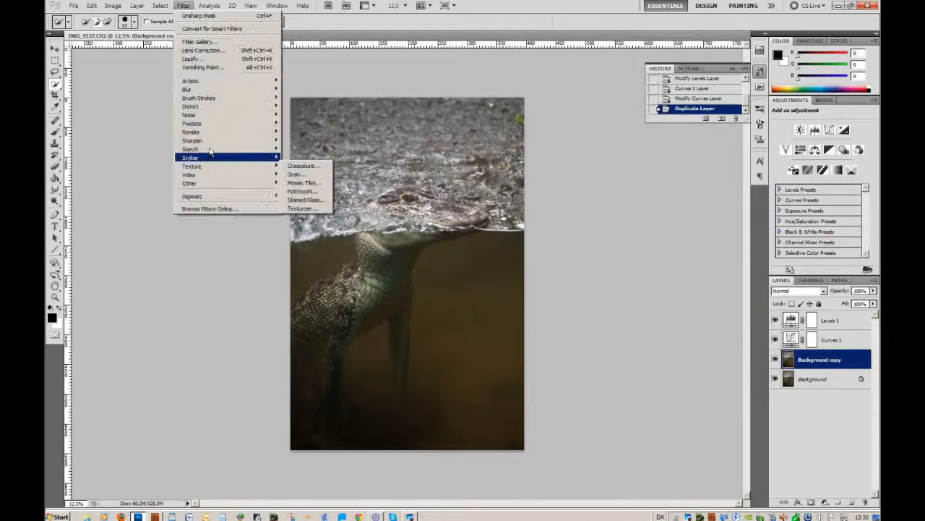
{"action": "mouse_move", "coordinate": [191, 140]}
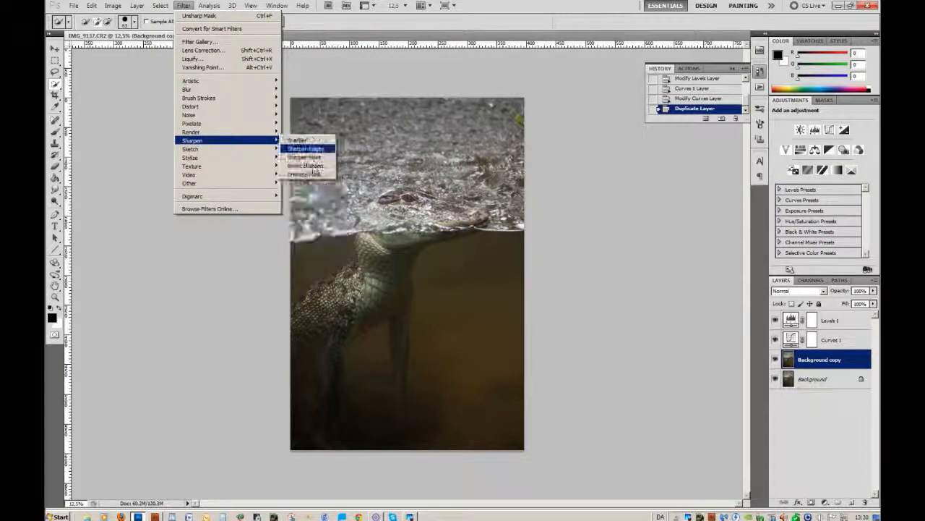
{"action": "left_click", "coordinate": [303, 147]}
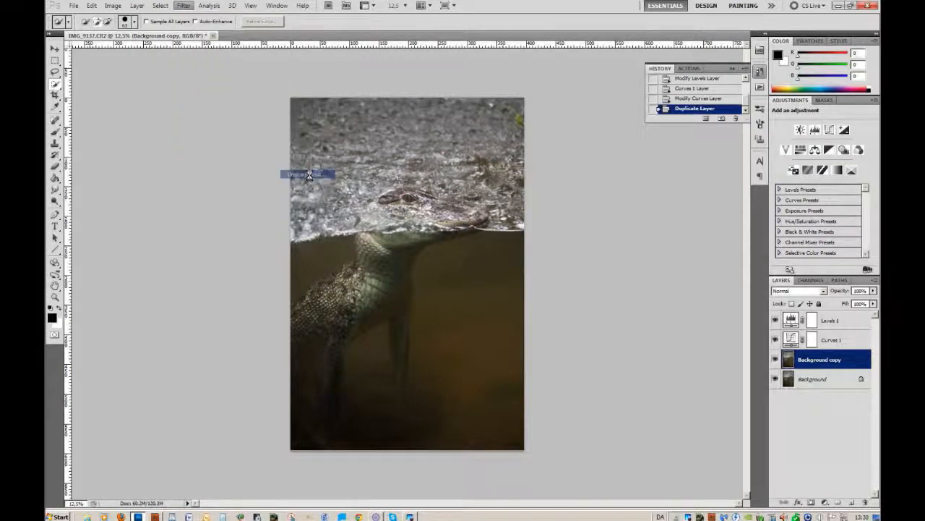
{"action": "left_click", "coordinate": [182, 6]}
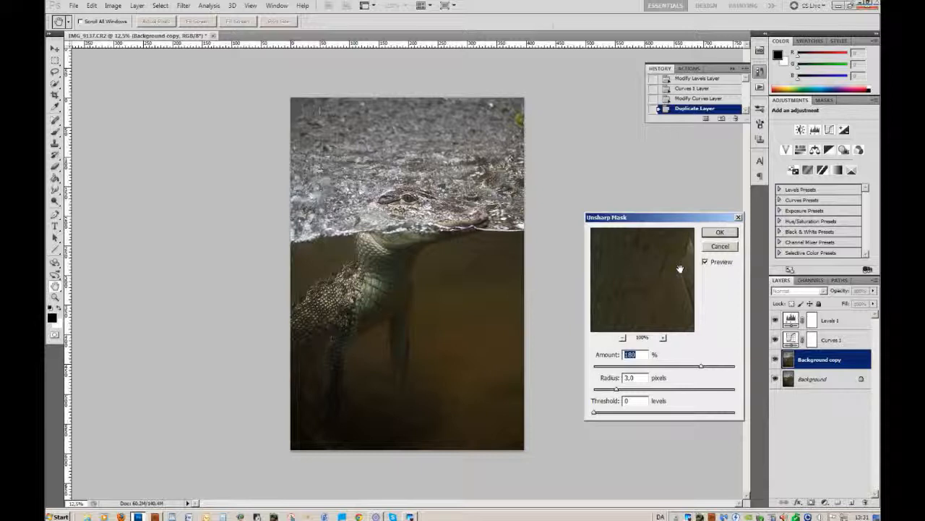
{"action": "mouse_move", "coordinate": [691, 301]}
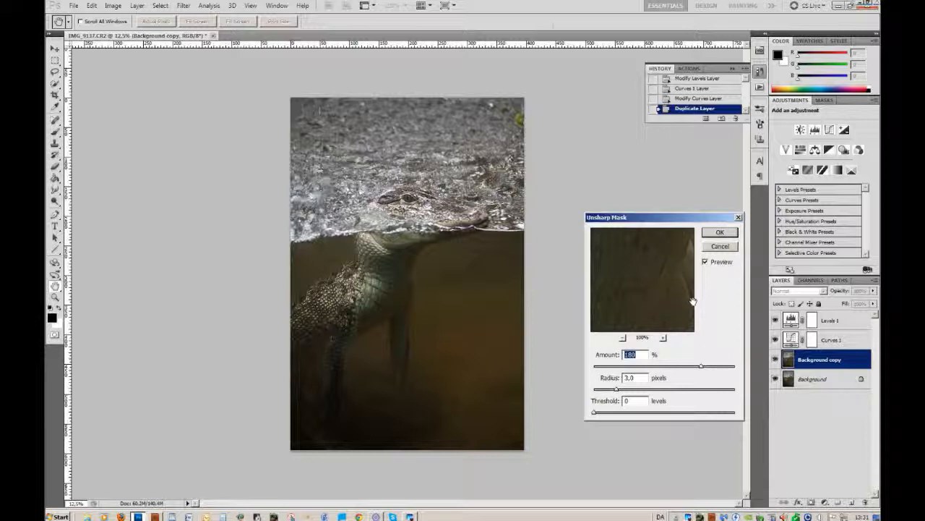
{"action": "mouse_move", "coordinate": [670, 274]}
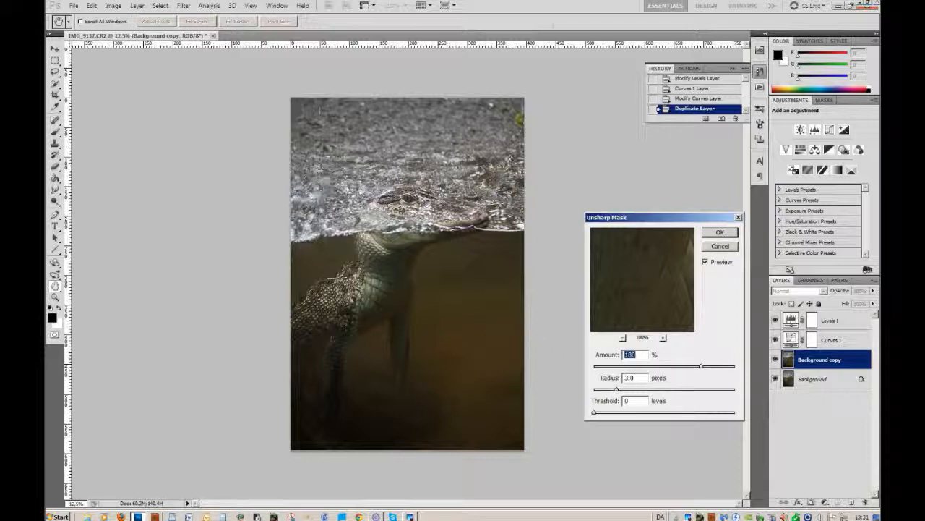
{"action": "mouse_move", "coordinate": [723, 384]}
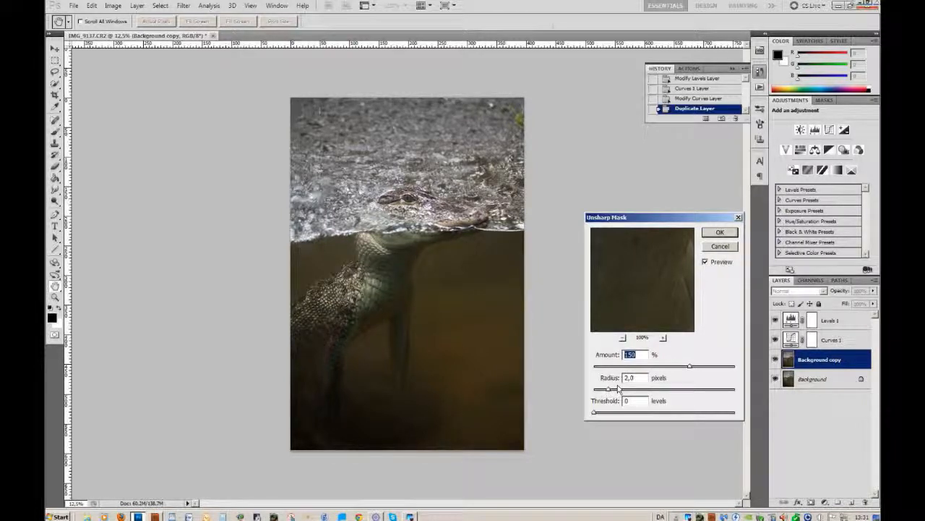
{"action": "left_click_drag", "start_coordinate": [610, 389], "coordinate": [621, 389]}
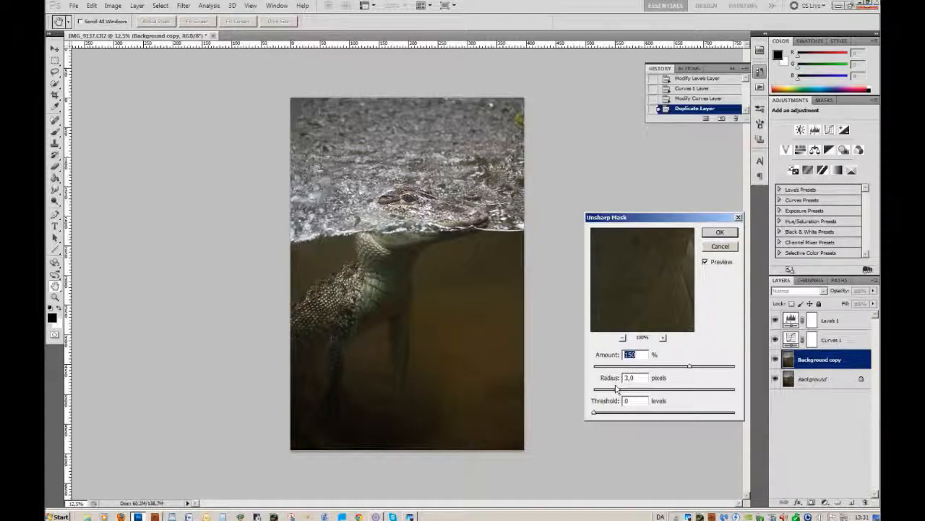
{"action": "left_click_drag", "start_coordinate": [689, 389], "coordinate": [685, 389]}
{"action": "type", "text": "180"}
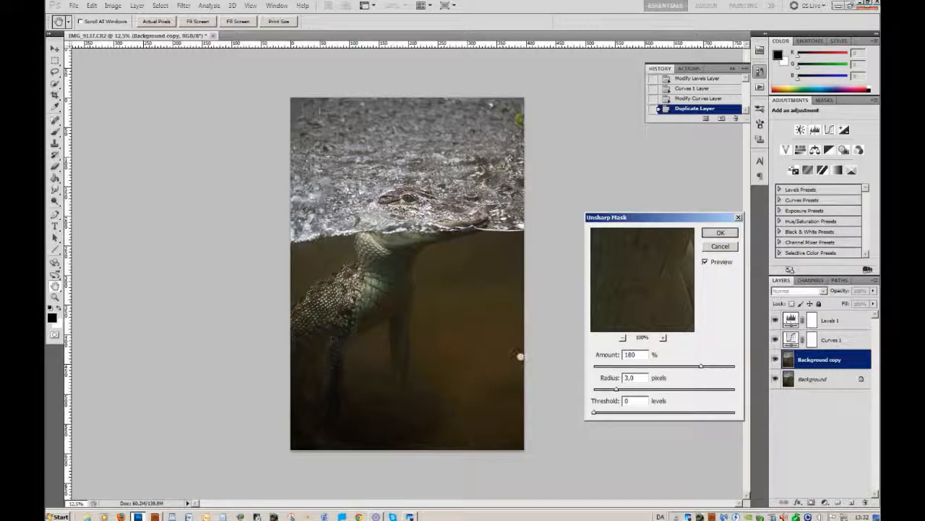
Apply the sharpening and spot-heal several dark specks in the water around the alligator
{"action": "left_click", "coordinate": [720, 232]}
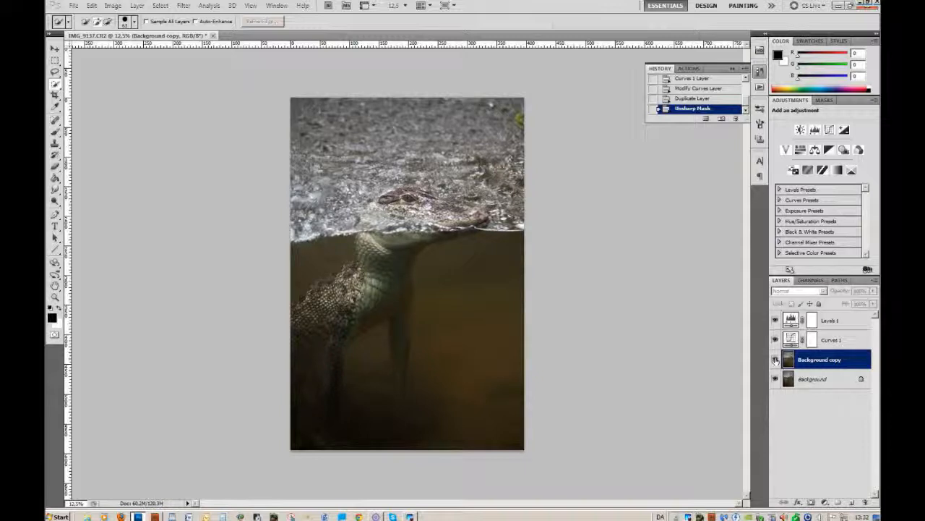
{"action": "mouse_move", "coordinate": [775, 358]}
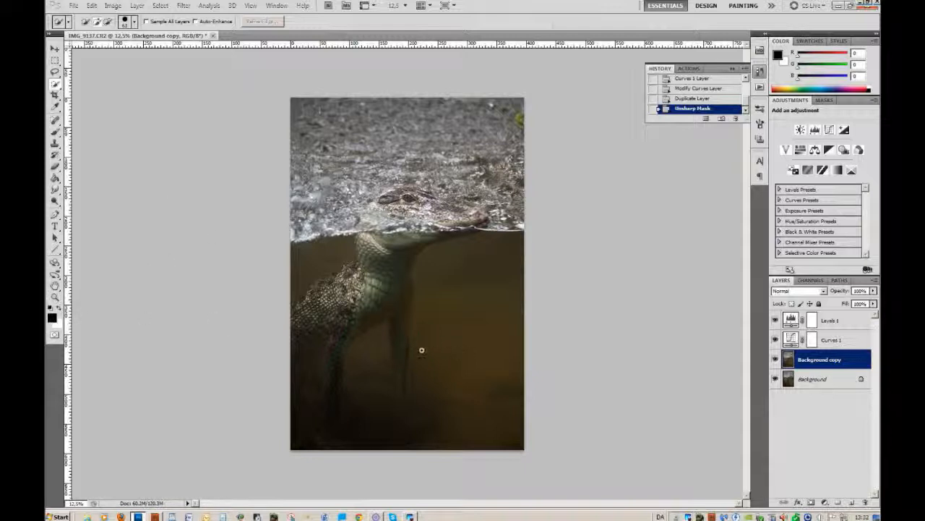
{"action": "left_click", "coordinate": [422, 350]}
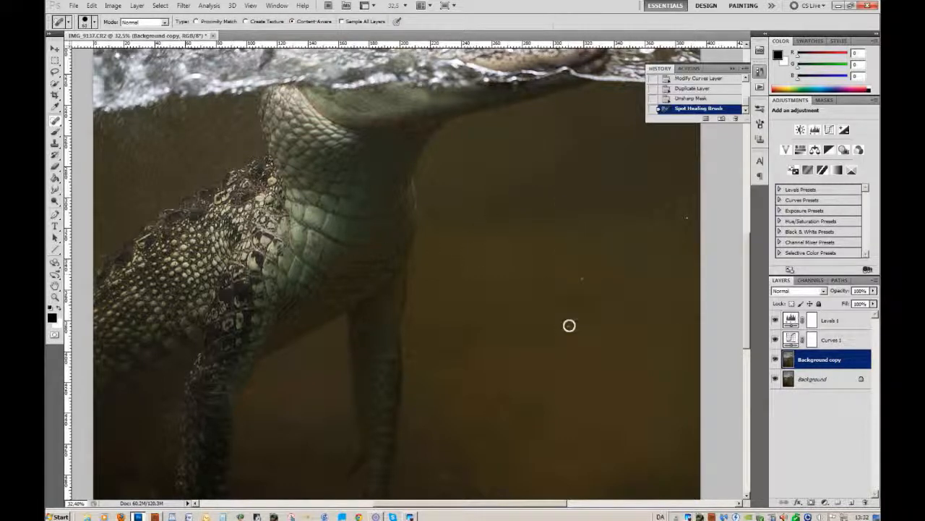
{"action": "left_click", "coordinate": [567, 325]}
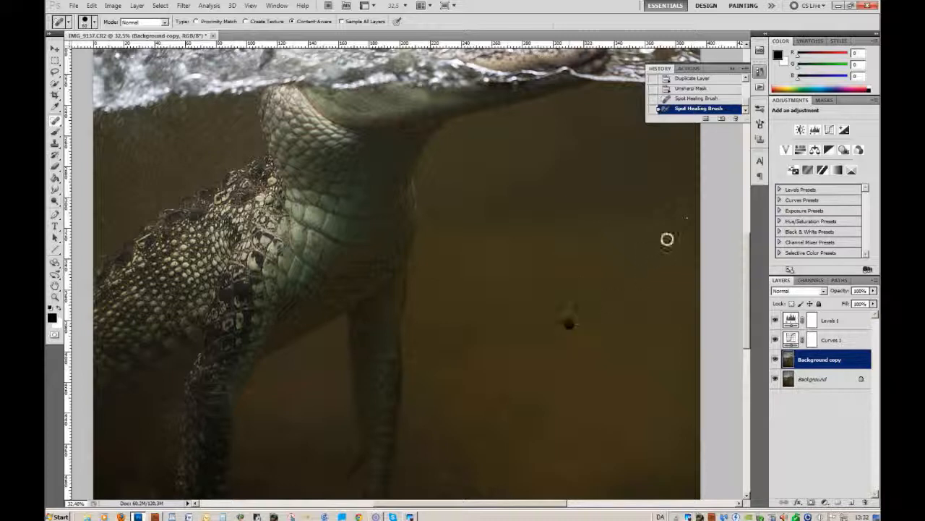
{"action": "left_click", "coordinate": [567, 324]}
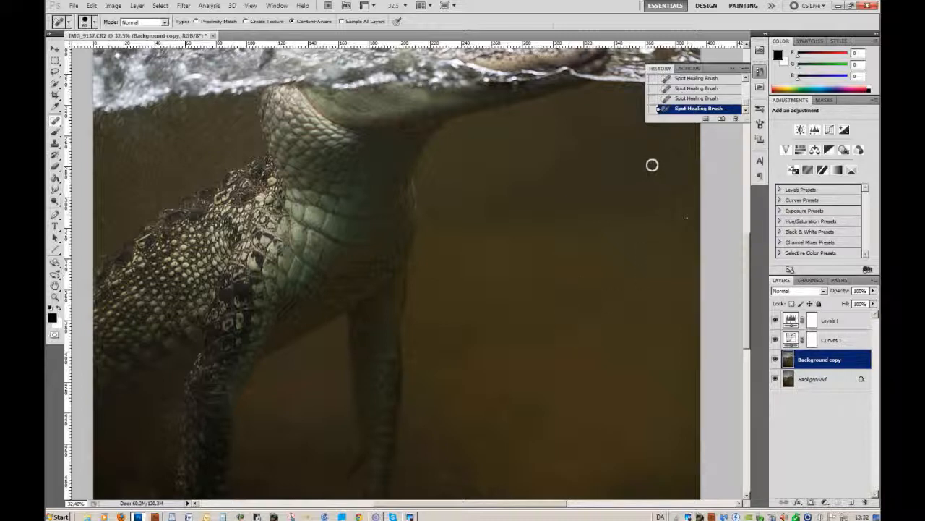
{"action": "mouse_move", "coordinate": [685, 181]}
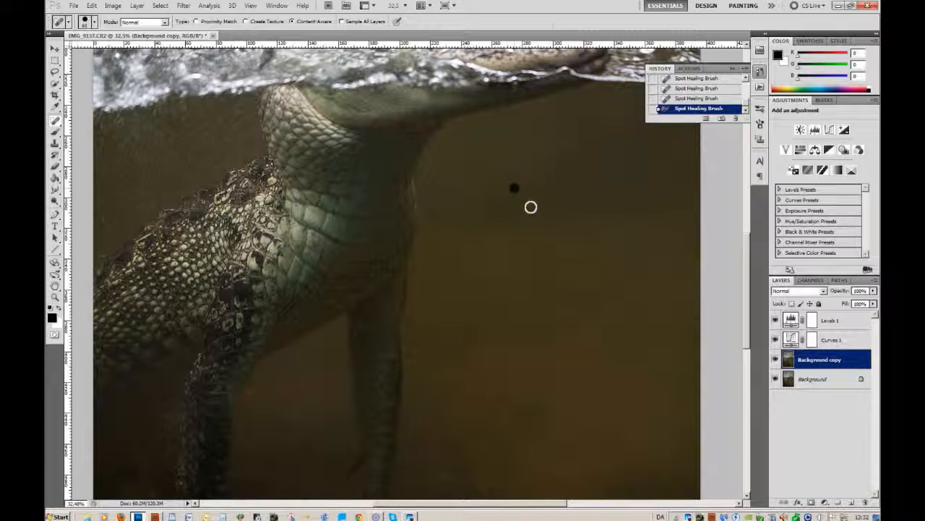
{"action": "left_click", "coordinate": [512, 188]}
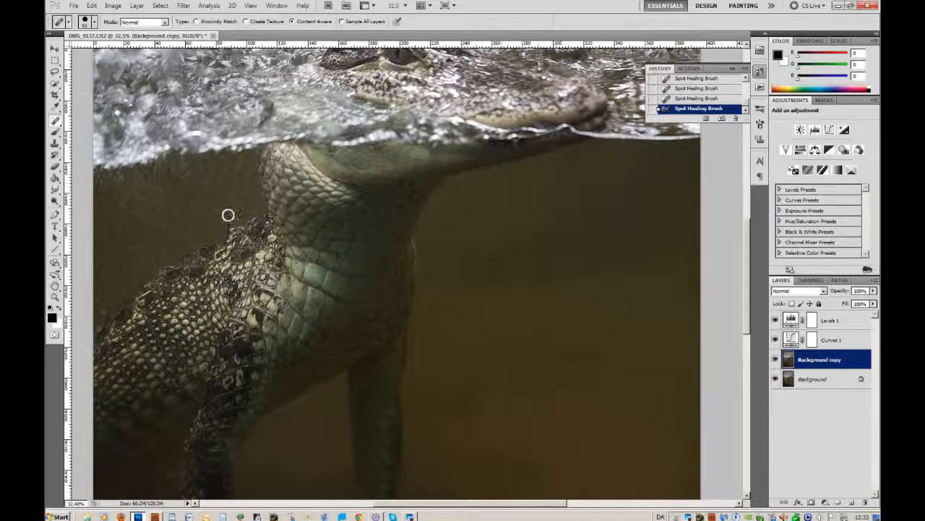
{"action": "left_click", "coordinate": [226, 214]}
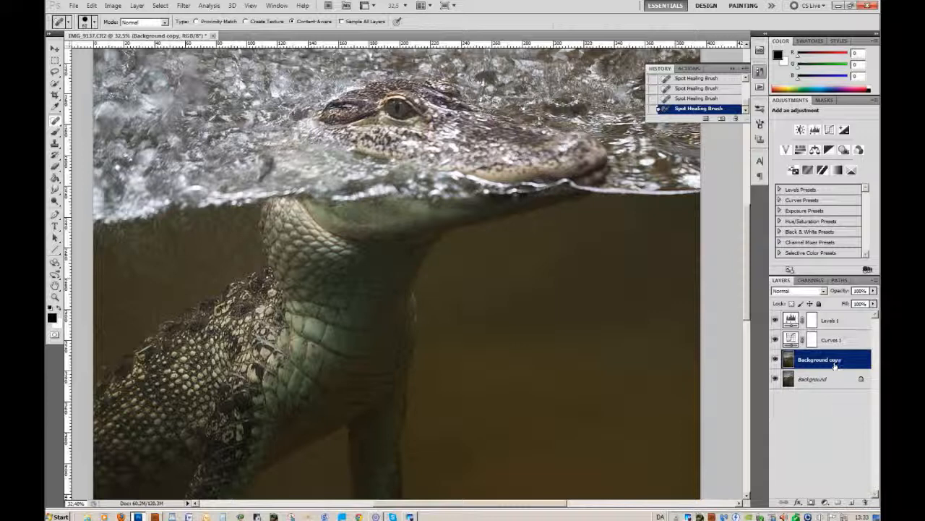
Duplicate the healed, sharpened layer into Background copy 2
{"action": "right_click", "coordinate": [833, 359]}
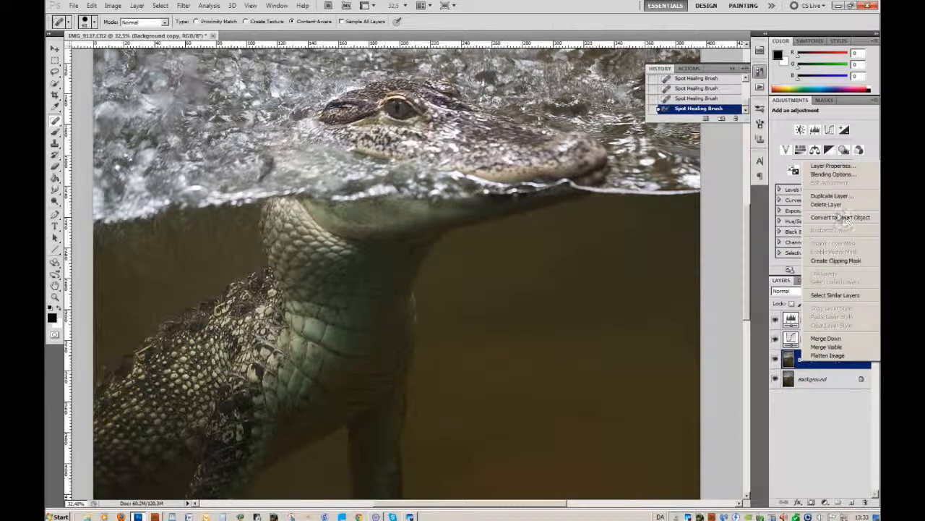
{"action": "mouse_move", "coordinate": [827, 204]}
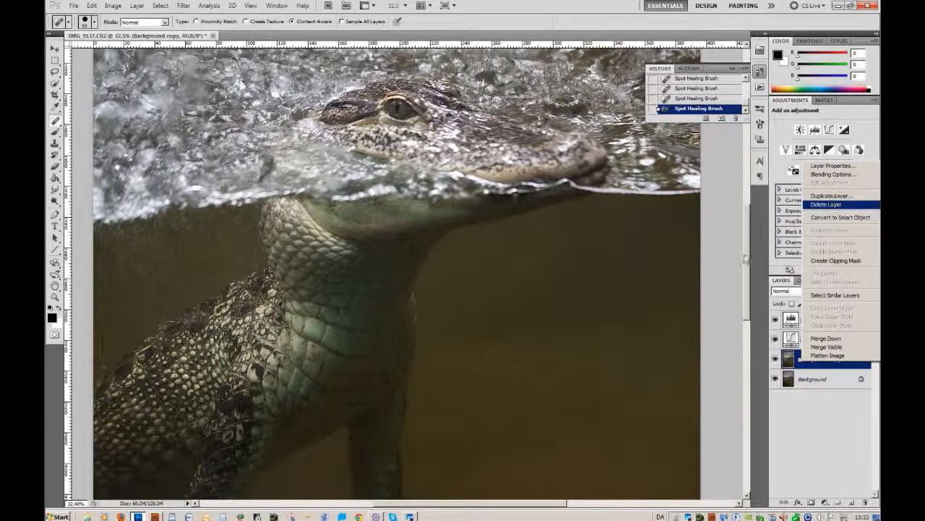
{"action": "left_click", "coordinate": [824, 197]}
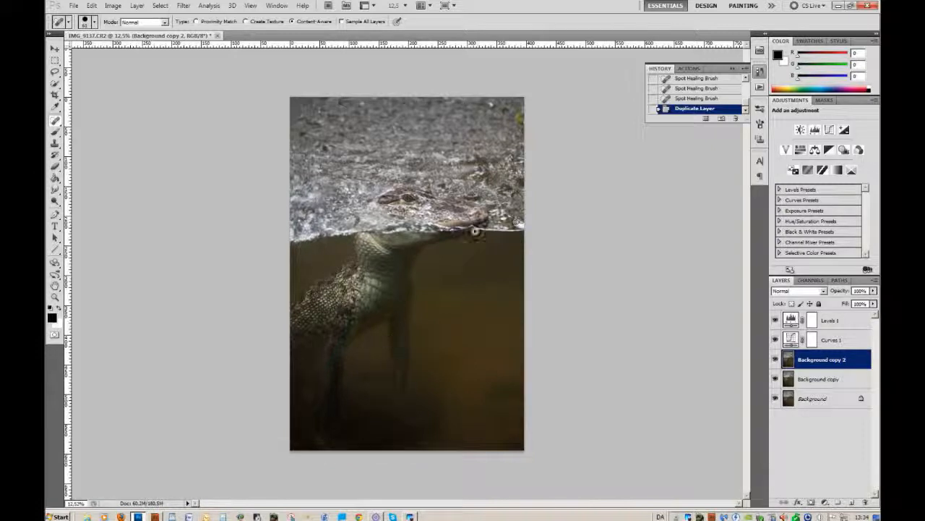
Begin a Quick Selection of an area of the photo for the Exposure layer
{"action": "left_click", "coordinate": [478, 237]}
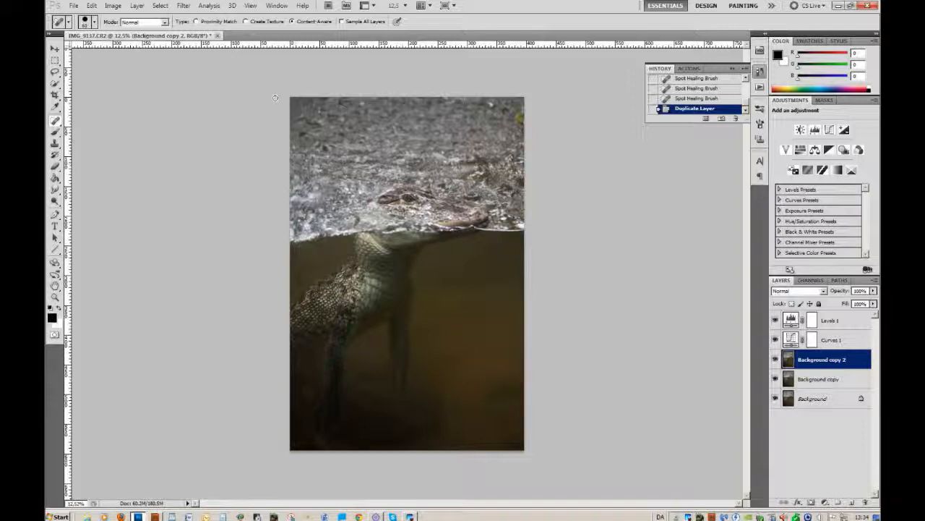
{"action": "mouse_move", "coordinate": [514, 202]}
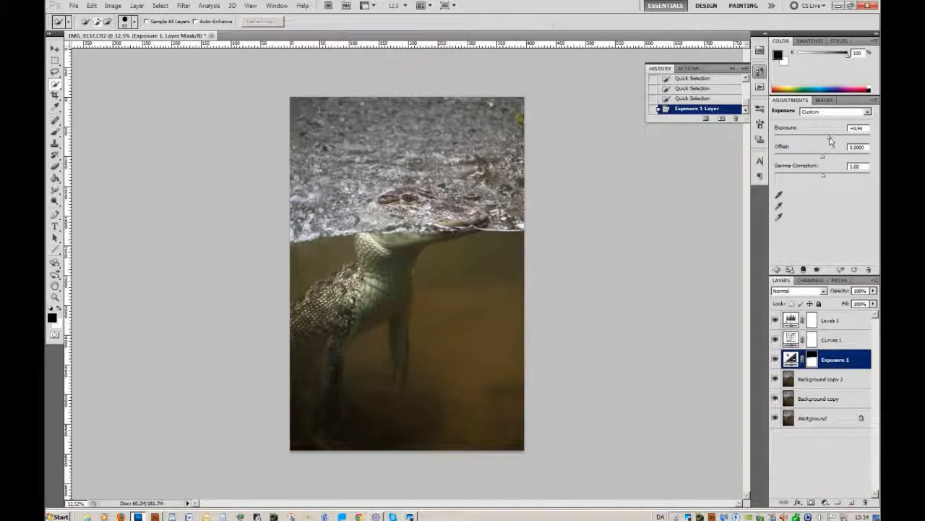
Raise the Exposure value to brighten the masked area
{"action": "left_click_drag", "start_coordinate": [830, 136], "coordinate": [825, 136]}
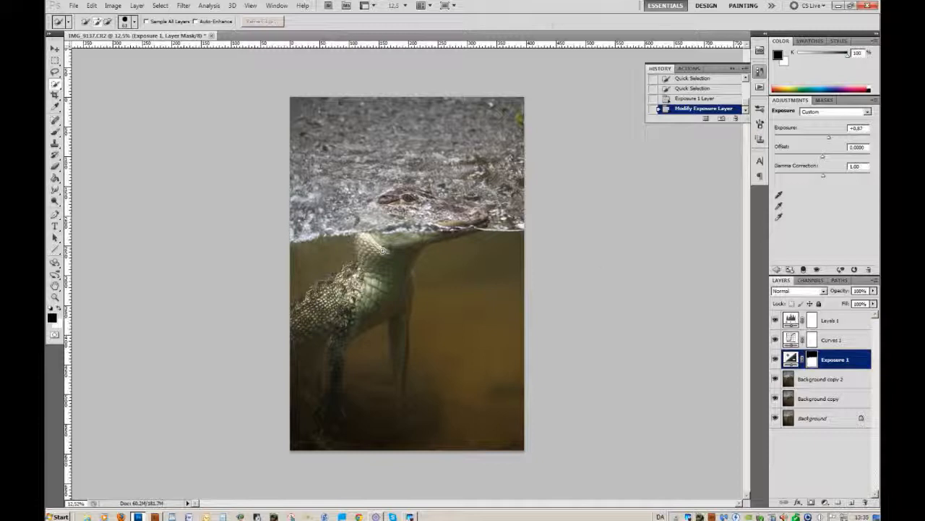
{"action": "mouse_move", "coordinate": [830, 142]}
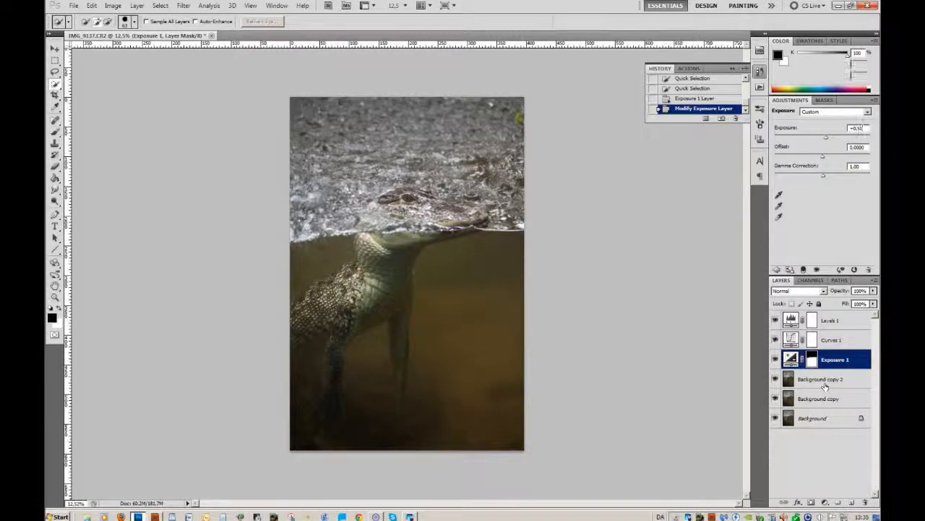
Make Background copy 2 the active layer again below the Exposure adjustment
{"action": "left_click", "coordinate": [820, 379]}
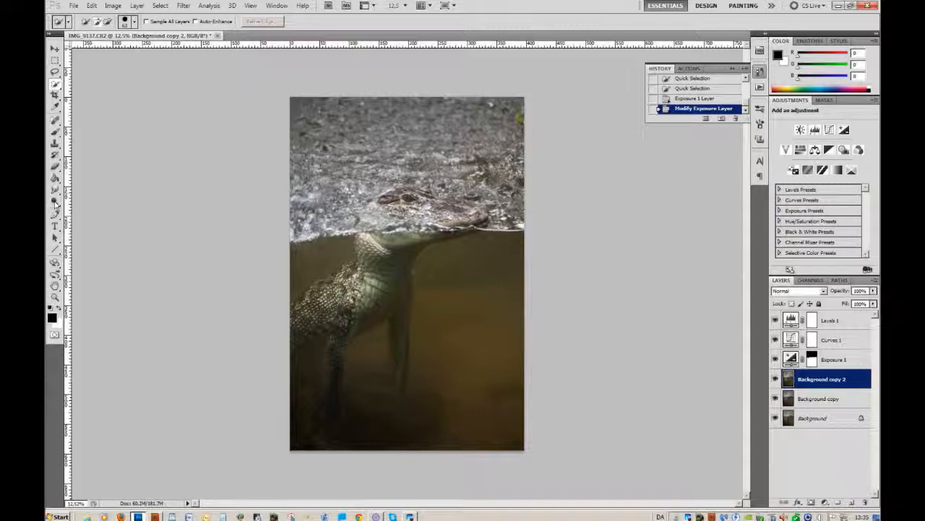
Dodge the shadows over the alligator's underwater body and legs on Background copy 2
{"action": "left_click", "coordinate": [52, 202]}
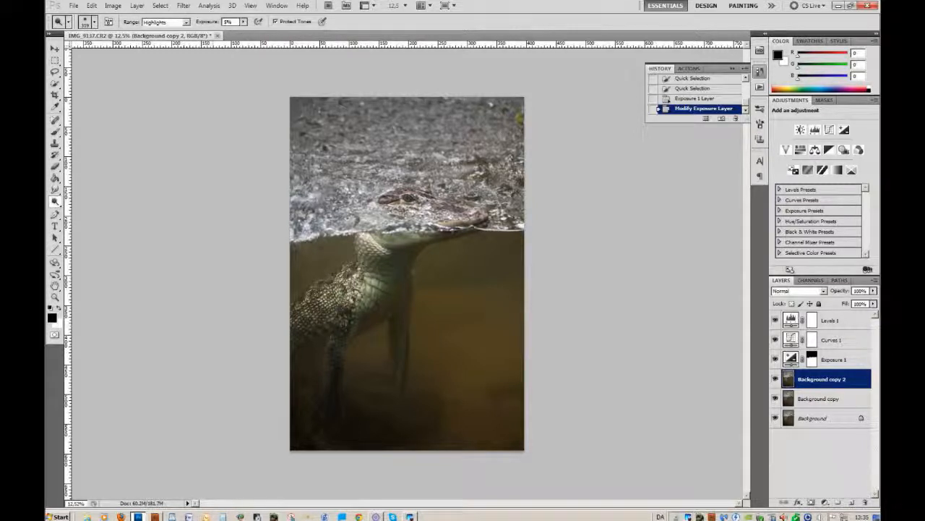
{"action": "mouse_move", "coordinate": [87, 61]}
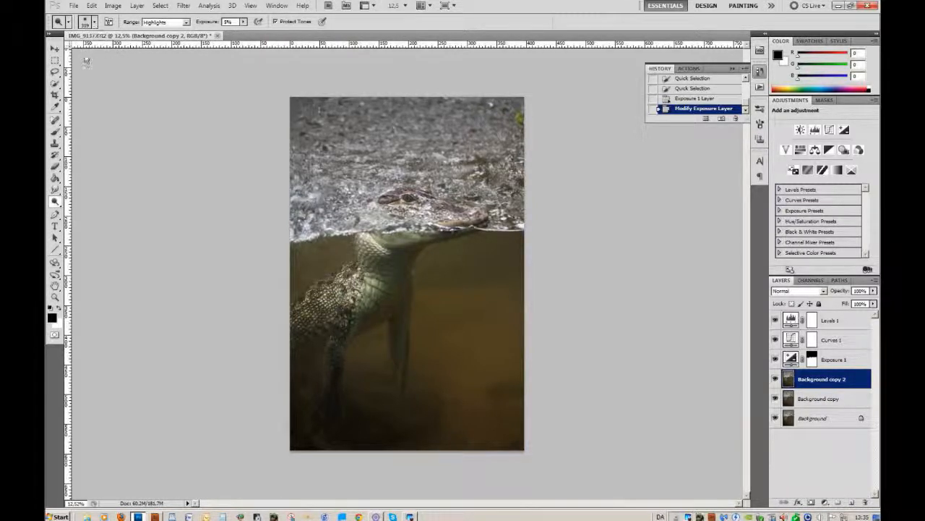
{"action": "left_click", "coordinate": [104, 21]}
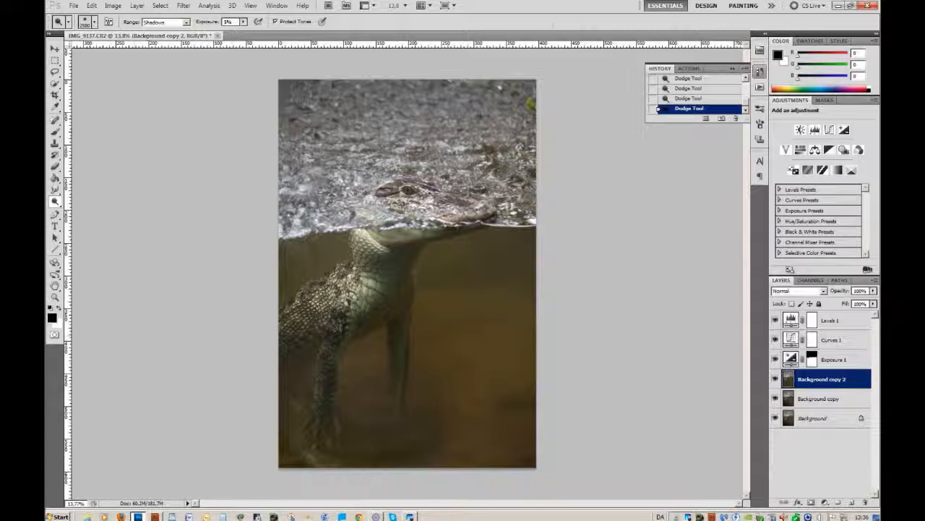
{"action": "mouse_move", "coordinate": [75, 362]}
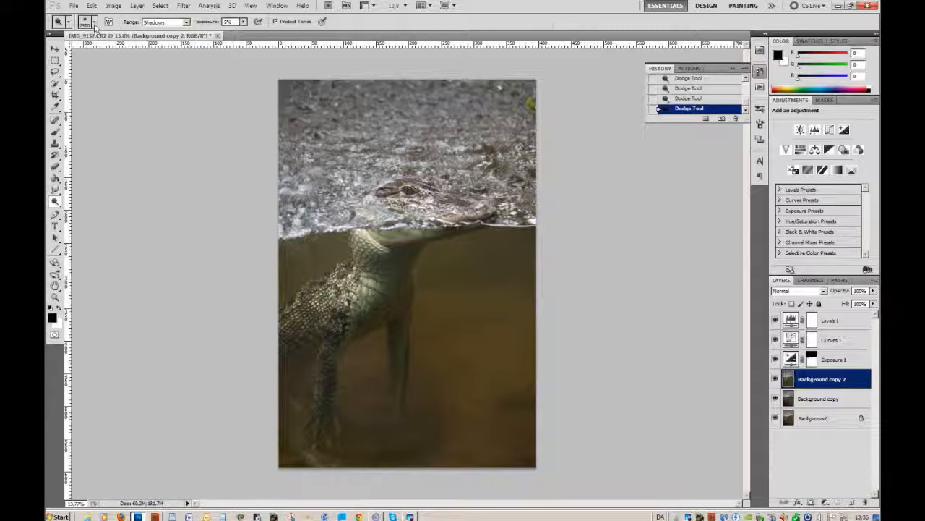
{"action": "left_click", "coordinate": [107, 20]}
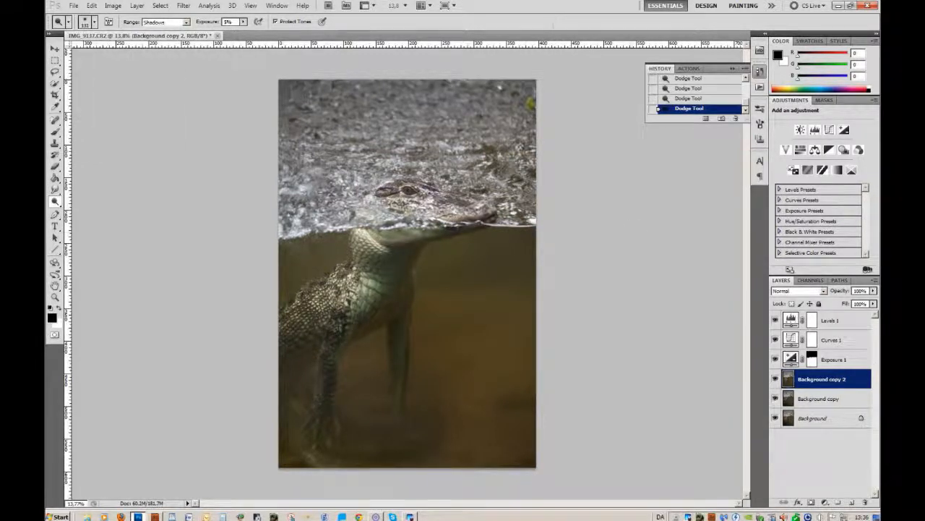
Duplicate Background copy 2 into a new Background copy 3 layer
{"action": "right_click", "coordinate": [822, 379]}
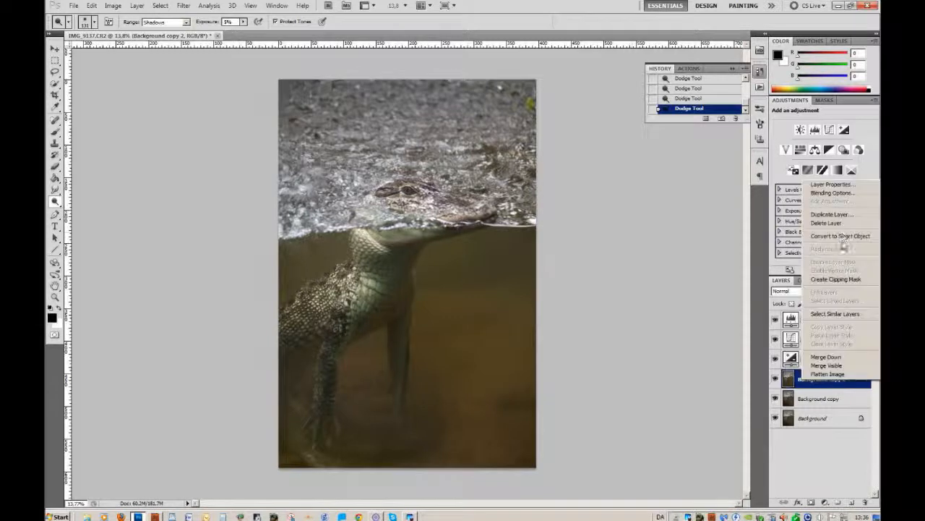
{"action": "left_click", "coordinate": [831, 214]}
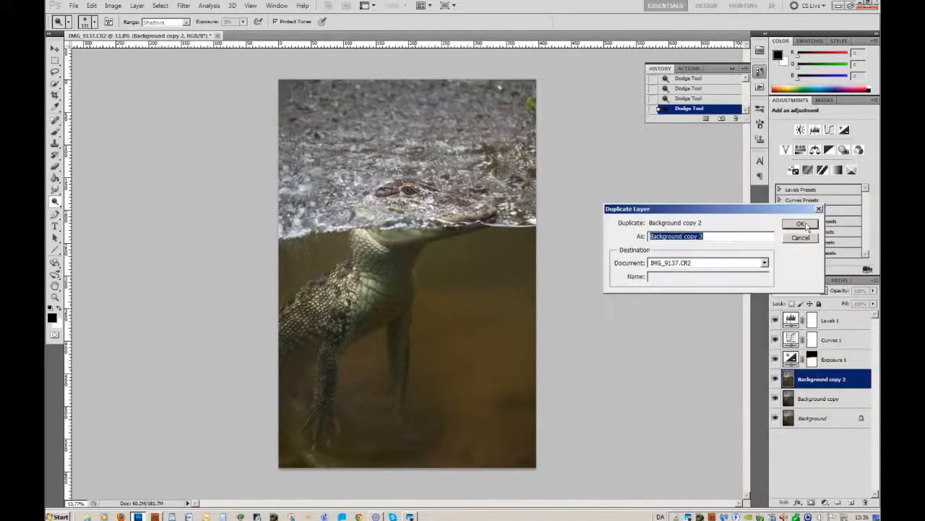
{"action": "left_click", "coordinate": [801, 223]}
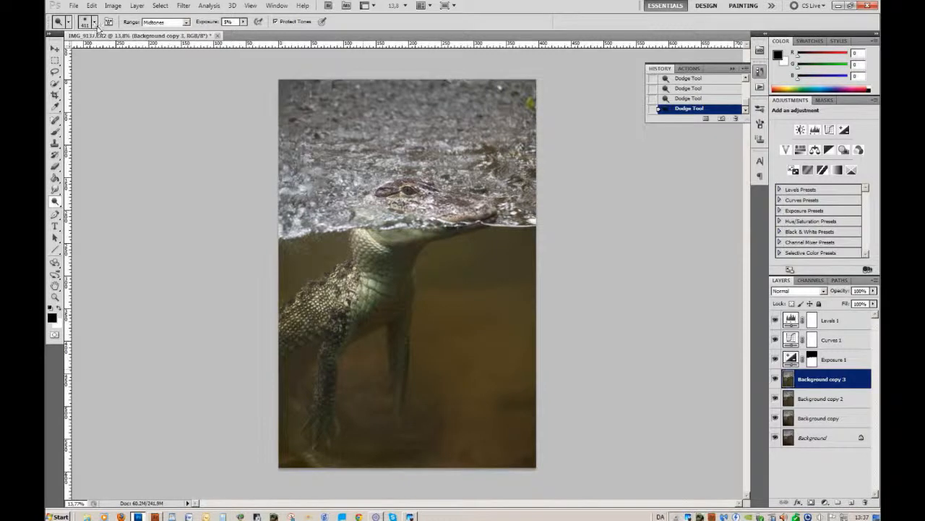
Dodge the midtones on the alligator's body just below the waterline
{"action": "left_click", "coordinate": [95, 21]}
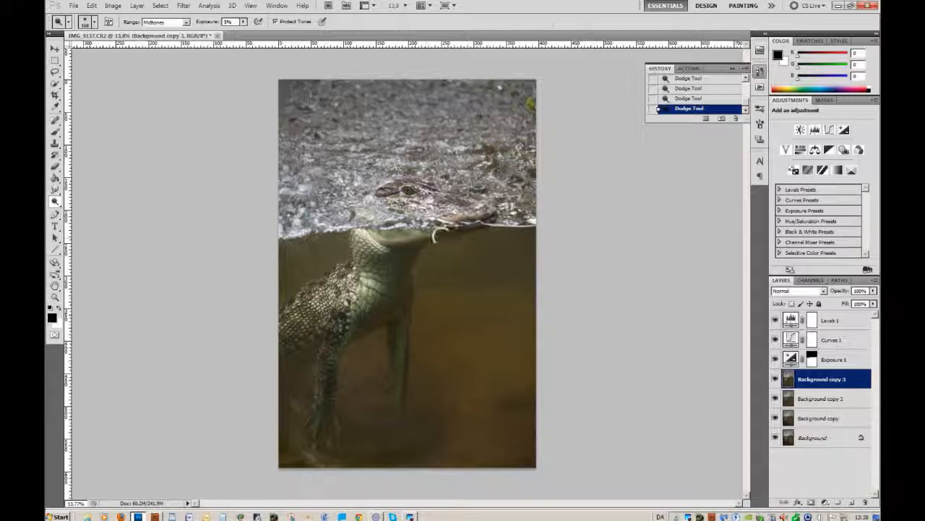
{"action": "left_click", "coordinate": [434, 239]}
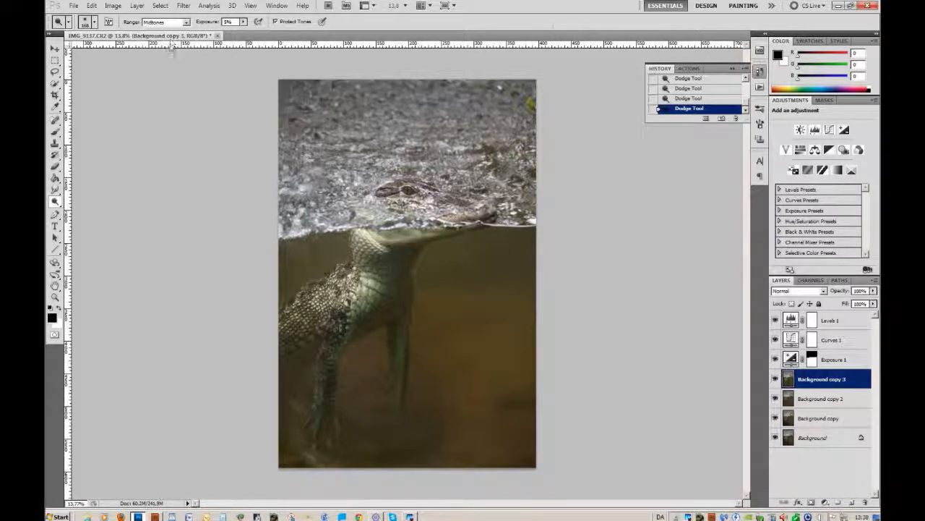
Switch the Dodge range to Highlights and brighten the scaly body and front leg
{"action": "left_click", "coordinate": [187, 20]}
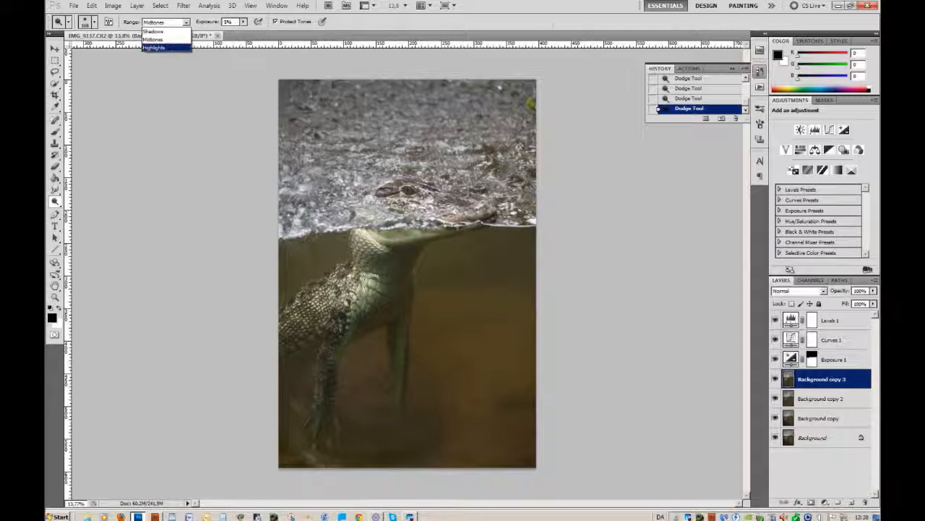
{"action": "left_click", "coordinate": [153, 48]}
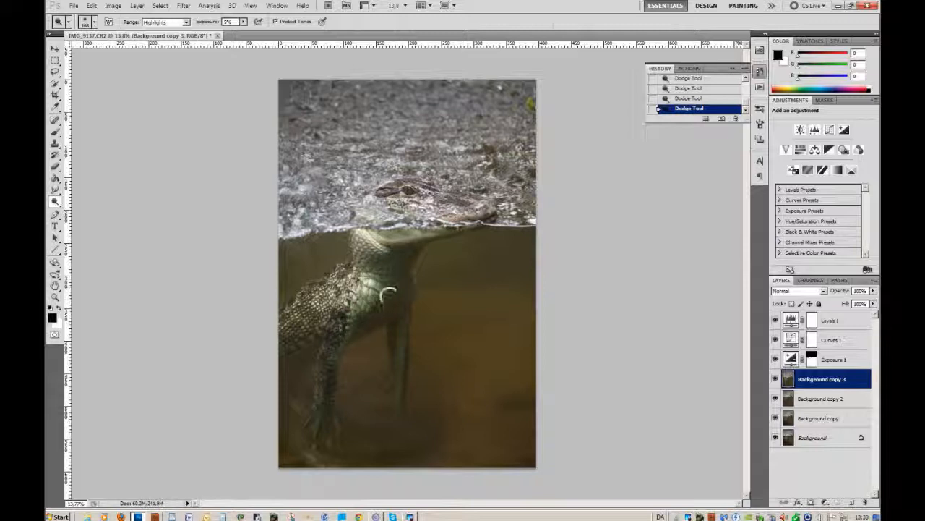
{"action": "left_click", "coordinate": [376, 289]}
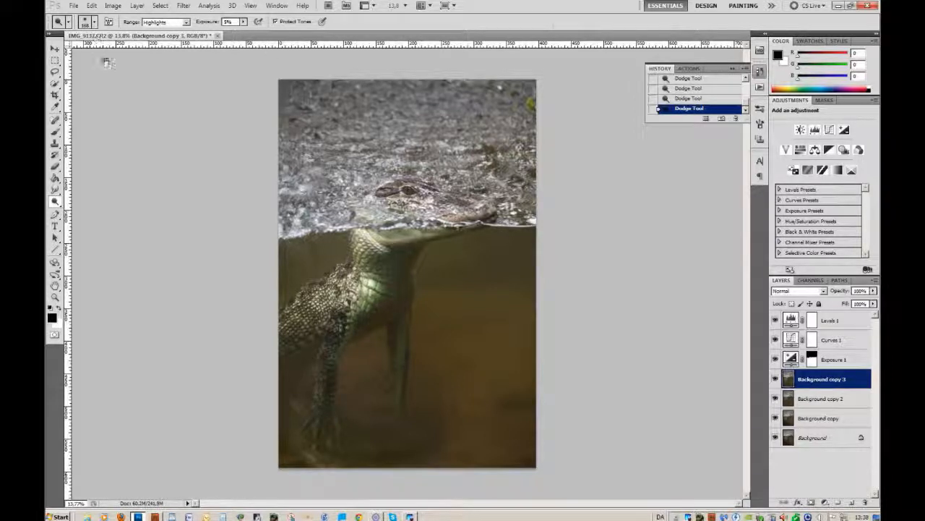
{"action": "left_click", "coordinate": [80, 22]}
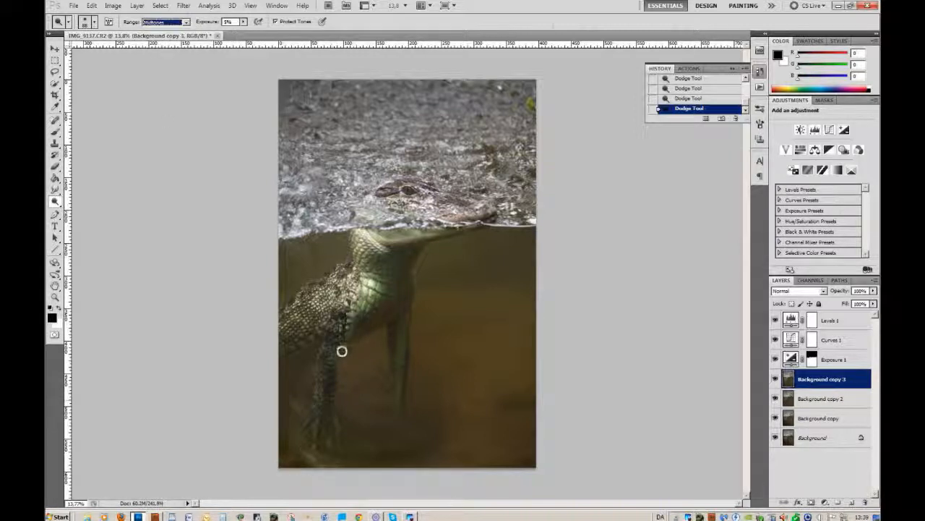
Dodge the midtones along the alligator's submerged lower legs
{"action": "left_click_drag", "start_coordinate": [341, 352], "coordinate": [336, 353]}
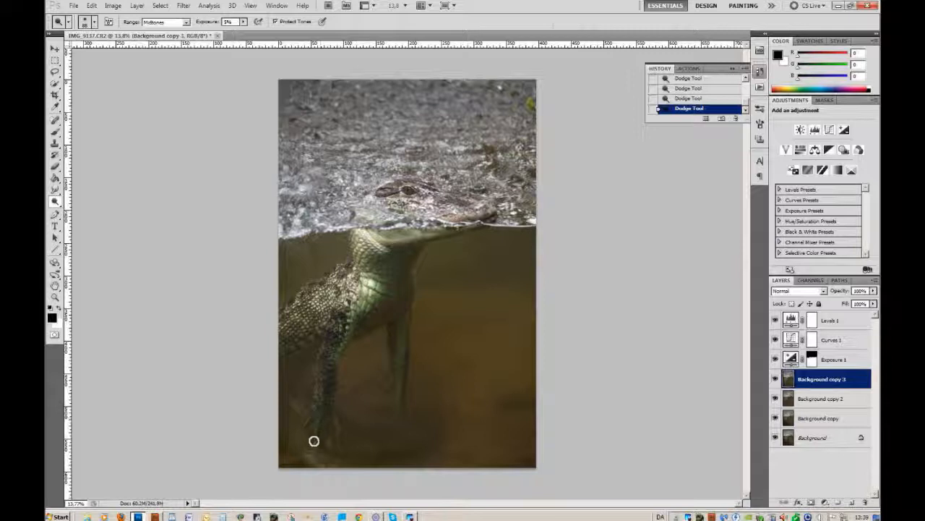
{"action": "mouse_move", "coordinate": [330, 432]}
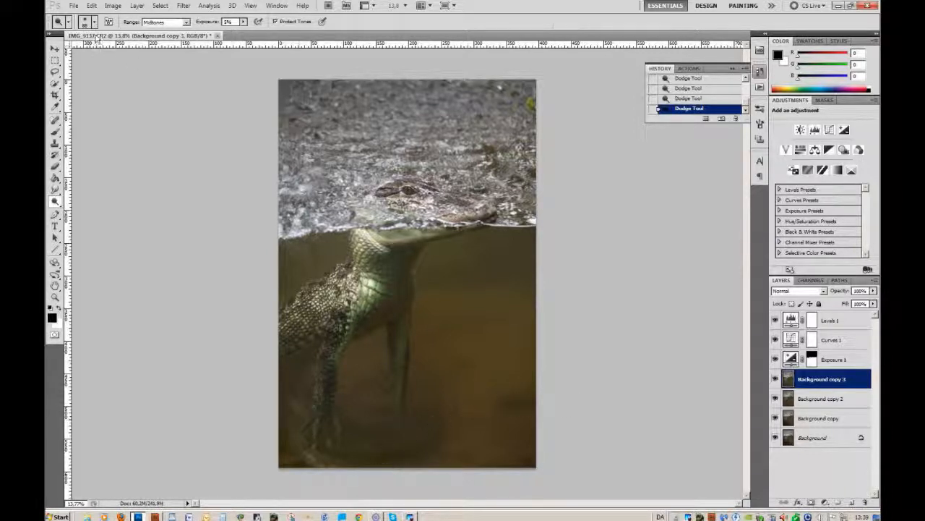
{"action": "left_click", "coordinate": [85, 20]}
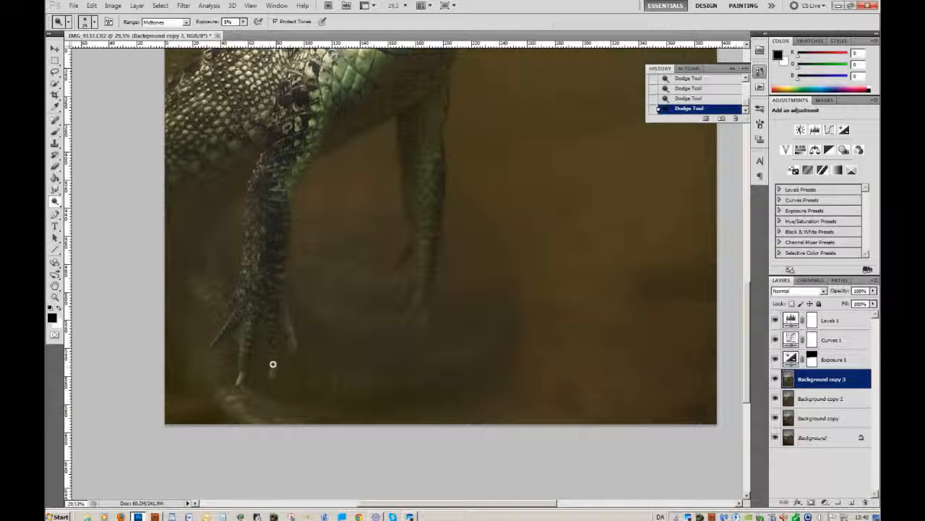
{"action": "mouse_move", "coordinate": [292, 334]}
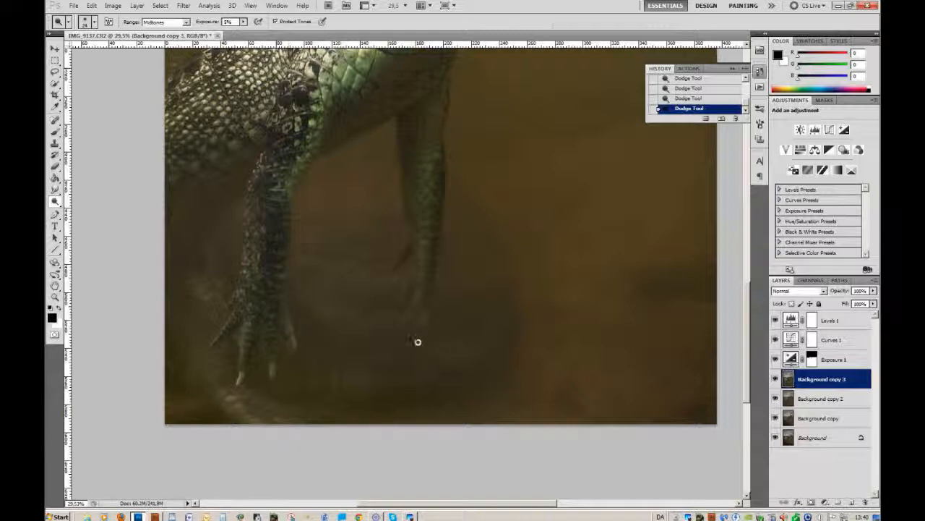
{"action": "mouse_move", "coordinate": [426, 311]}
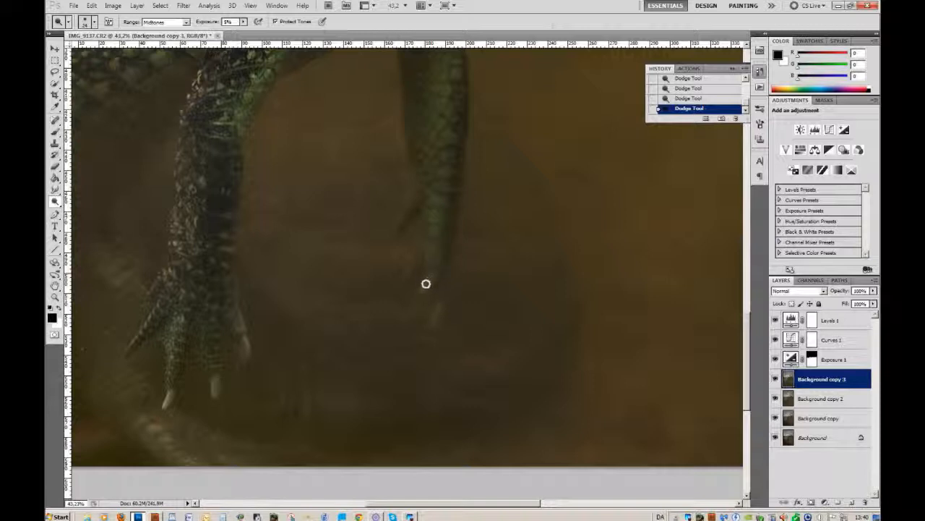
{"action": "mouse_move", "coordinate": [417, 263]}
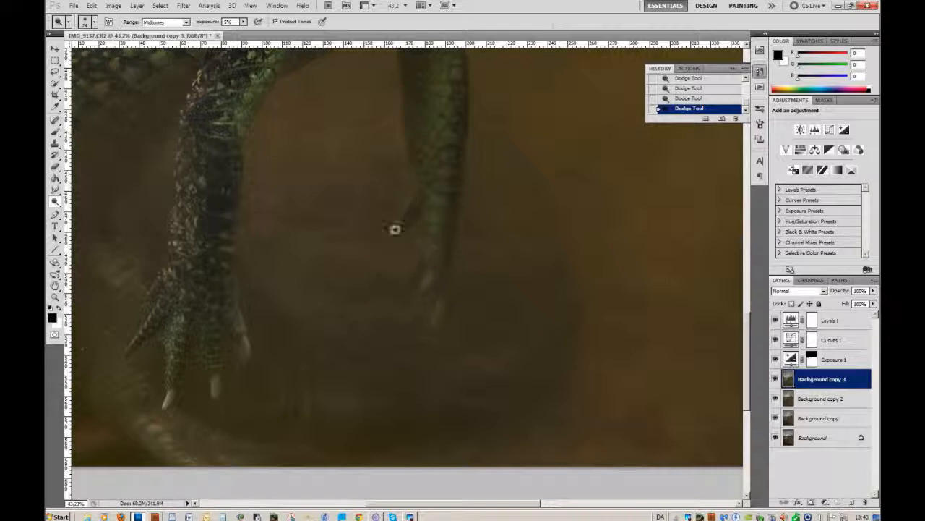
{"action": "mouse_move", "coordinate": [385, 251]}
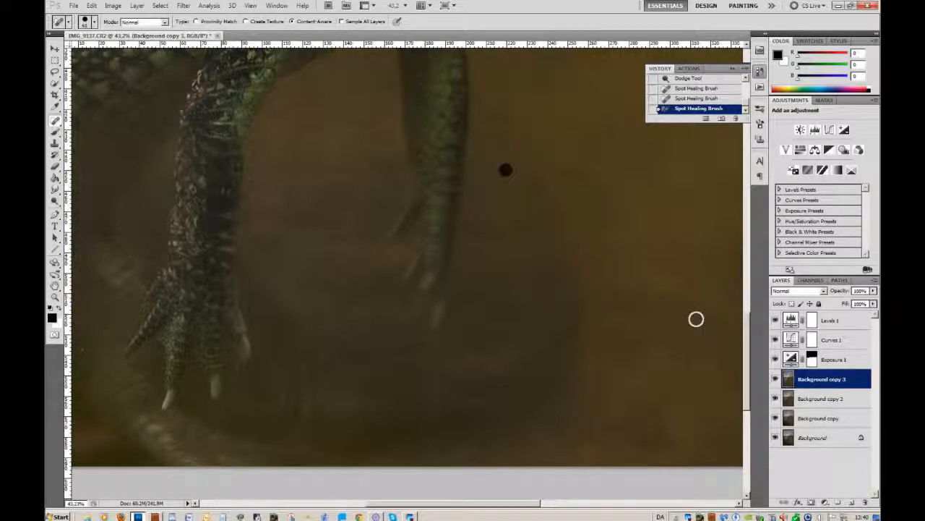
Spot-heal the dark specks floating in the water near the alligator's feet
{"action": "left_click", "coordinate": [504, 170]}
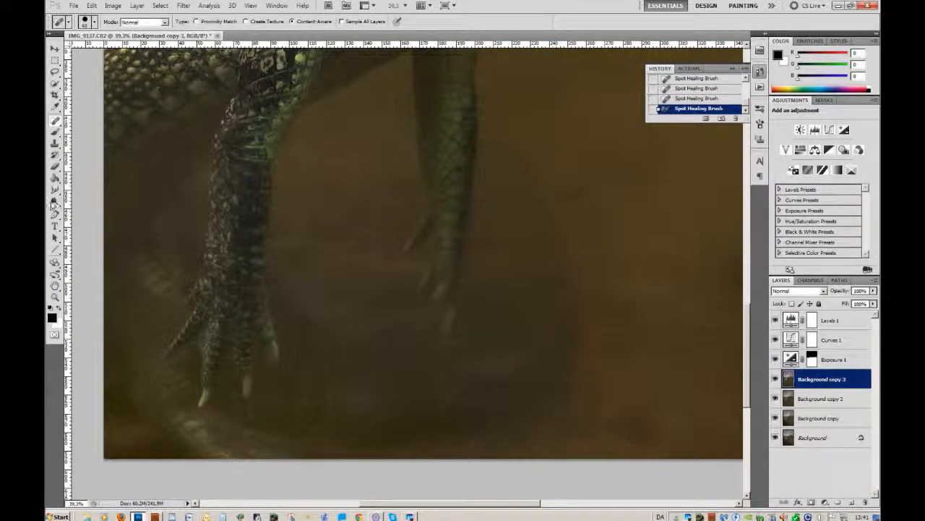
{"action": "left_click", "coordinate": [53, 205]}
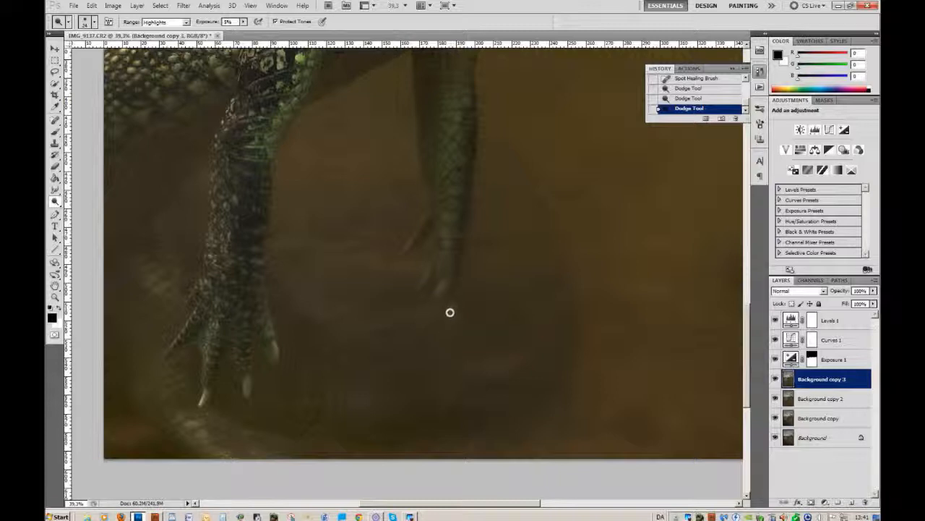
Dodge the highlights along the alligator's underwater legs and claws
{"action": "left_click_drag", "start_coordinate": [450, 312], "coordinate": [442, 283]}
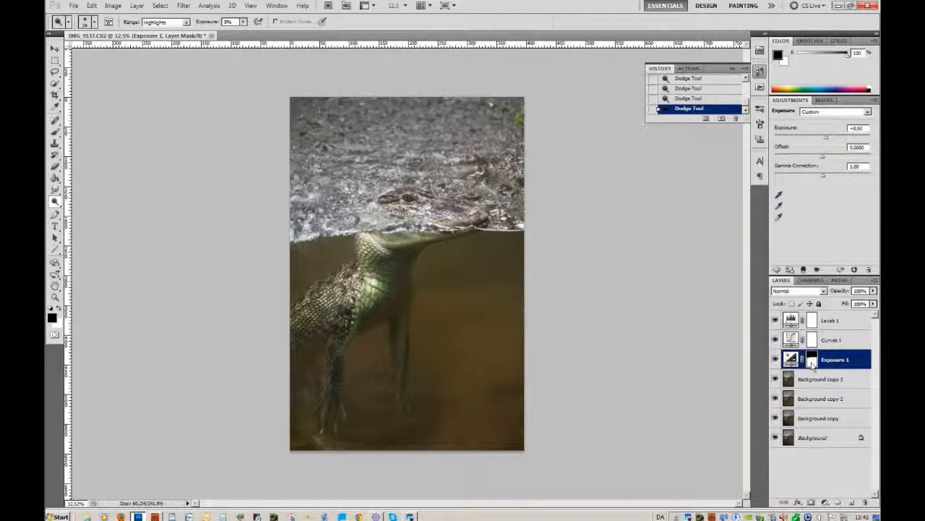
Load the Exposure mask as a selection, invert it to the above-water area, and activate Background copy 3
{"action": "right_click", "coordinate": [810, 359]}
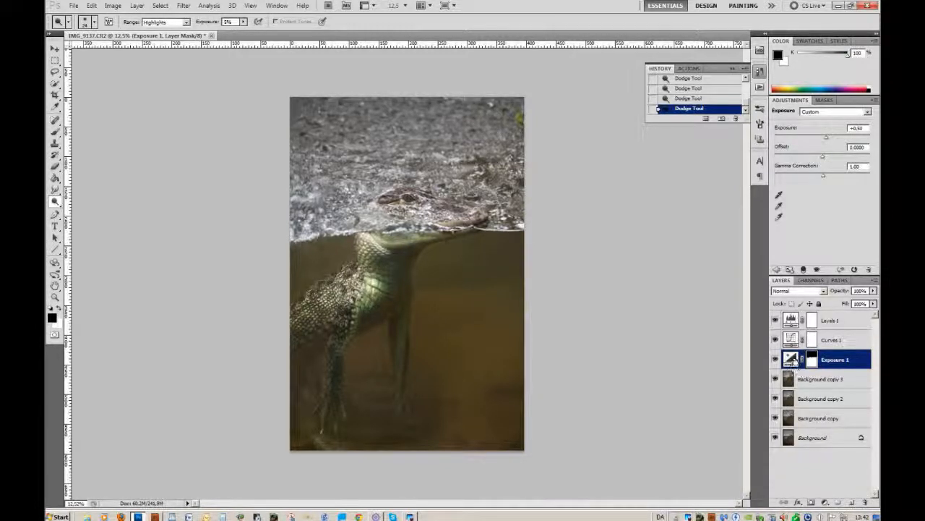
{"action": "right_click", "coordinate": [802, 358]}
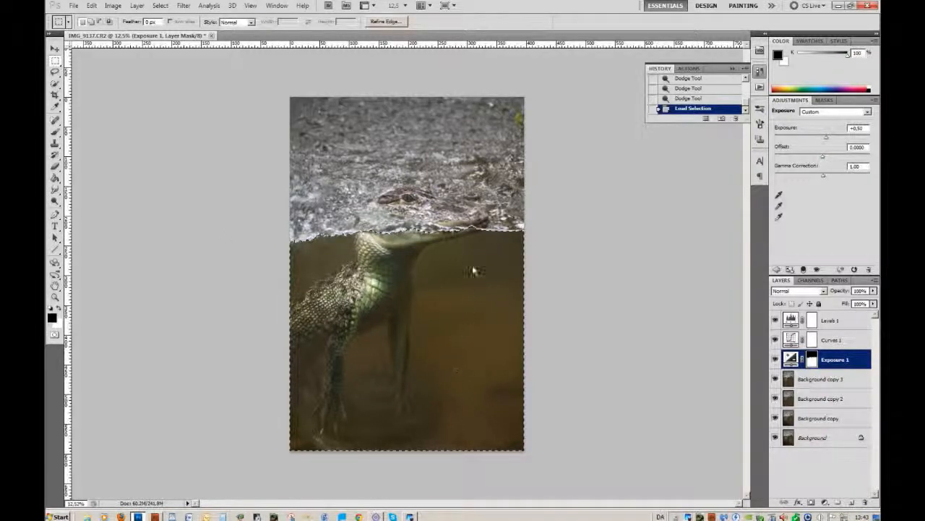
{"action": "right_click", "coordinate": [475, 272]}
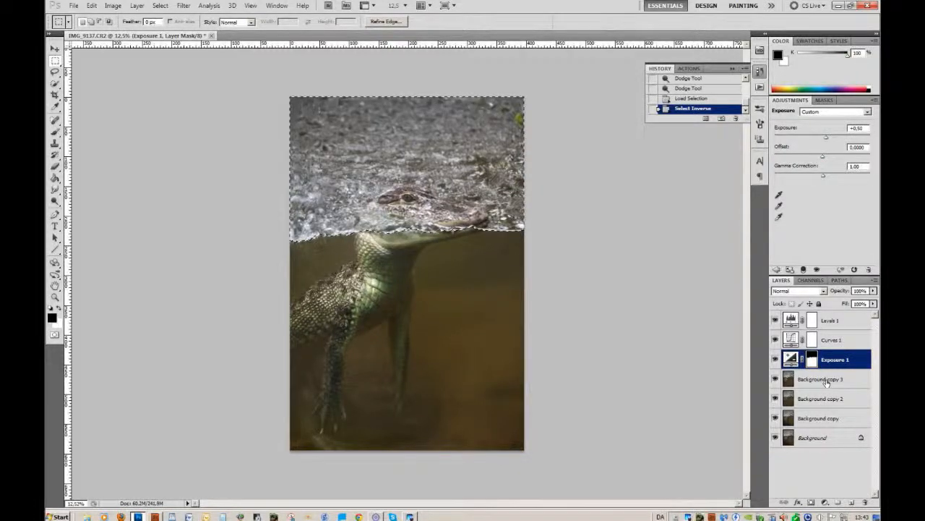
{"action": "left_click", "coordinate": [821, 379]}
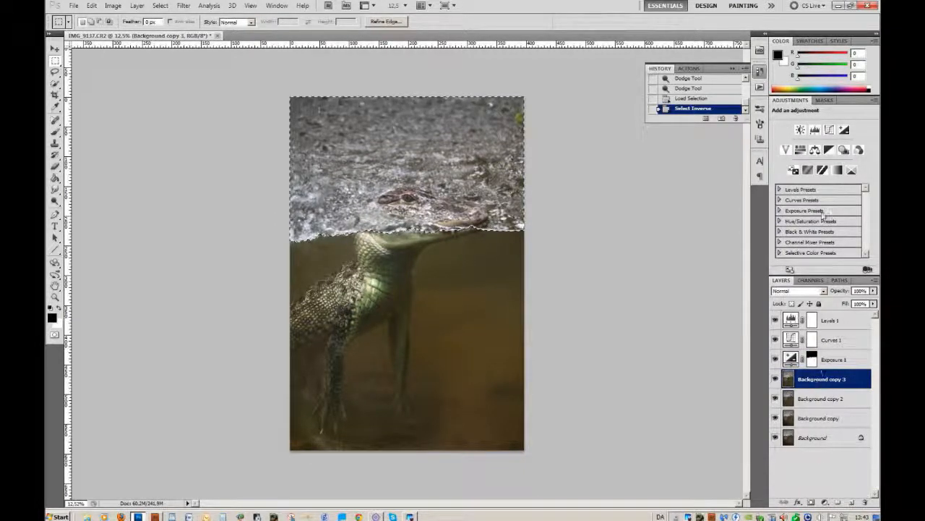
Duplicate Background copy 3 into Background copy 4 with the selection kept
{"action": "right_click", "coordinate": [827, 379]}
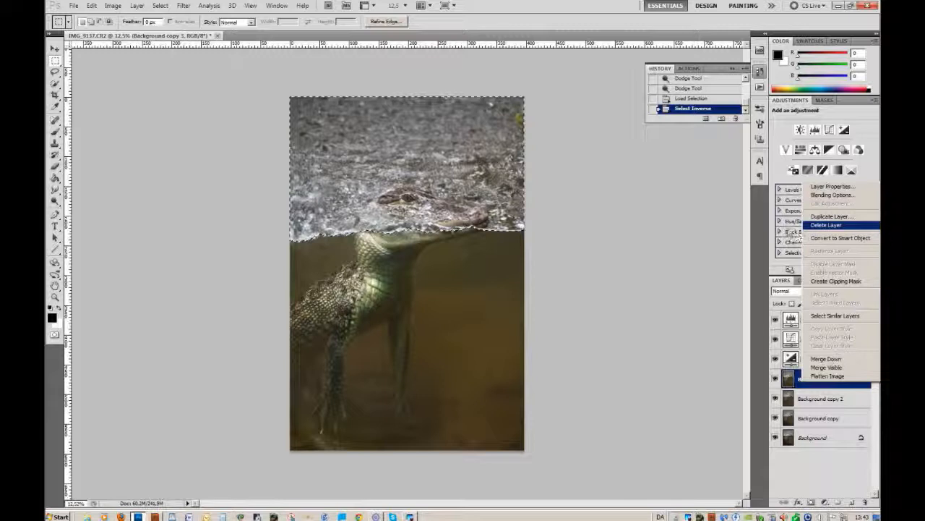
{"action": "left_click", "coordinate": [832, 216]}
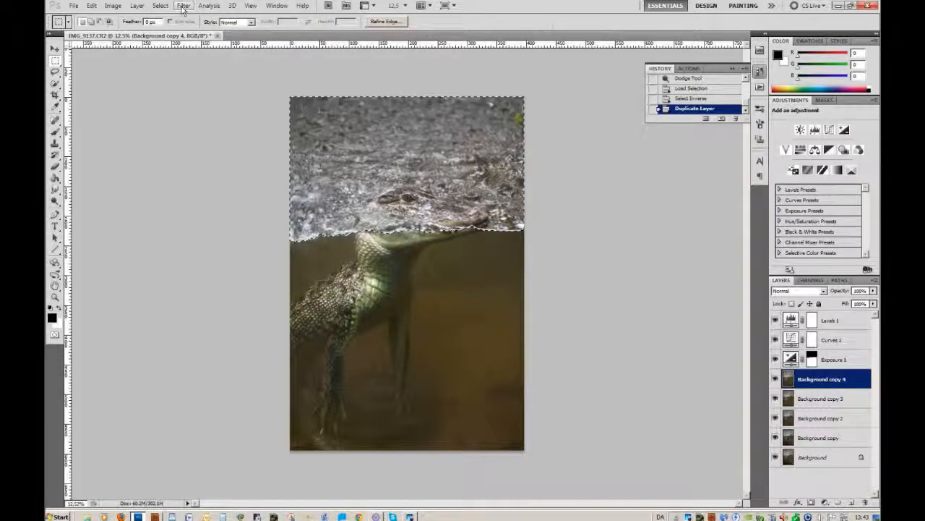
Apply a Gaussian Blur with an adjusted radius to the selected above-water area of Background copy 4
{"action": "left_click", "coordinate": [184, 6]}
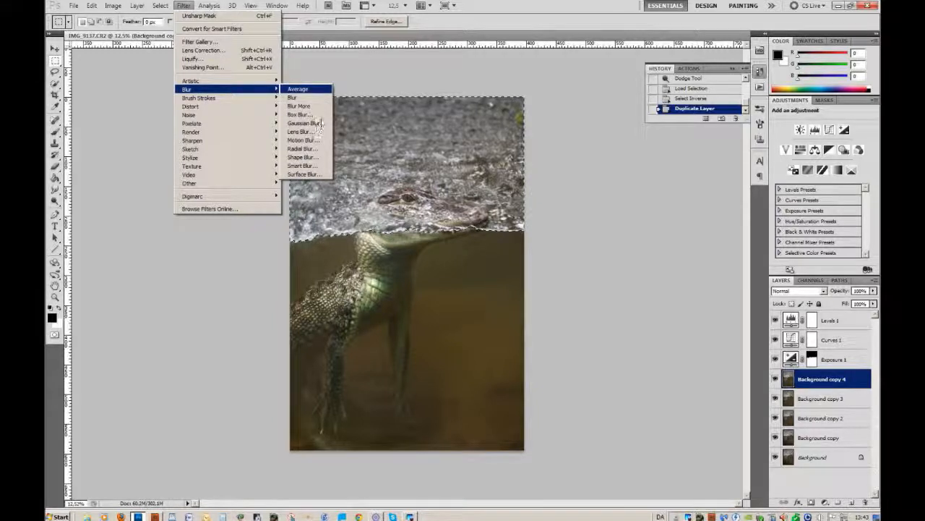
{"action": "mouse_move", "coordinate": [304, 123]}
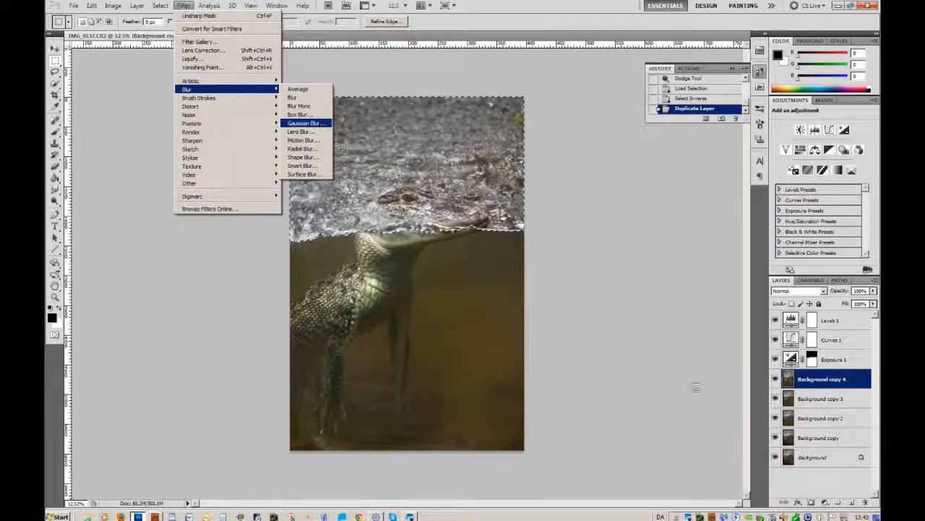
{"action": "left_click", "coordinate": [307, 123]}
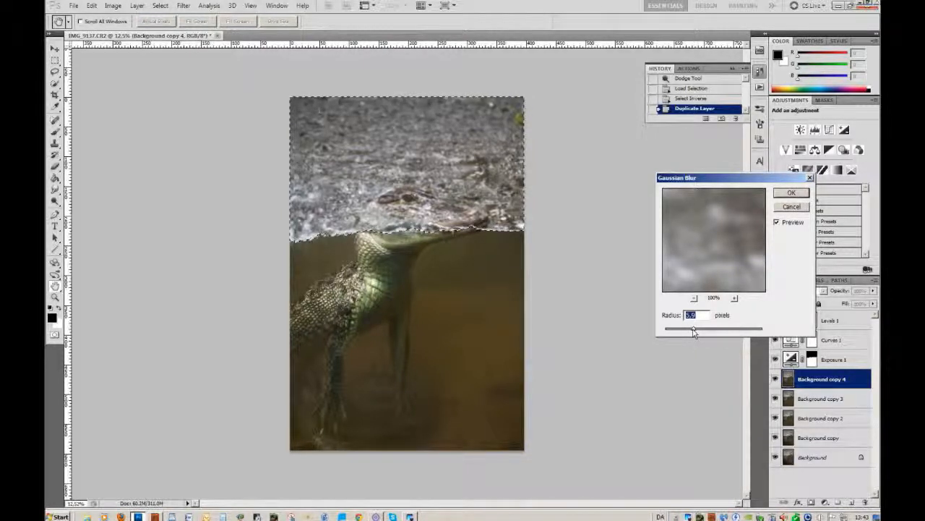
{"action": "left_click_drag", "start_coordinate": [716, 328], "coordinate": [693, 328]}
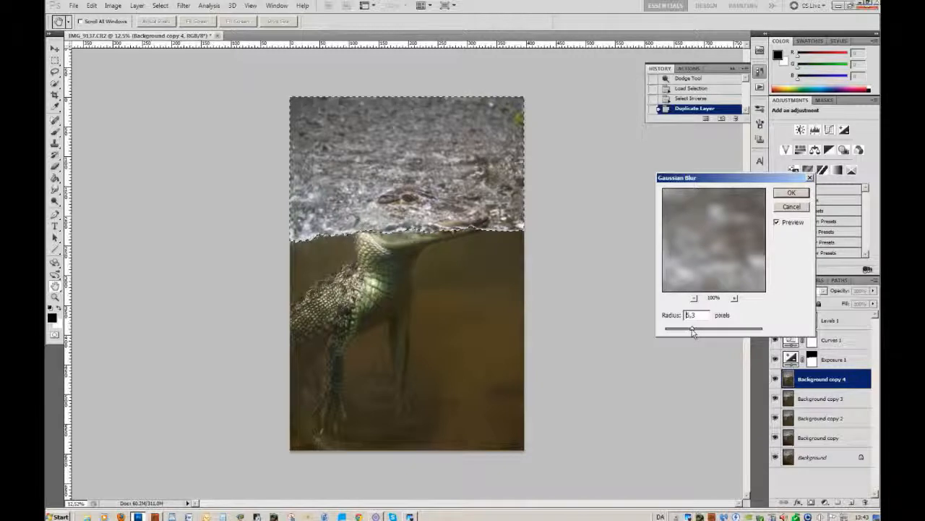
{"action": "left_click_drag", "start_coordinate": [693, 328], "coordinate": [691, 328]}
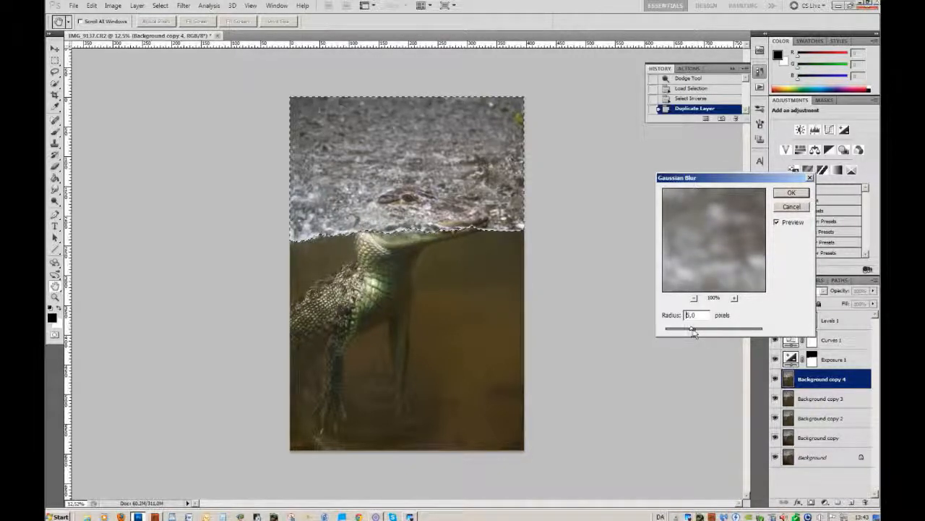
{"action": "left_click_drag", "start_coordinate": [693, 330], "coordinate": [697, 330]}
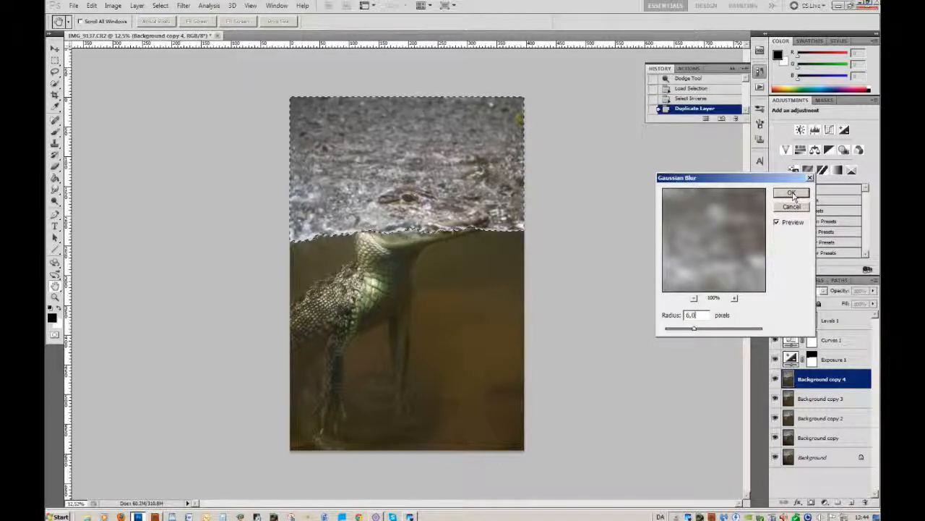
{"action": "left_click", "coordinate": [793, 192]}
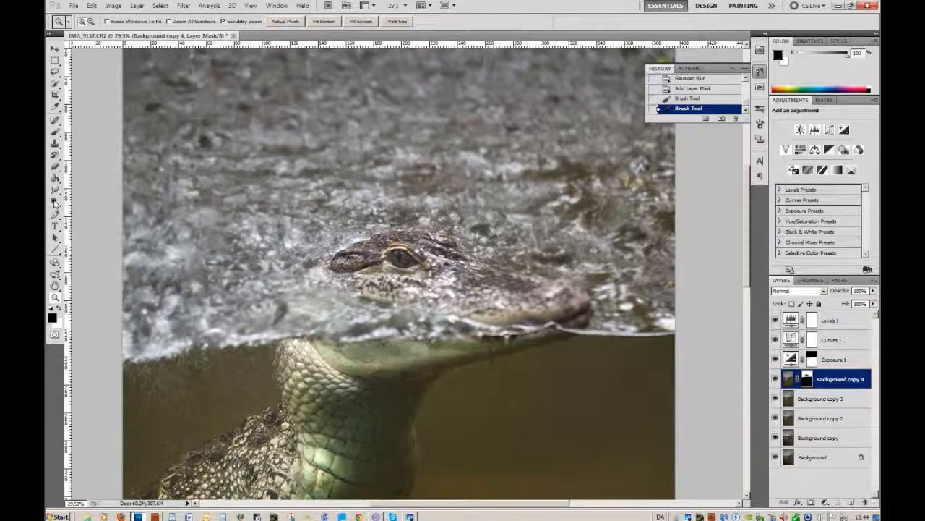
{"action": "mouse_move", "coordinate": [57, 130]}
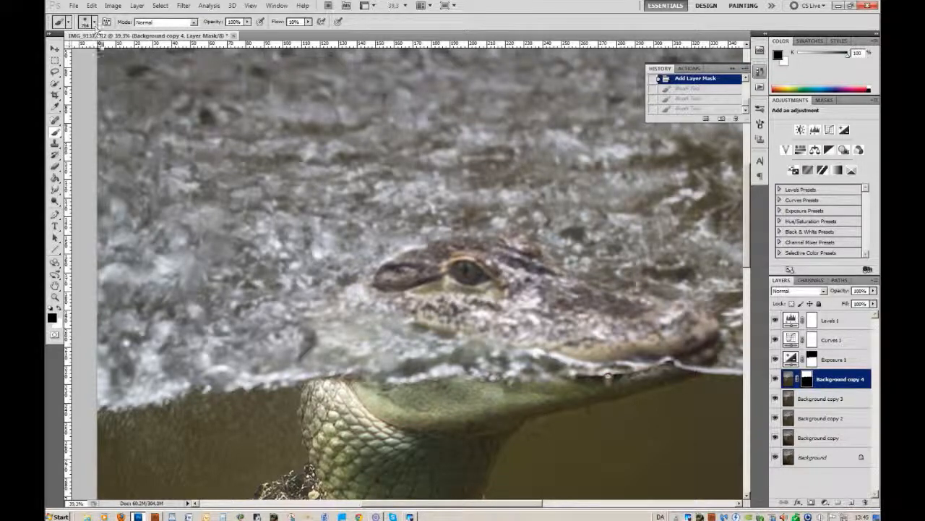
Brush black on Background copy 4's mask over the alligator's head, swapping colours as needed
{"action": "left_click", "coordinate": [95, 21]}
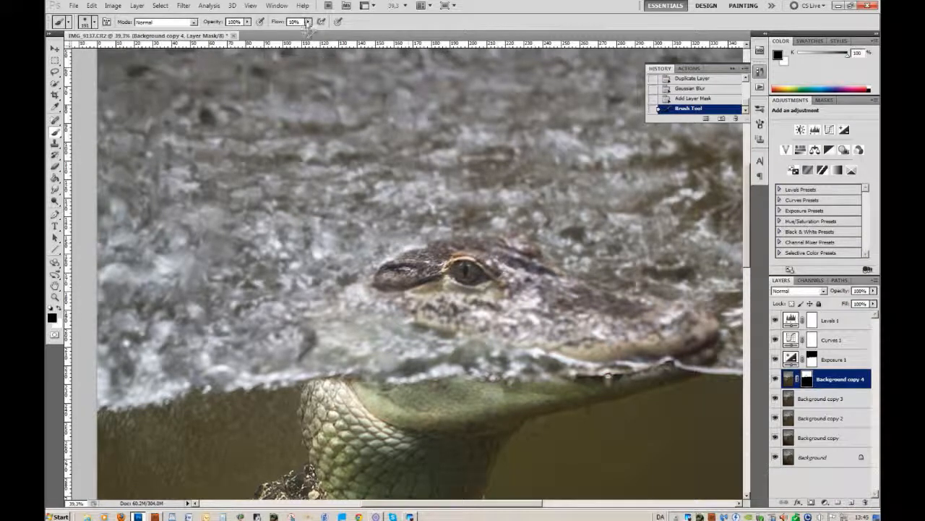
{"action": "left_click_drag", "start_coordinate": [307, 29], "coordinate": [303, 30]}
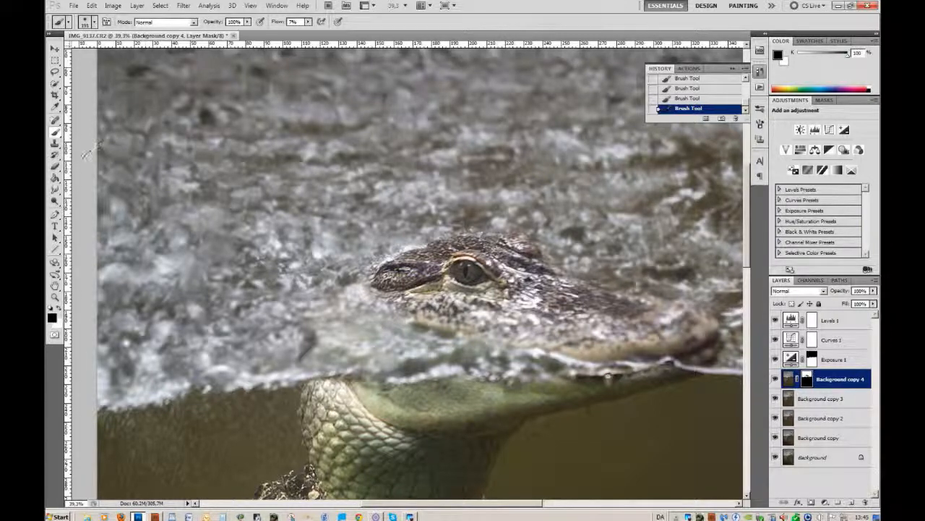
{"action": "mouse_move", "coordinate": [203, 220]}
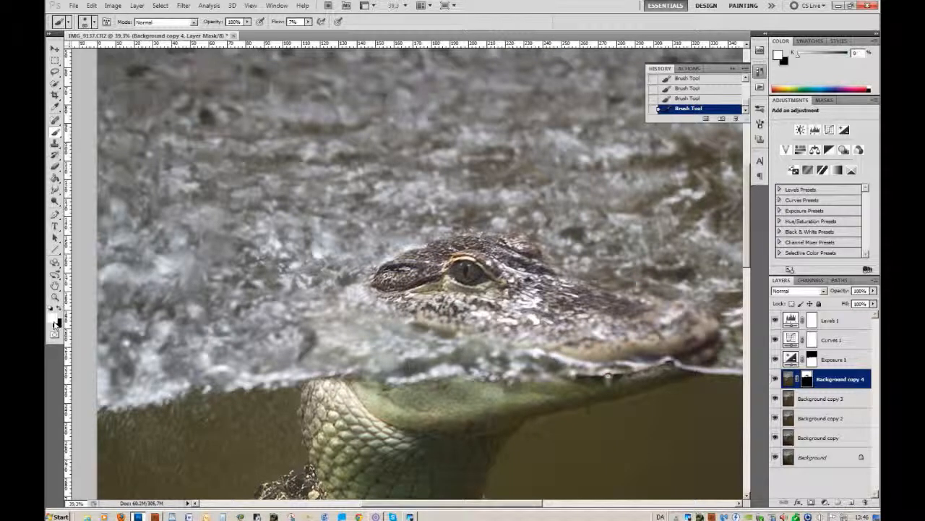
{"action": "mouse_move", "coordinate": [35, 322]}
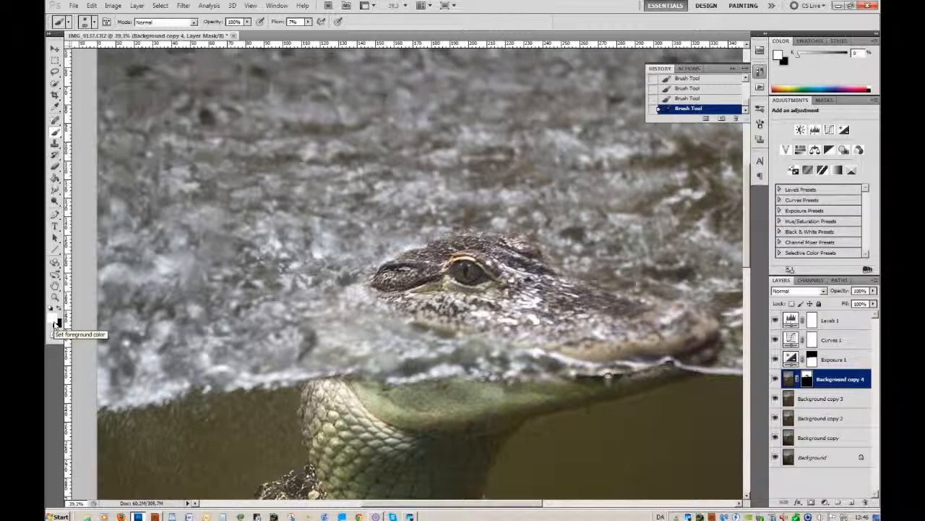
{"action": "left_click", "coordinate": [32, 322]}
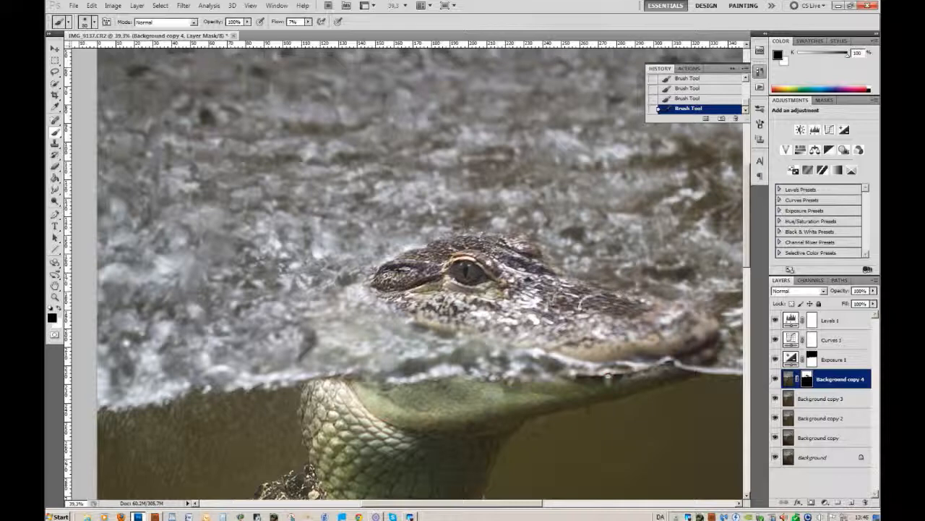
{"action": "mouse_move", "coordinate": [298, 250]}
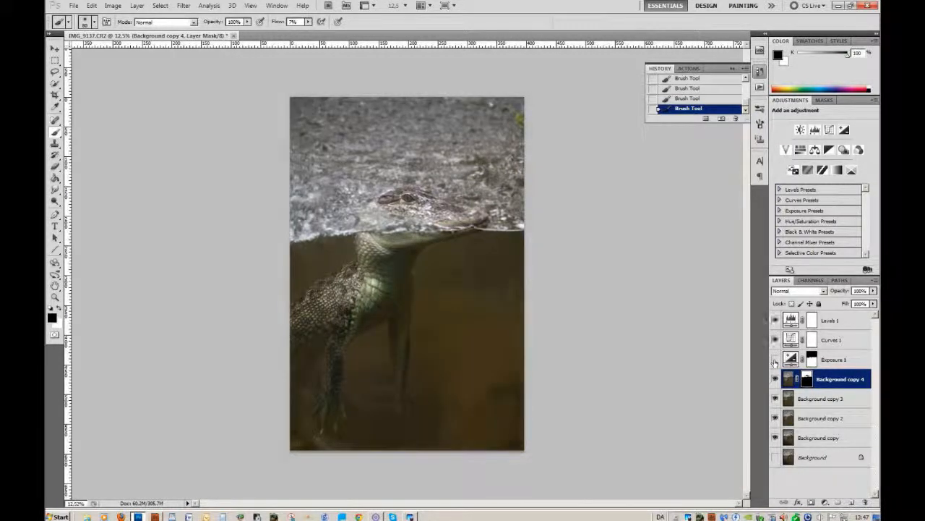
Merge the visible layers into Background copy via Layer > Merge Visible and start duplicating it
{"action": "left_click", "coordinate": [833, 437]}
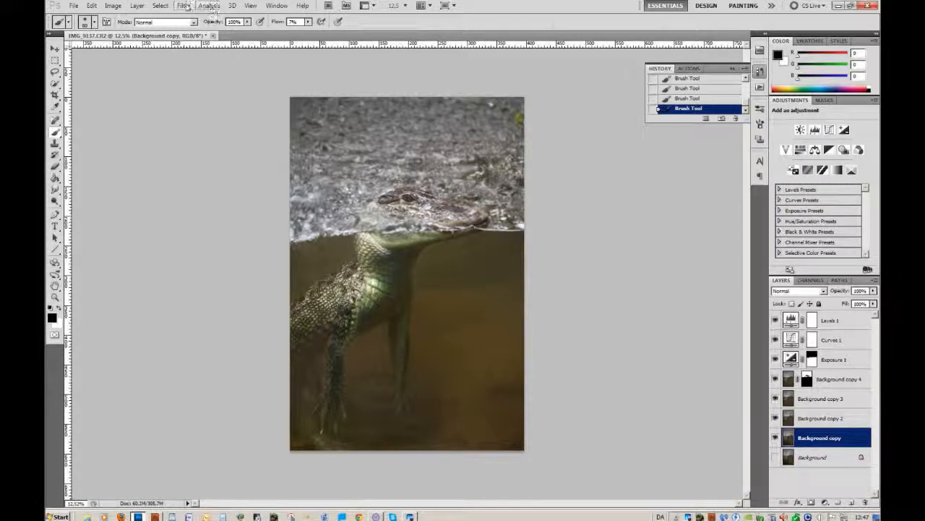
{"action": "left_click", "coordinate": [136, 6]}
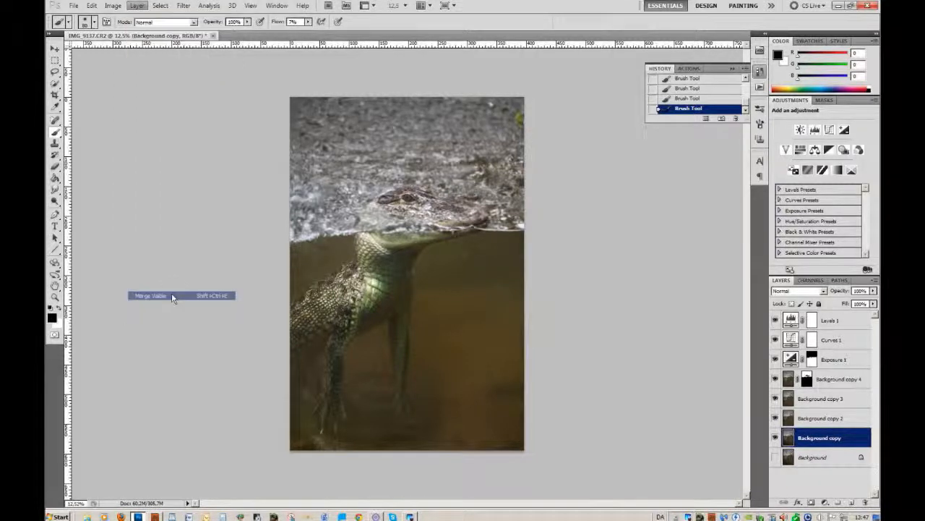
{"action": "left_click", "coordinate": [149, 295]}
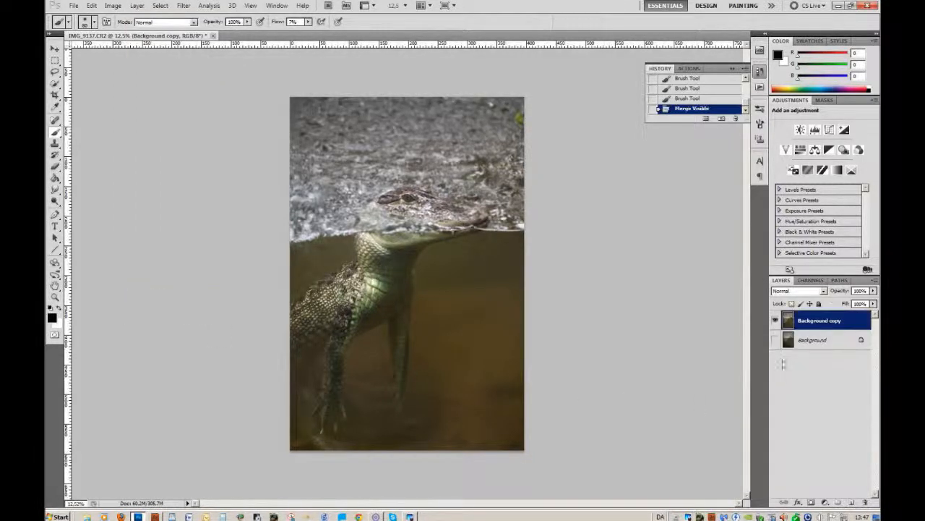
{"action": "left_click", "coordinate": [777, 321]}
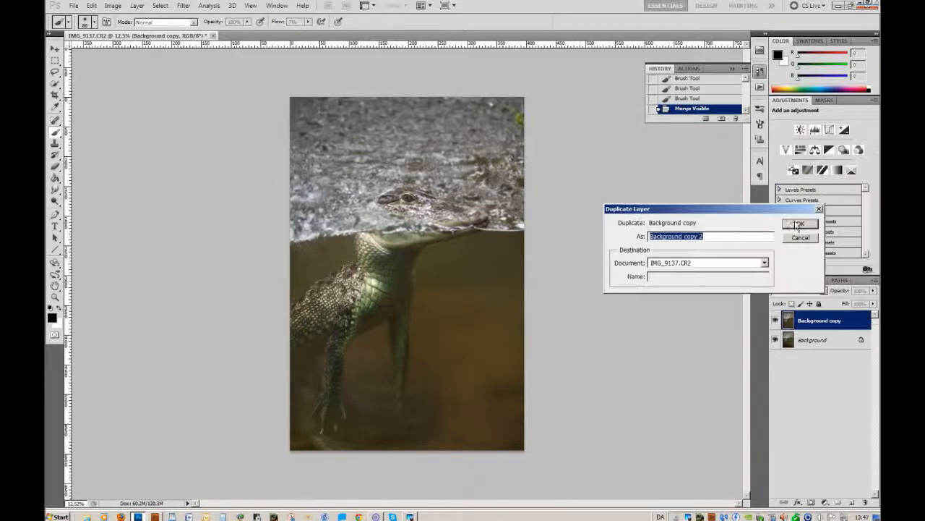
Confirm the duplicate so Background copy 2 sits atop the layer stack
{"action": "left_click", "coordinate": [801, 223]}
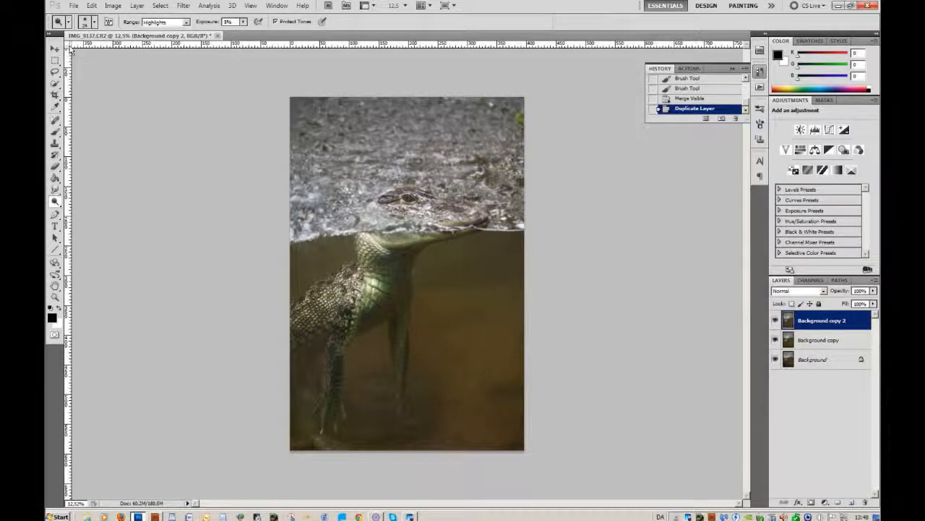
Pick a brush tip in the options bar for dodging highlights on Background copy 2
{"action": "left_click", "coordinate": [92, 20]}
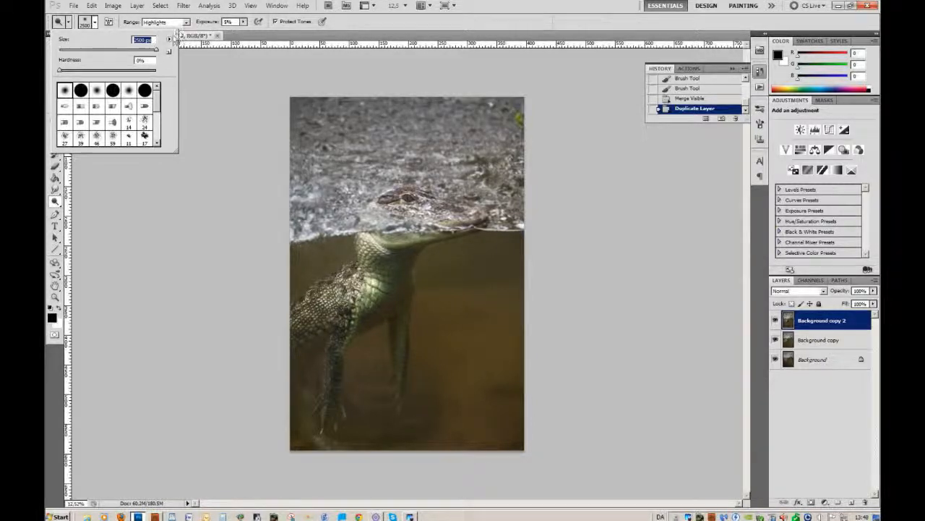
{"action": "left_click", "coordinate": [185, 22]}
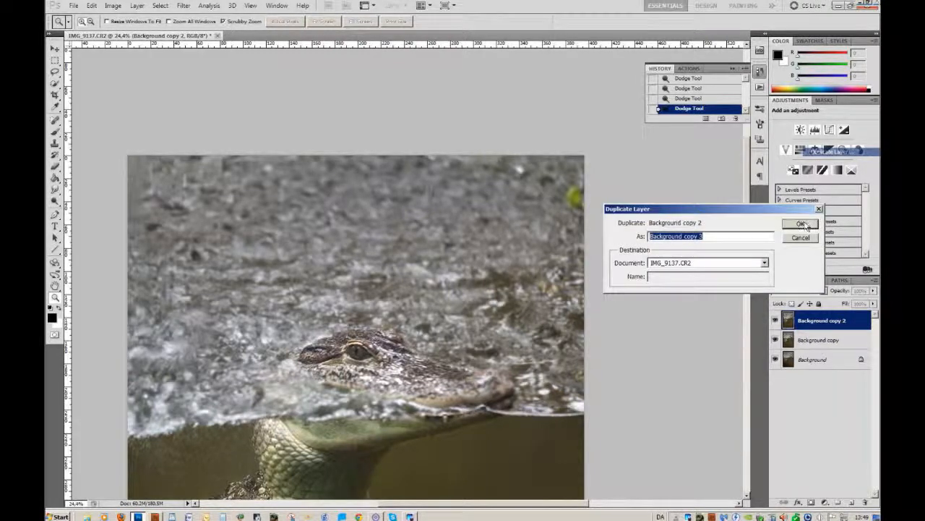
Confirm duplicating the dodged layer as Background copy 3
{"action": "left_click", "coordinate": [802, 223]}
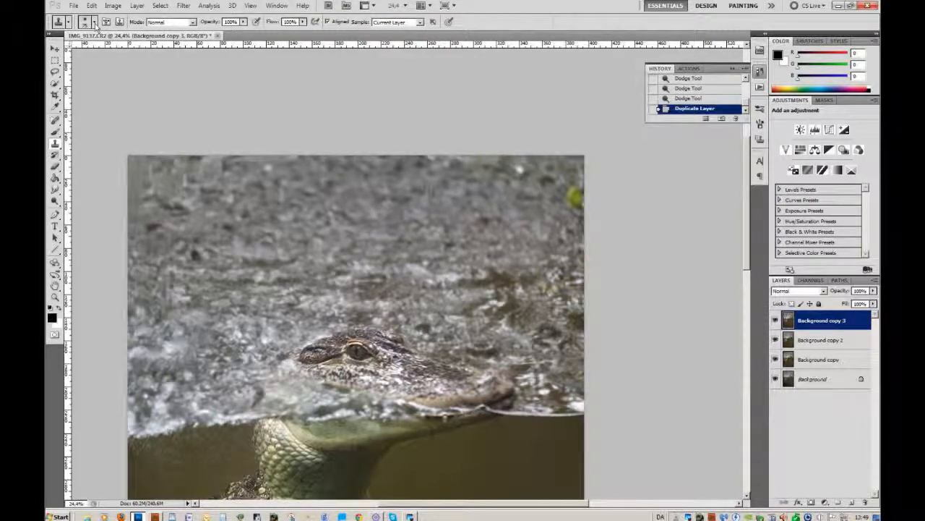
Clone Stamp distracting details out of the alligator photo on Background copy 3
{"action": "left_click", "coordinate": [89, 20]}
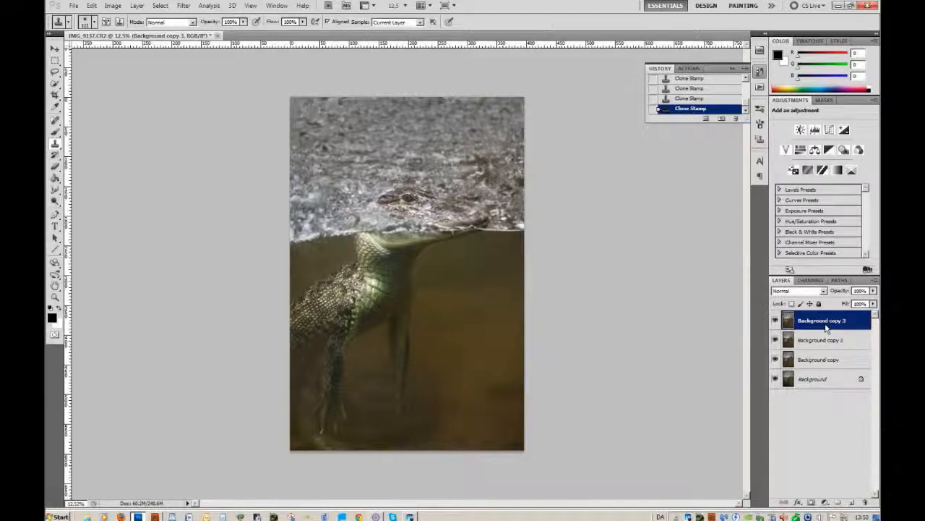
Duplicate the top layer from the Layers panel menu to create Background copy 4
{"action": "right_click", "coordinate": [824, 321]}
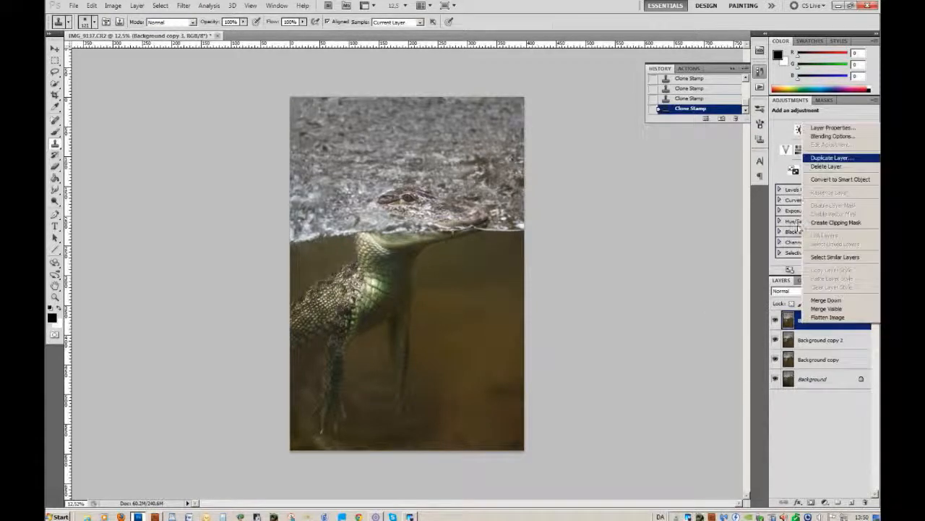
{"action": "left_click", "coordinate": [833, 158]}
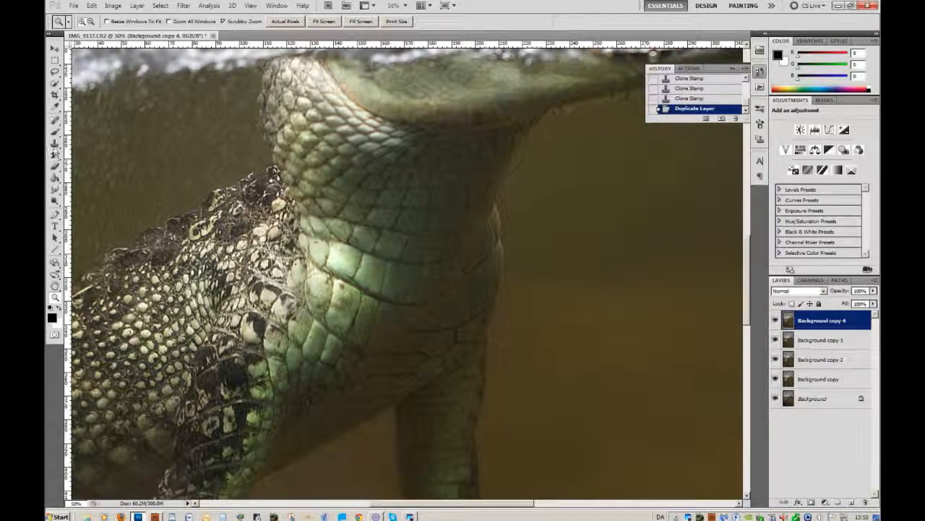
Choose the Dodge tool with Range set to Highlights for the underwater scales
{"action": "left_click", "coordinate": [55, 201]}
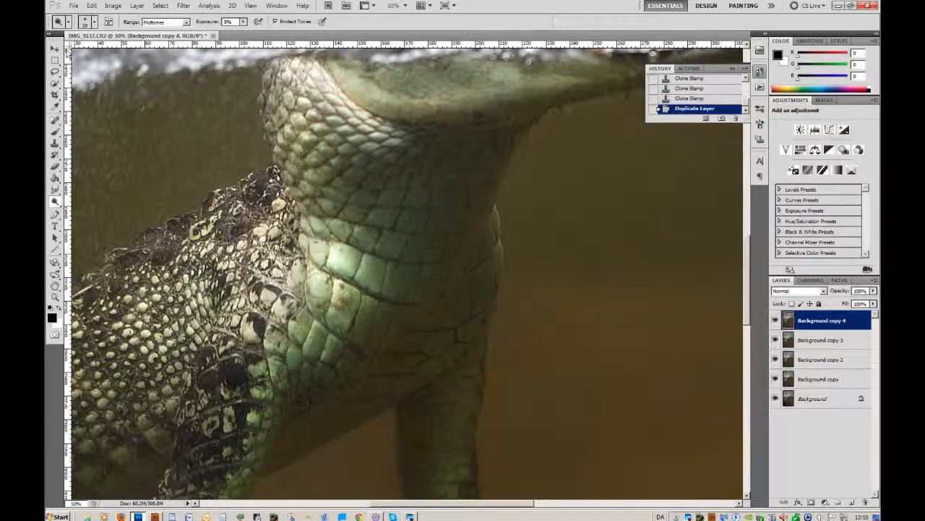
{"action": "left_click", "coordinate": [78, 22]}
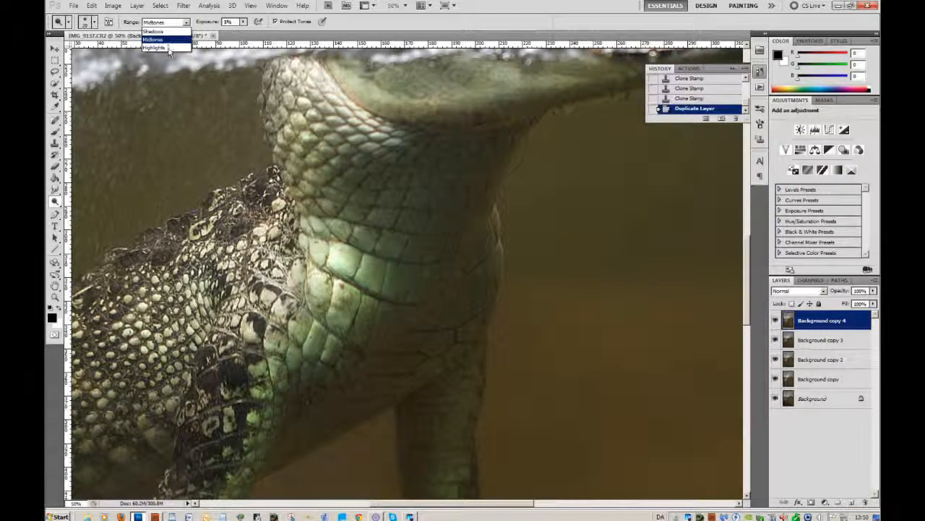
{"action": "left_click", "coordinate": [154, 48]}
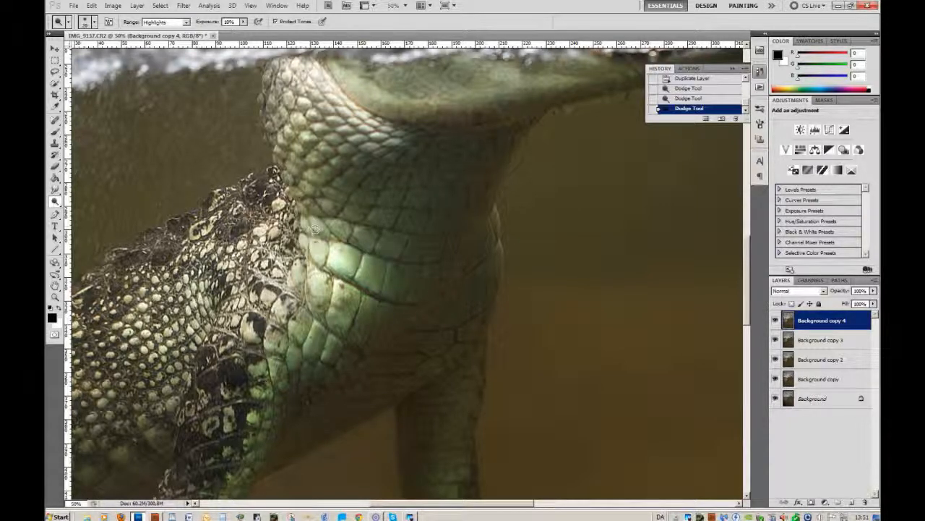
Dodge the chest and belly scales, alternating Midtones and Highlights ranges
{"action": "left_click", "coordinate": [338, 224]}
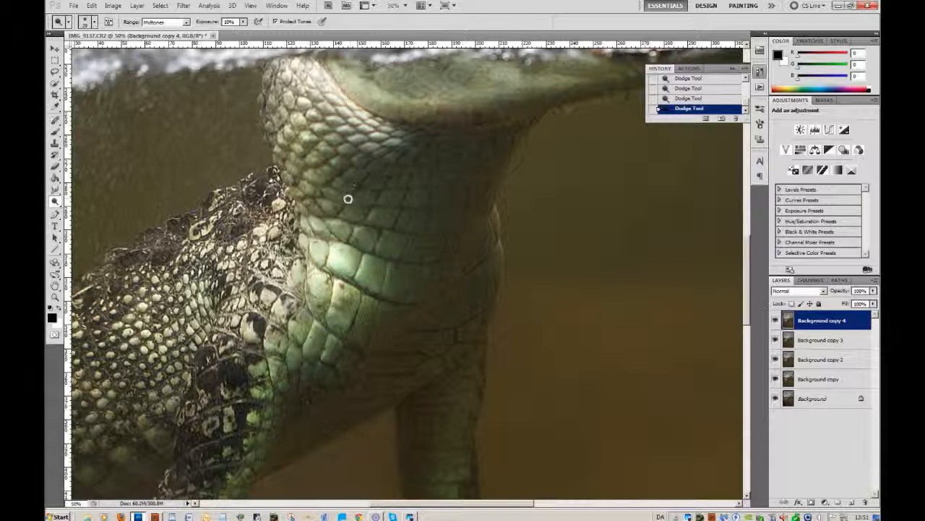
{"action": "left_click_drag", "start_coordinate": [347, 200], "coordinate": [344, 174]}
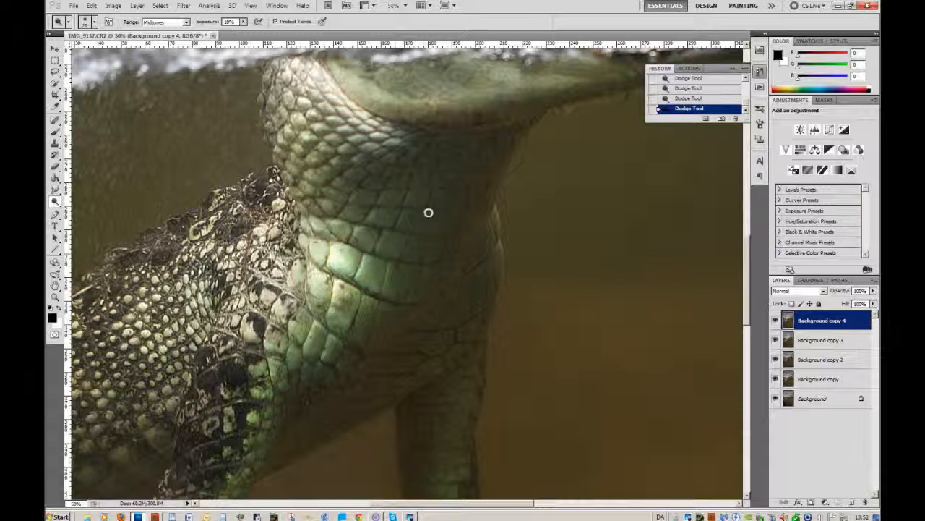
{"action": "mouse_move", "coordinate": [430, 216]}
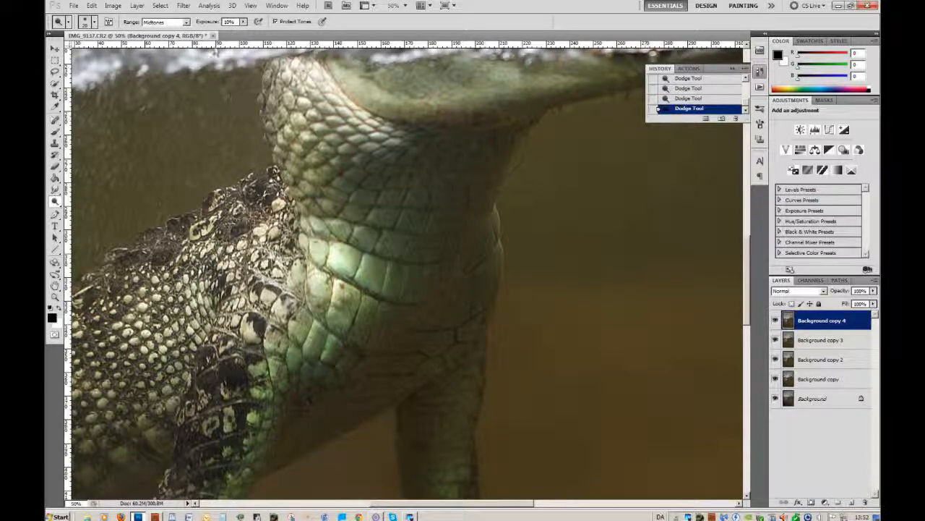
{"action": "left_click", "coordinate": [167, 20]}
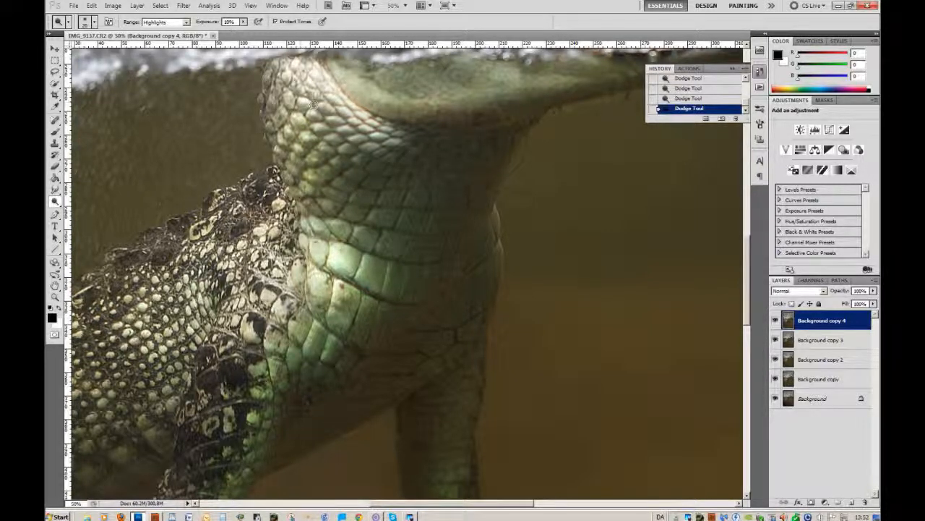
{"action": "left_click_drag", "start_coordinate": [311, 104], "coordinate": [332, 117]}
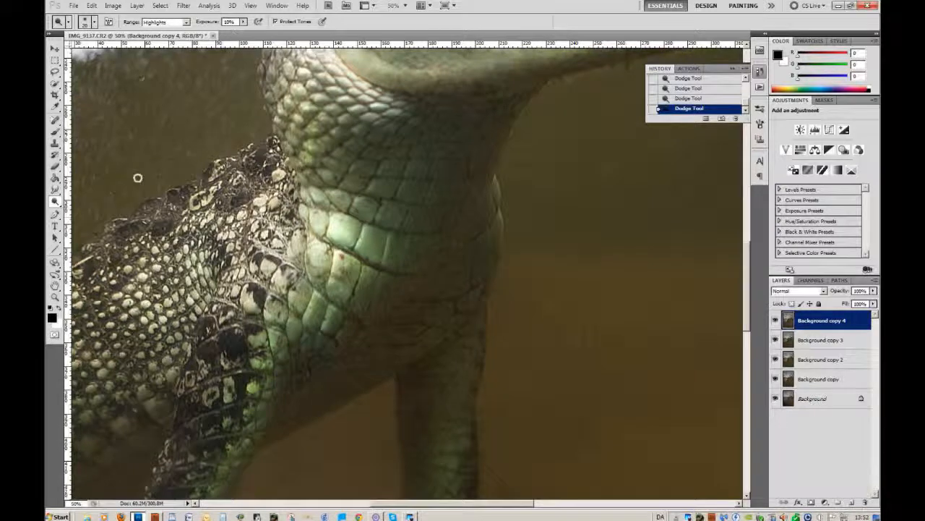
Pick a new dodge brush size and keep brightening the alligator's neck scales
{"action": "left_click", "coordinate": [75, 22]}
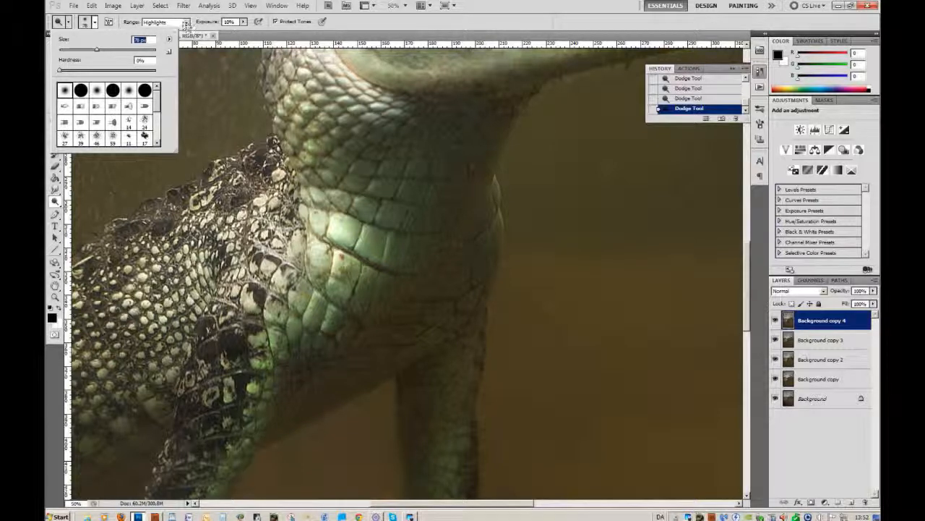
{"action": "left_click", "coordinate": [182, 22]}
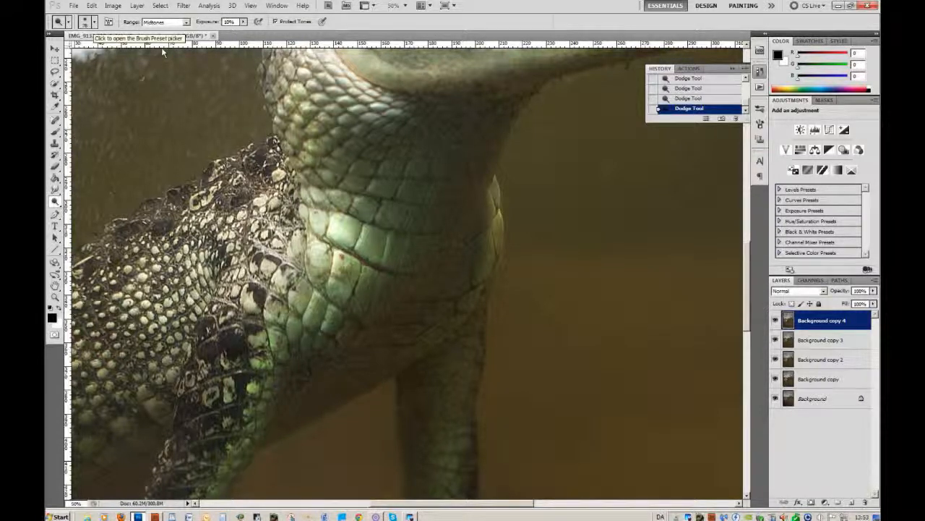
{"action": "left_click", "coordinate": [85, 20]}
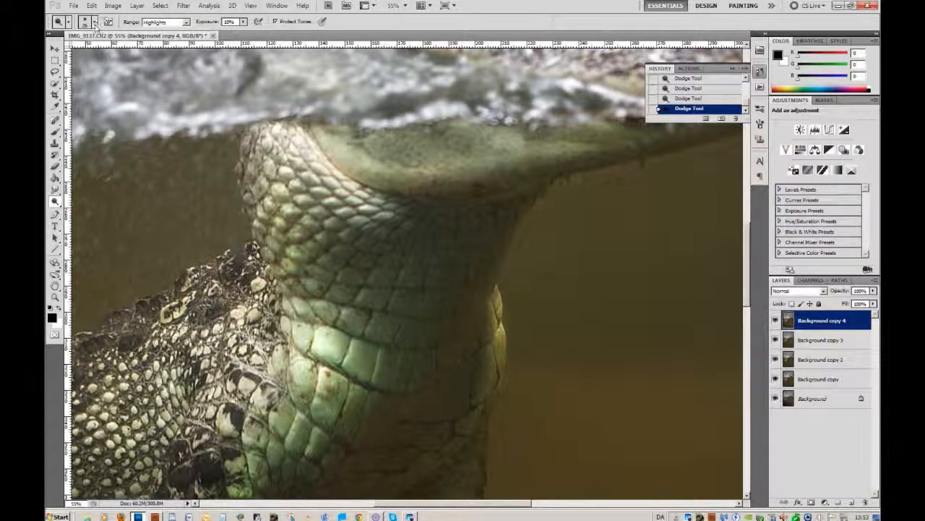
Dodge the highlights on the alligator's lower leg and claws on Background copy 4
{"action": "left_click", "coordinate": [98, 20]}
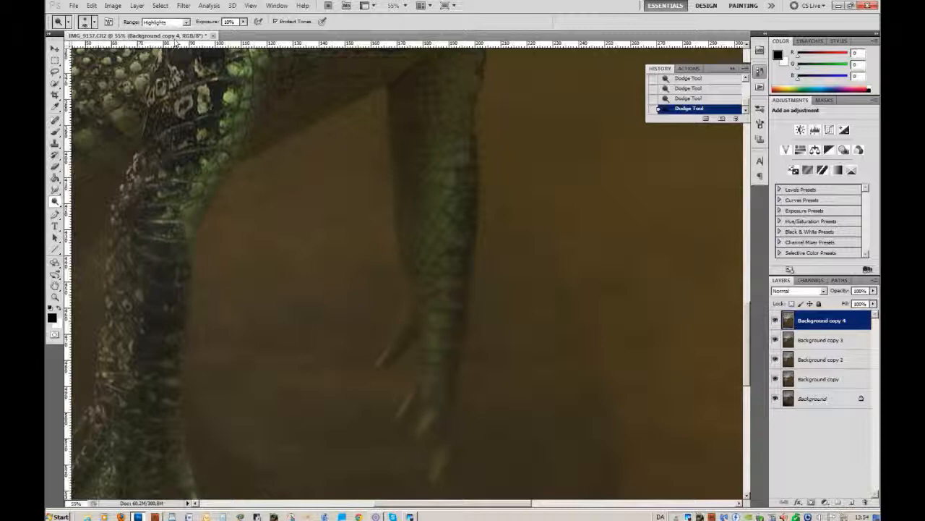
Switch the Dodge range to Midtones and lighten the midtones on the alligator's leg
{"action": "left_click", "coordinate": [185, 20]}
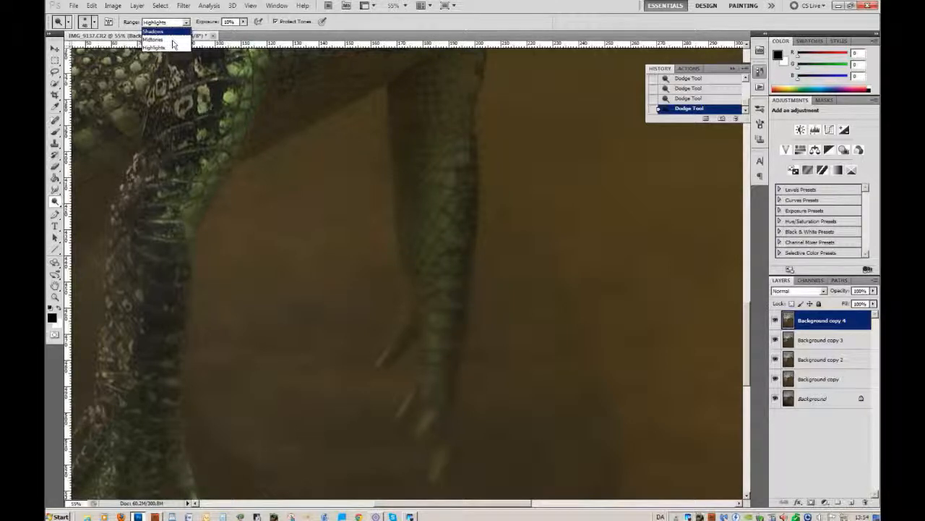
{"action": "left_click", "coordinate": [153, 35]}
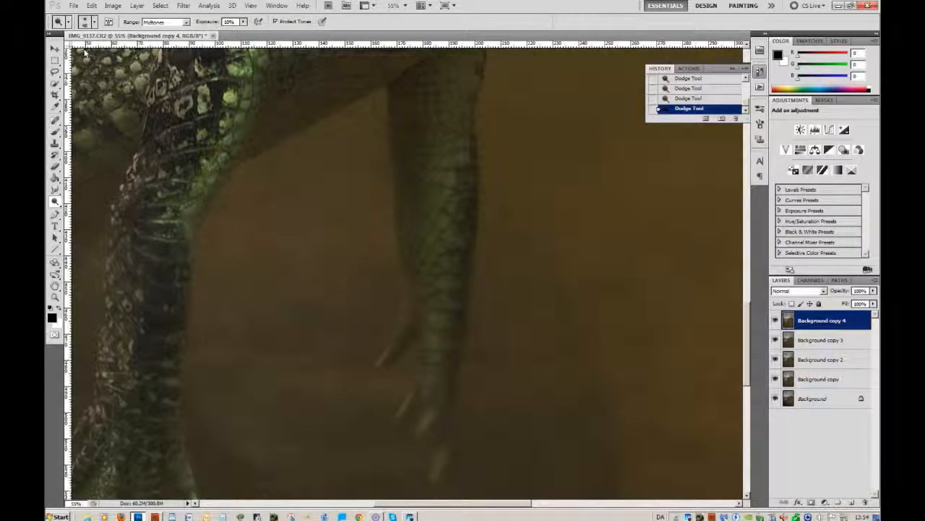
{"action": "left_click", "coordinate": [95, 22]}
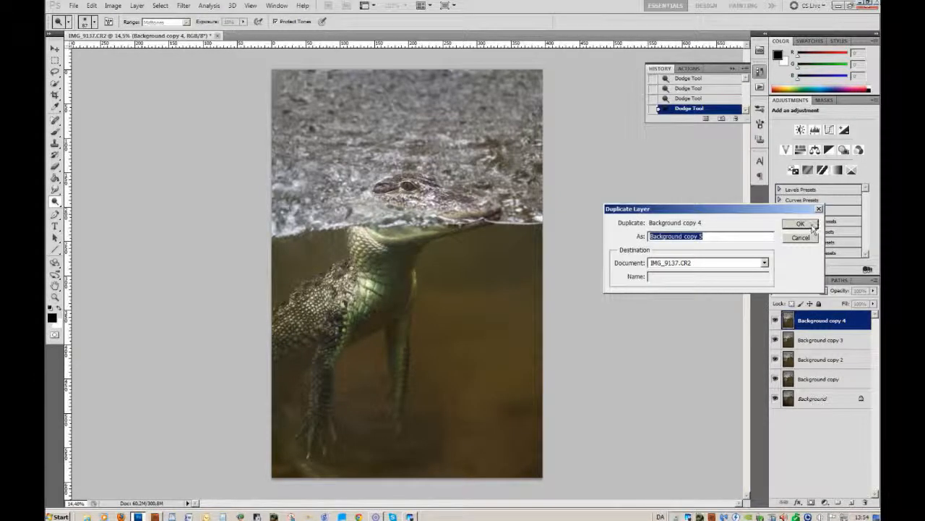
Confirm the duplicate to create Background copy 5 and zoom to the alligator's eye
{"action": "left_click", "coordinate": [810, 223]}
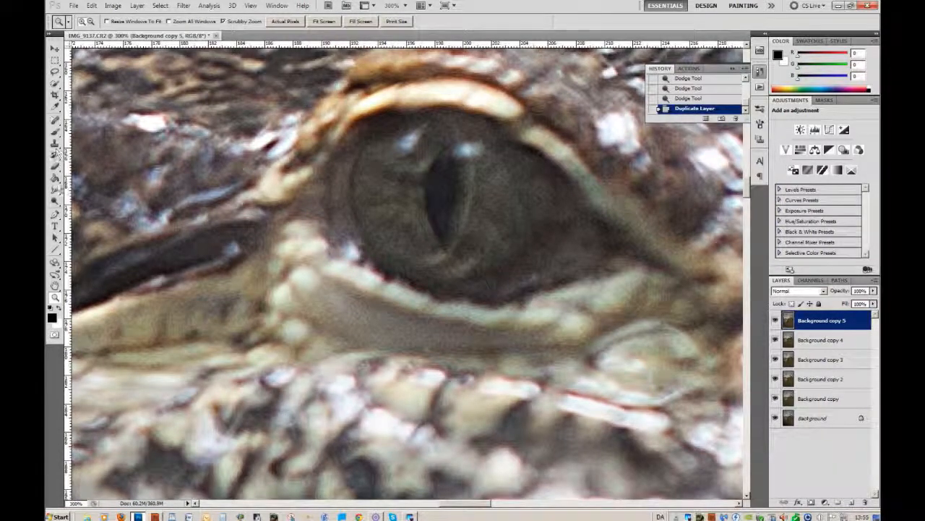
{"action": "left_click", "coordinate": [55, 200]}
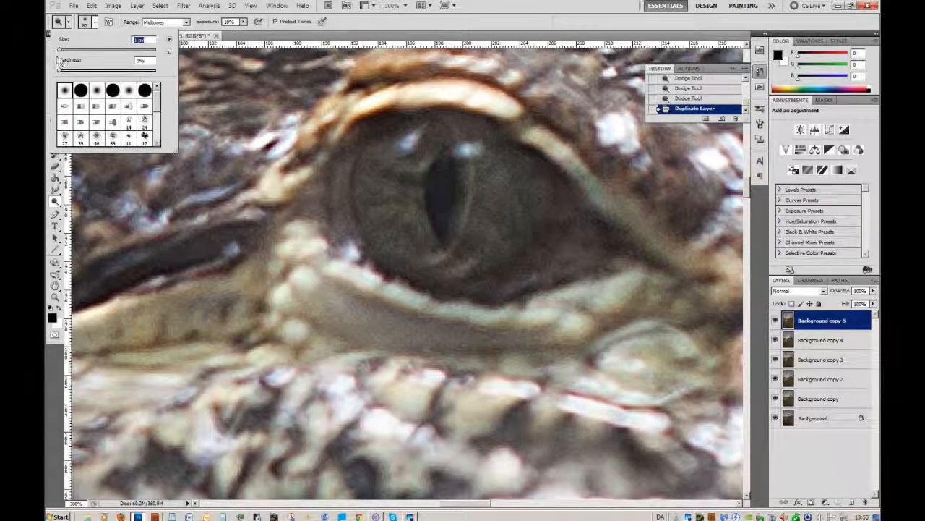
{"action": "mouse_move", "coordinate": [65, 59]}
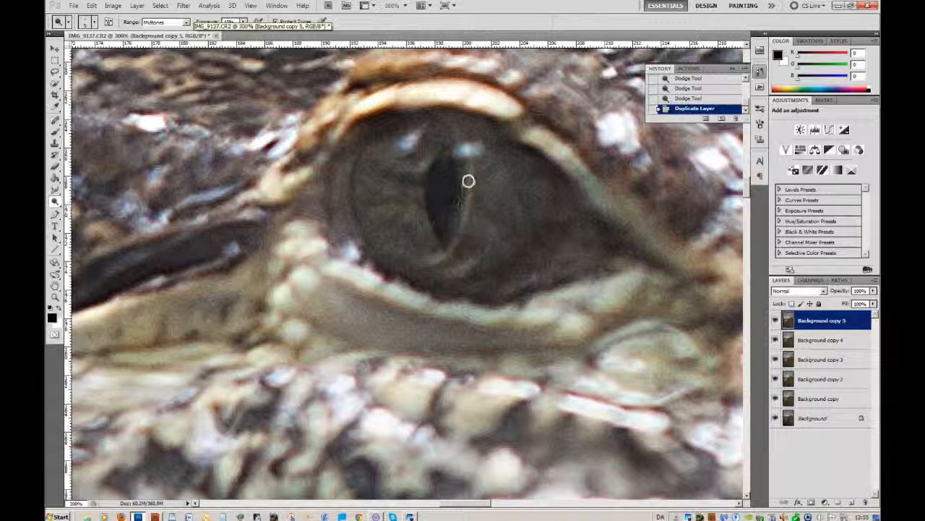
{"action": "mouse_move", "coordinate": [468, 208]}
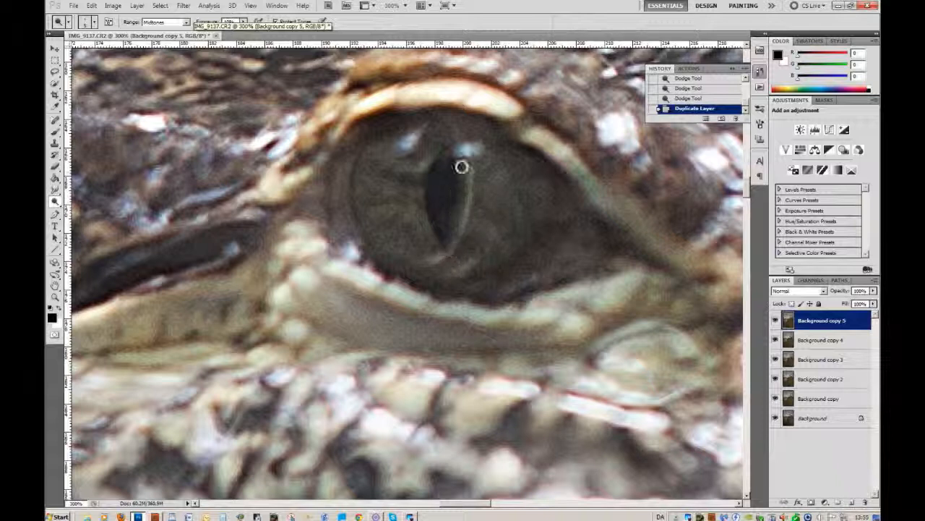
Dodge the catchlight on the pupil and the bright highlights around the eye on Background copy 5
{"action": "left_click", "coordinate": [460, 167]}
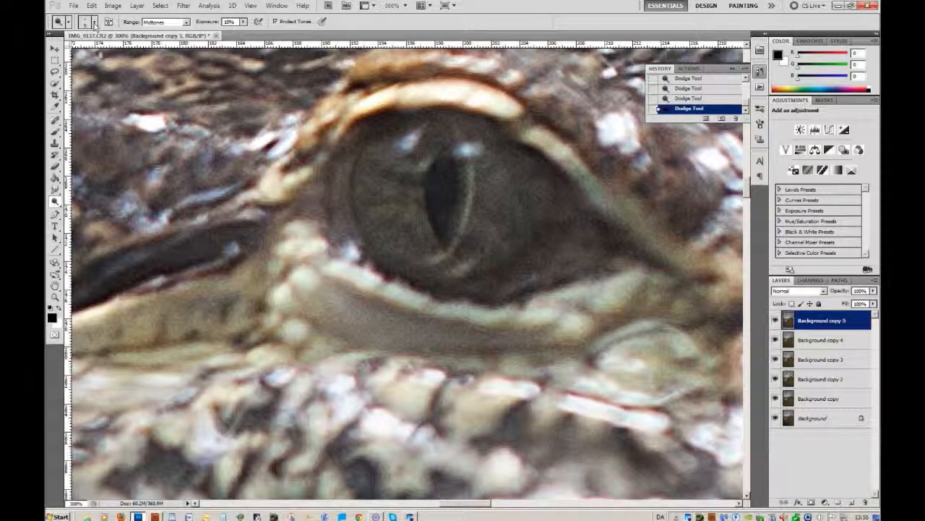
{"action": "left_click", "coordinate": [94, 22]}
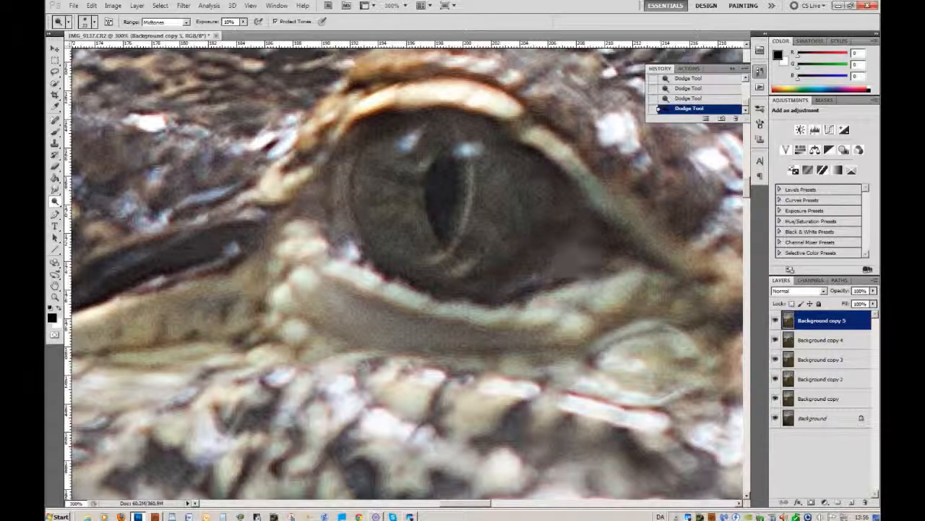
{"action": "left_click", "coordinate": [96, 22]}
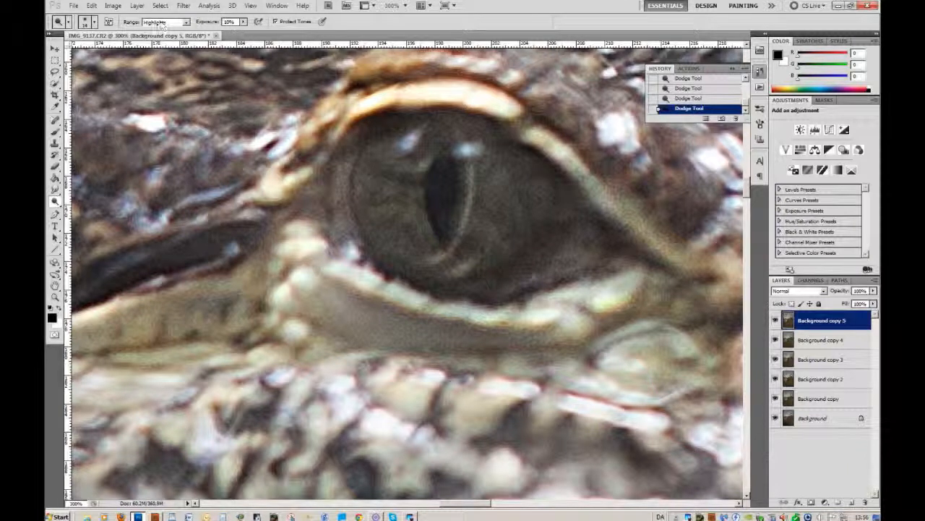
{"action": "left_click", "coordinate": [179, 21]}
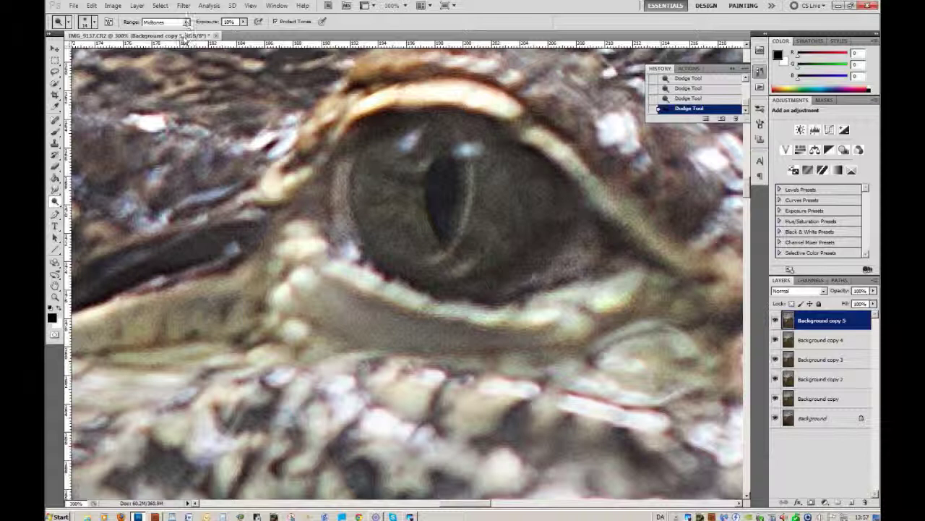
Switch to the Burn Tool on the Shadows range and darken the shadows beneath the eye
{"action": "left_click", "coordinate": [188, 20]}
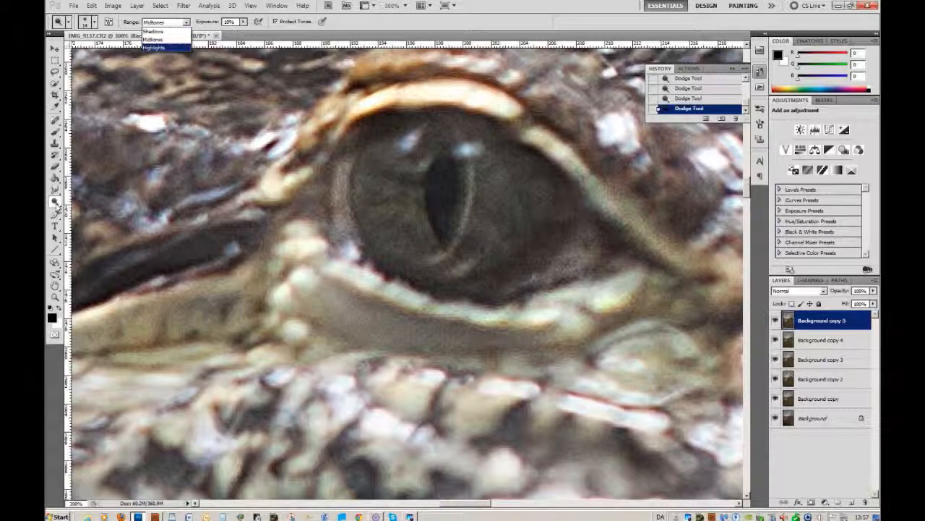
{"action": "left_click", "coordinate": [153, 41]}
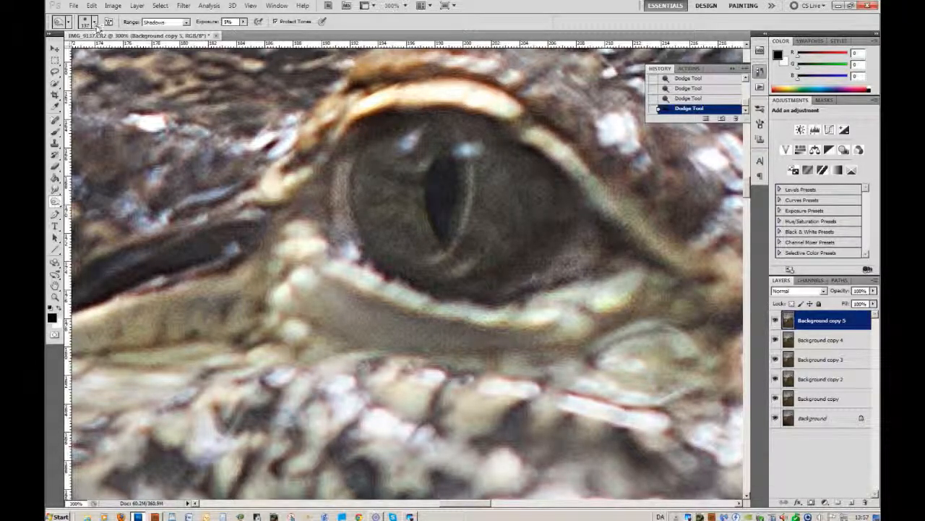
{"action": "left_click", "coordinate": [95, 21]}
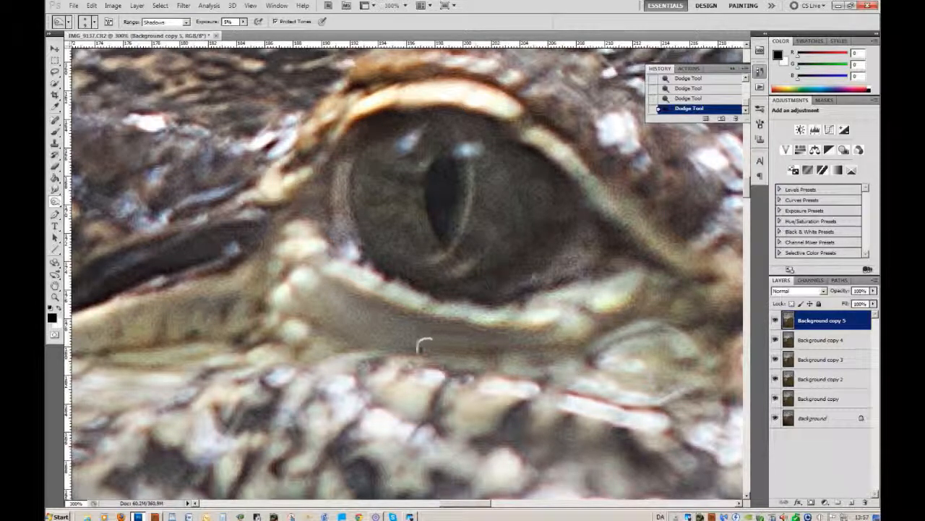
{"action": "left_click_drag", "start_coordinate": [422, 344], "coordinate": [633, 289]}
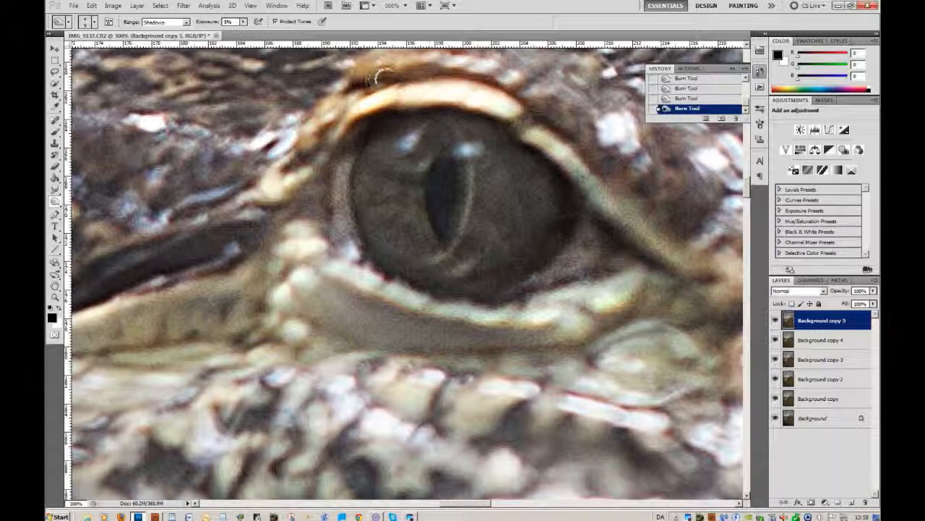
Burn the shadows above the eye, then fit the whole alligator photo on screen
{"action": "left_click_drag", "start_coordinate": [376, 80], "coordinate": [506, 94]}
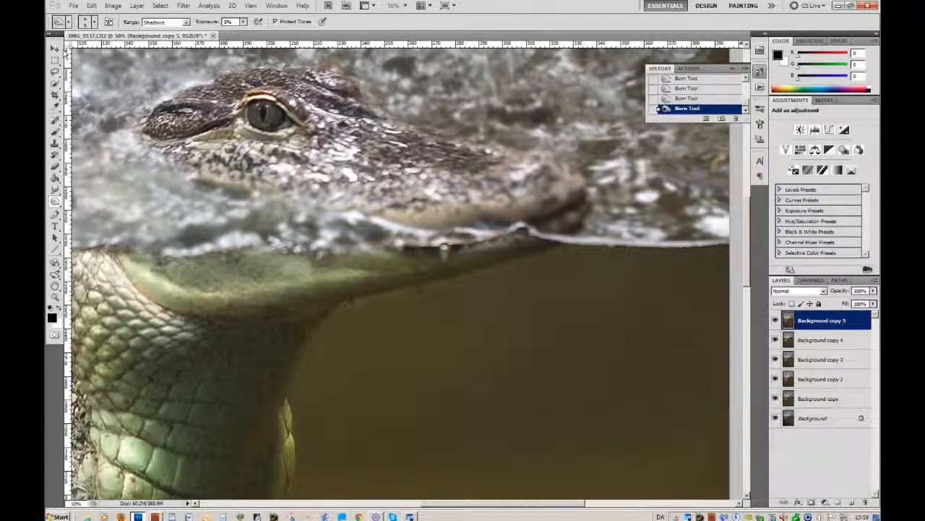
{"action": "left_click", "coordinate": [105, 22]}
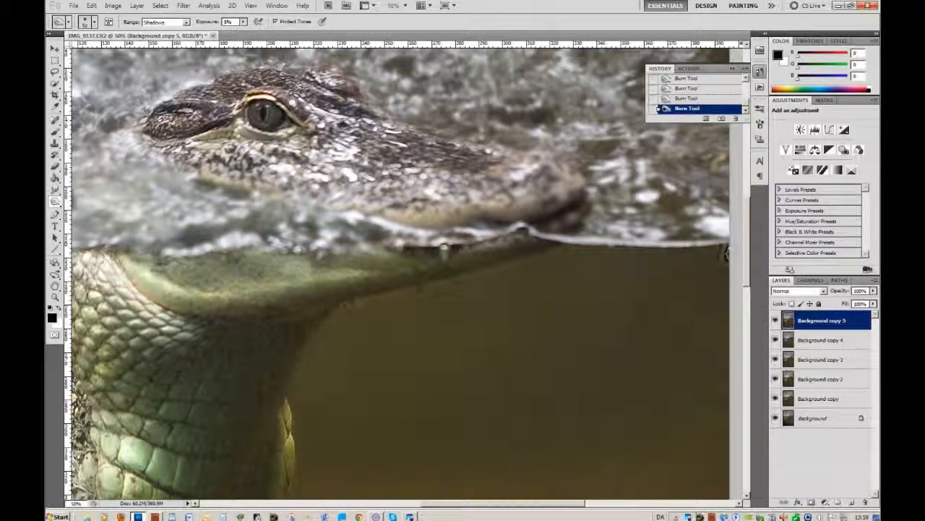
{"action": "scroll", "scroll_direction": "down", "scroll_amount": 3}
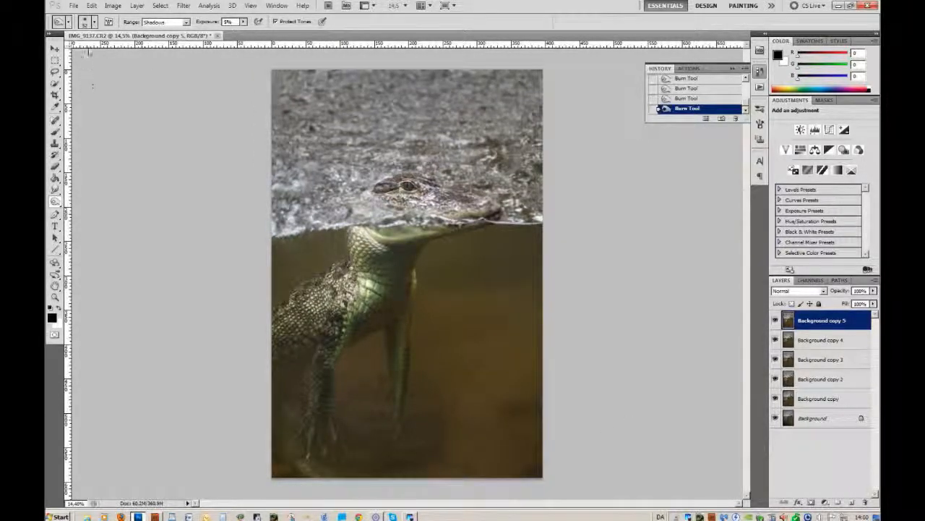
Return to the Dodge Tool and lighten areas of the alligator's body in the full view
{"action": "left_click", "coordinate": [72, 21]}
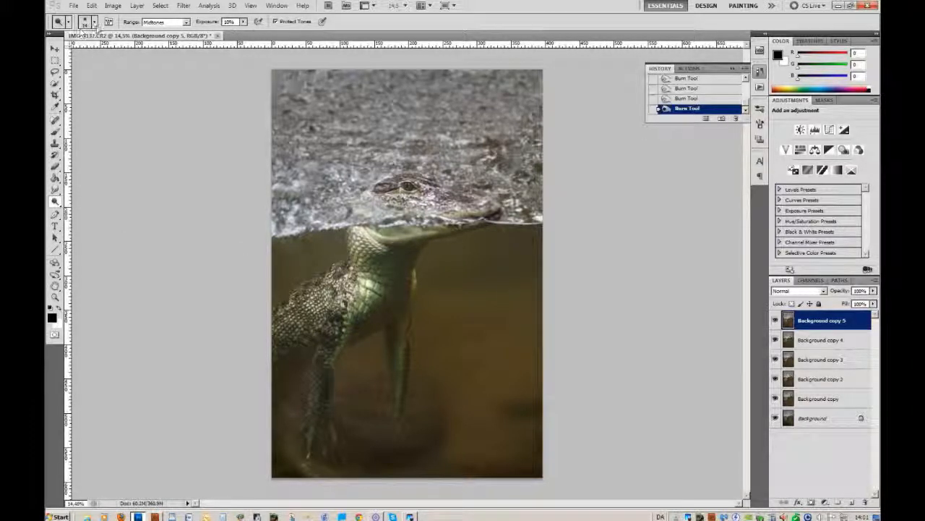
{"action": "left_click", "coordinate": [87, 21]}
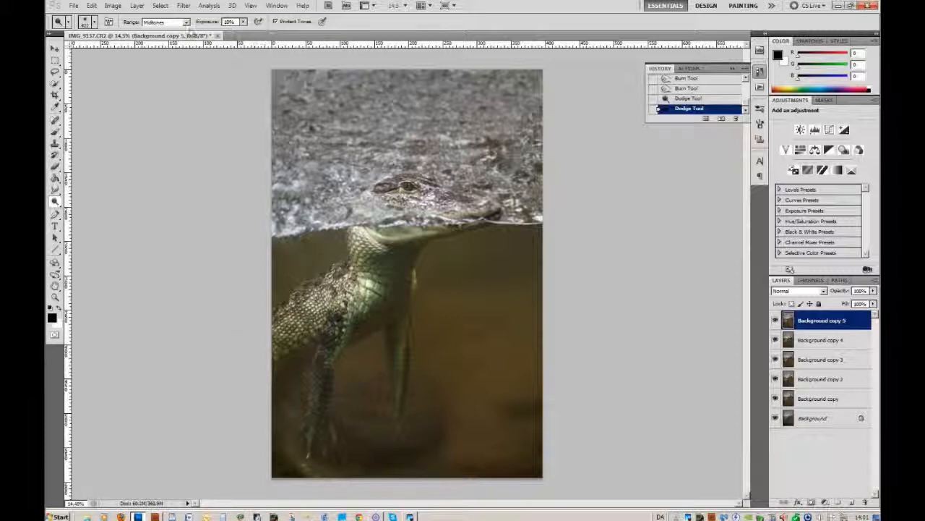
Dodge the body with the Highlights range, then make the lower Background copy layer active
{"action": "left_click", "coordinate": [185, 20]}
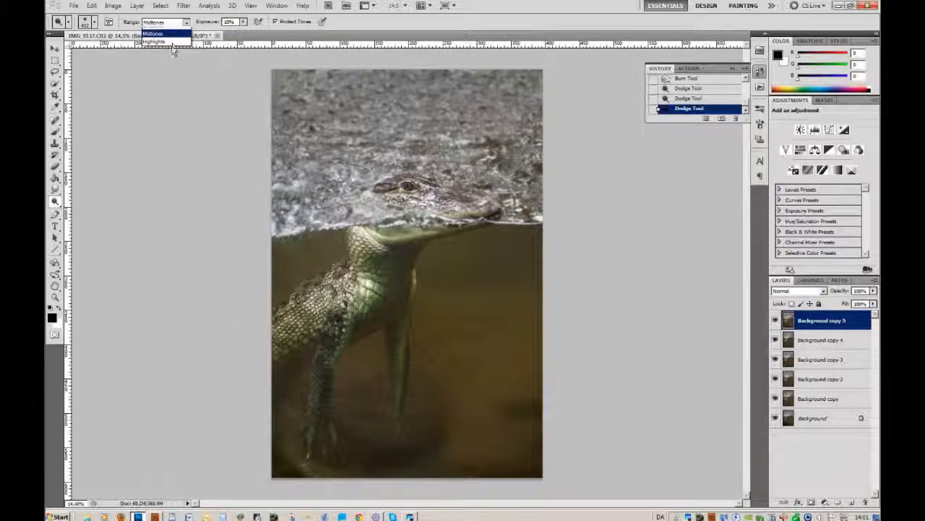
{"action": "left_click", "coordinate": [153, 41]}
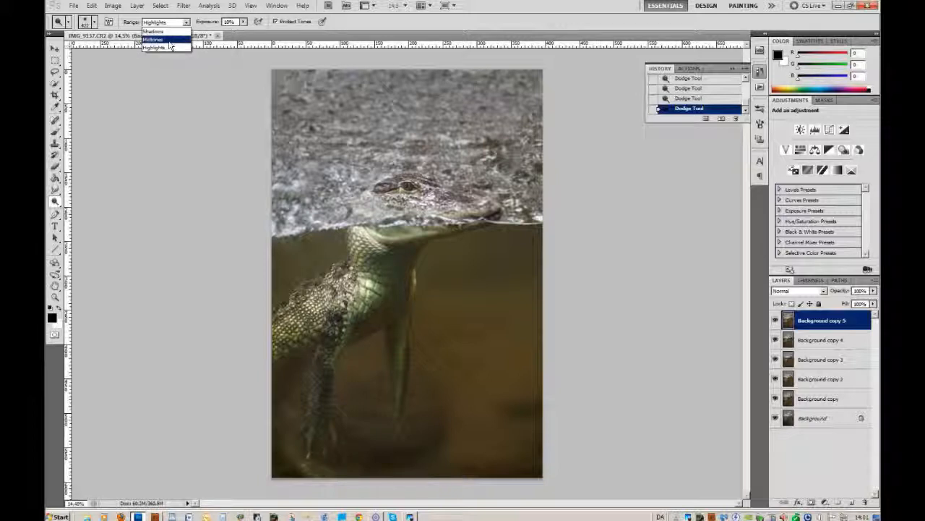
{"action": "left_click", "coordinate": [153, 40]}
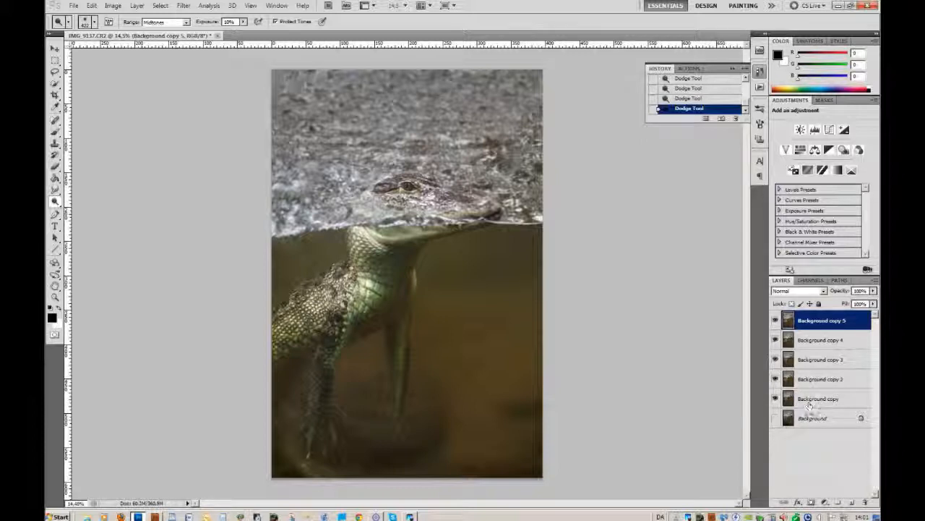
{"action": "left_click", "coordinate": [817, 399]}
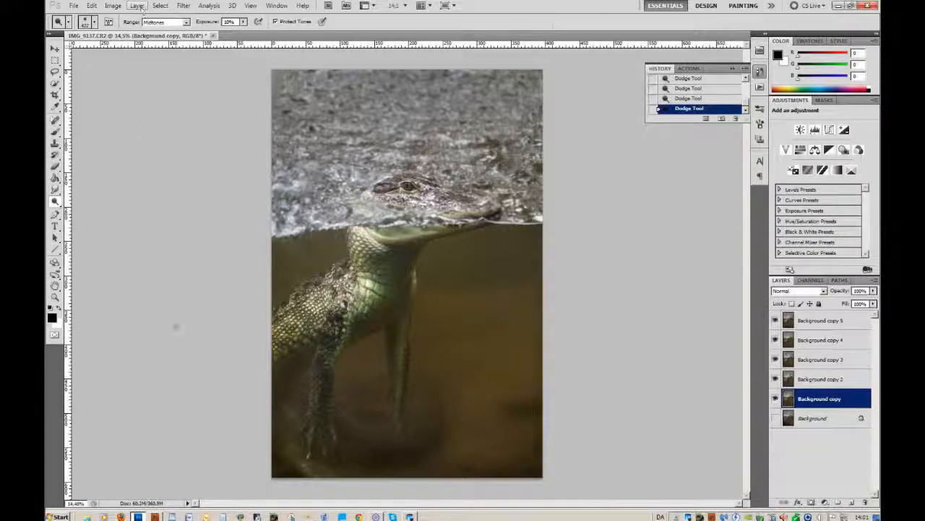
Try Flatten Image but cancel the prompt to keep the hidden layers
{"action": "left_click", "coordinate": [133, 6]}
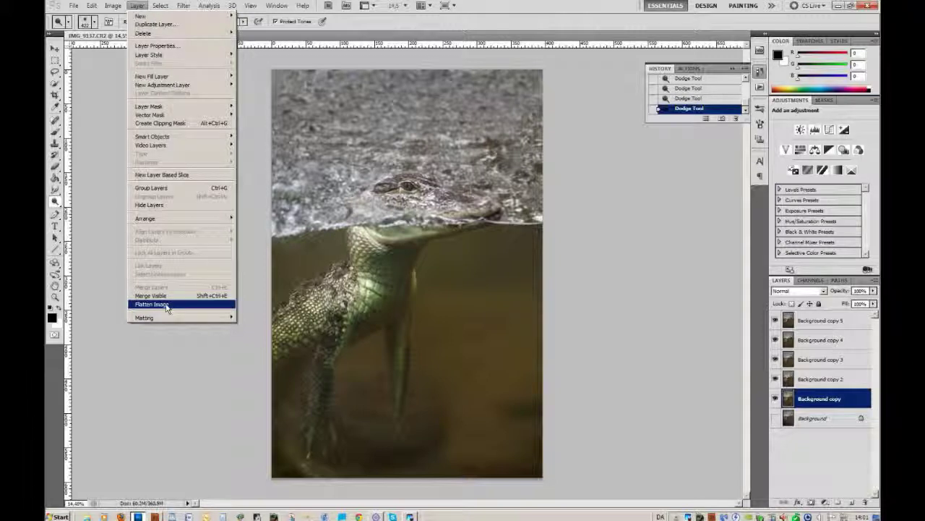
{"action": "left_click", "coordinate": [150, 304]}
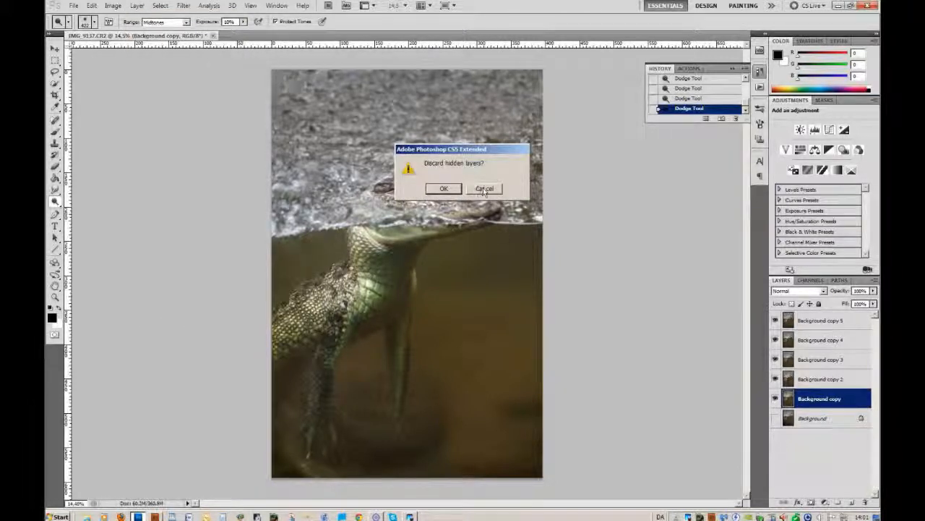
{"action": "left_click", "coordinate": [485, 188]}
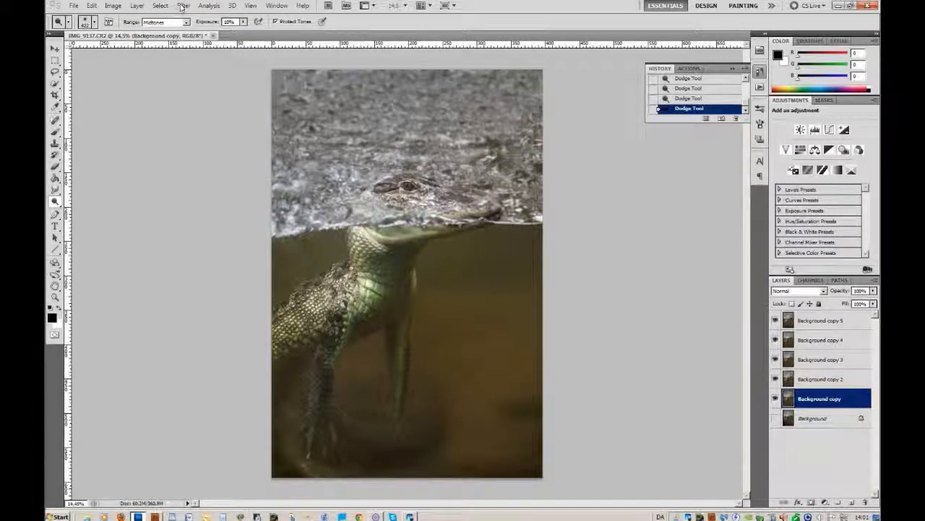
Merge Visible into one Background copy above the original and toggle its visibility to compare
{"action": "left_click", "coordinate": [183, 5]}
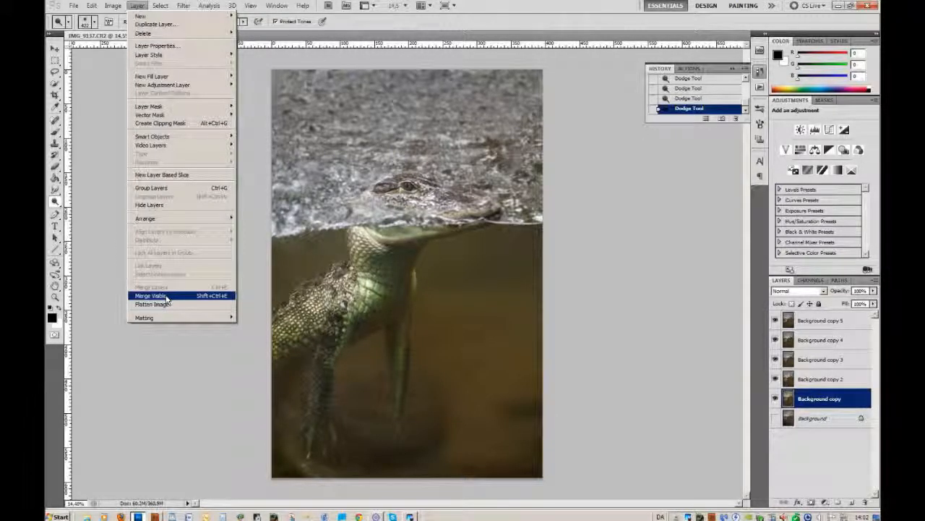
{"action": "left_click", "coordinate": [150, 295]}
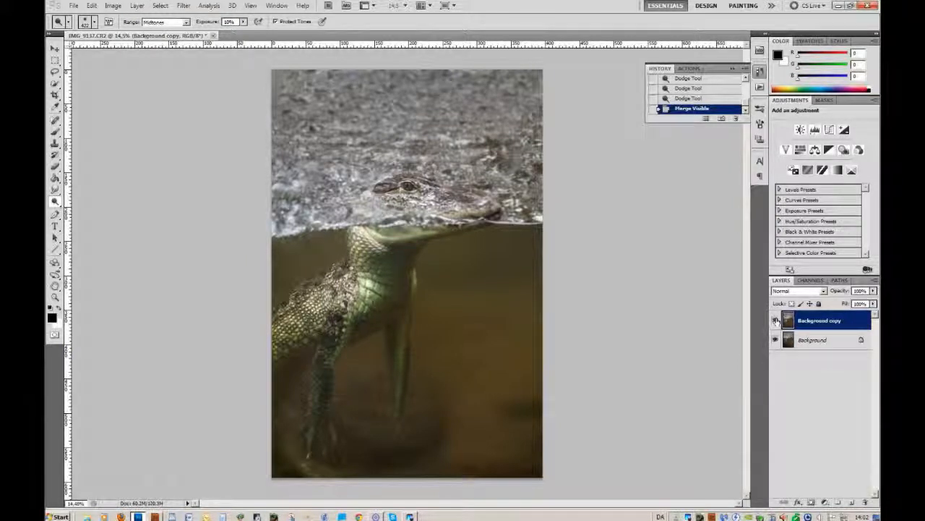
{"action": "left_click", "coordinate": [775, 321]}
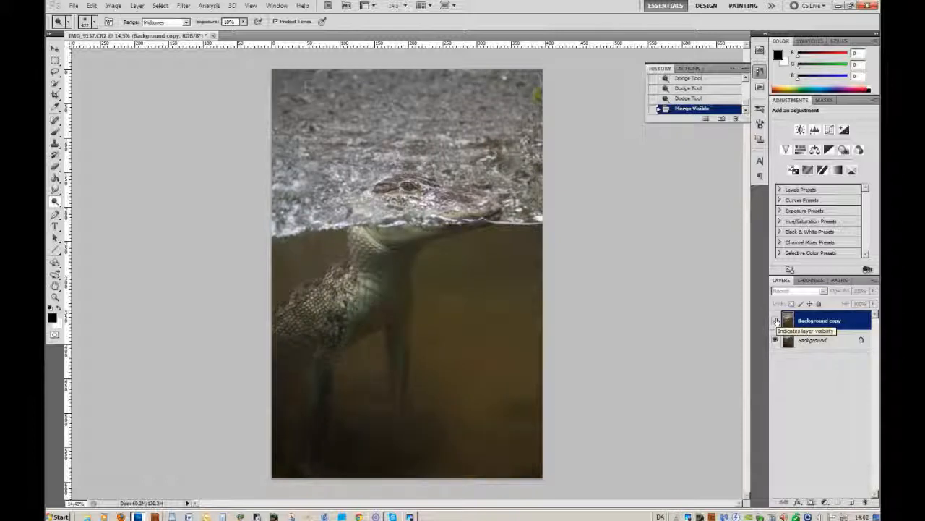